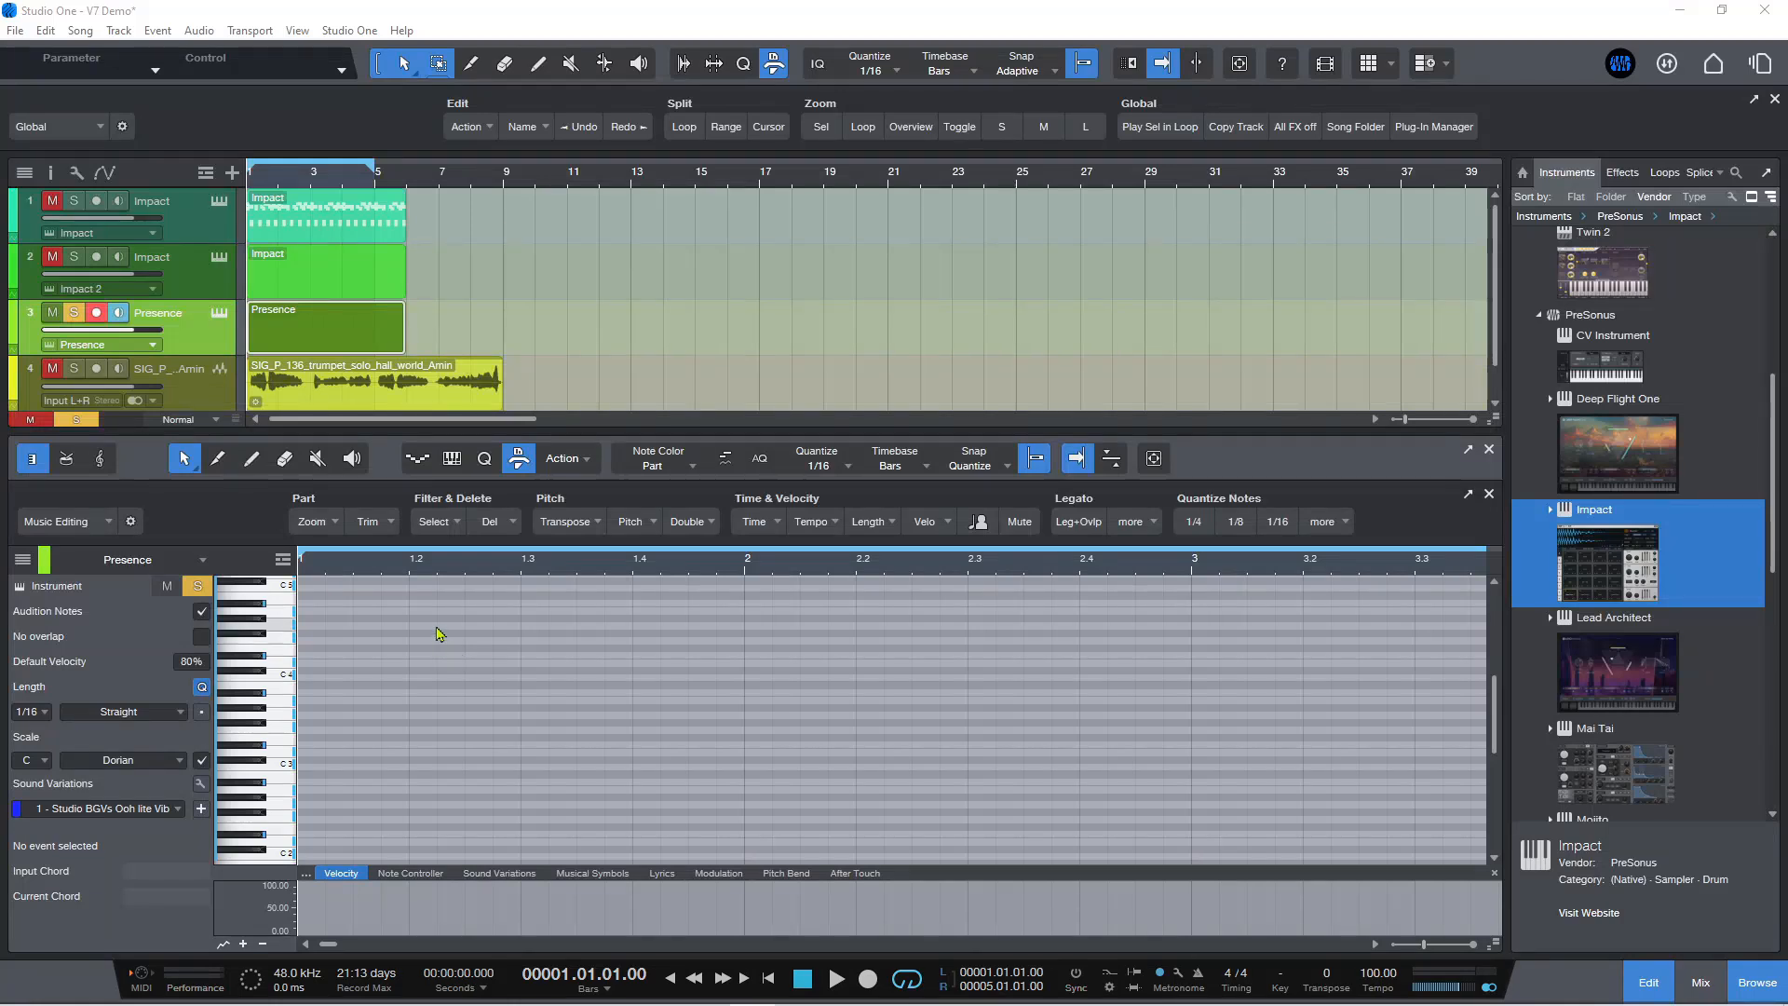
mouse_move(203, 514)
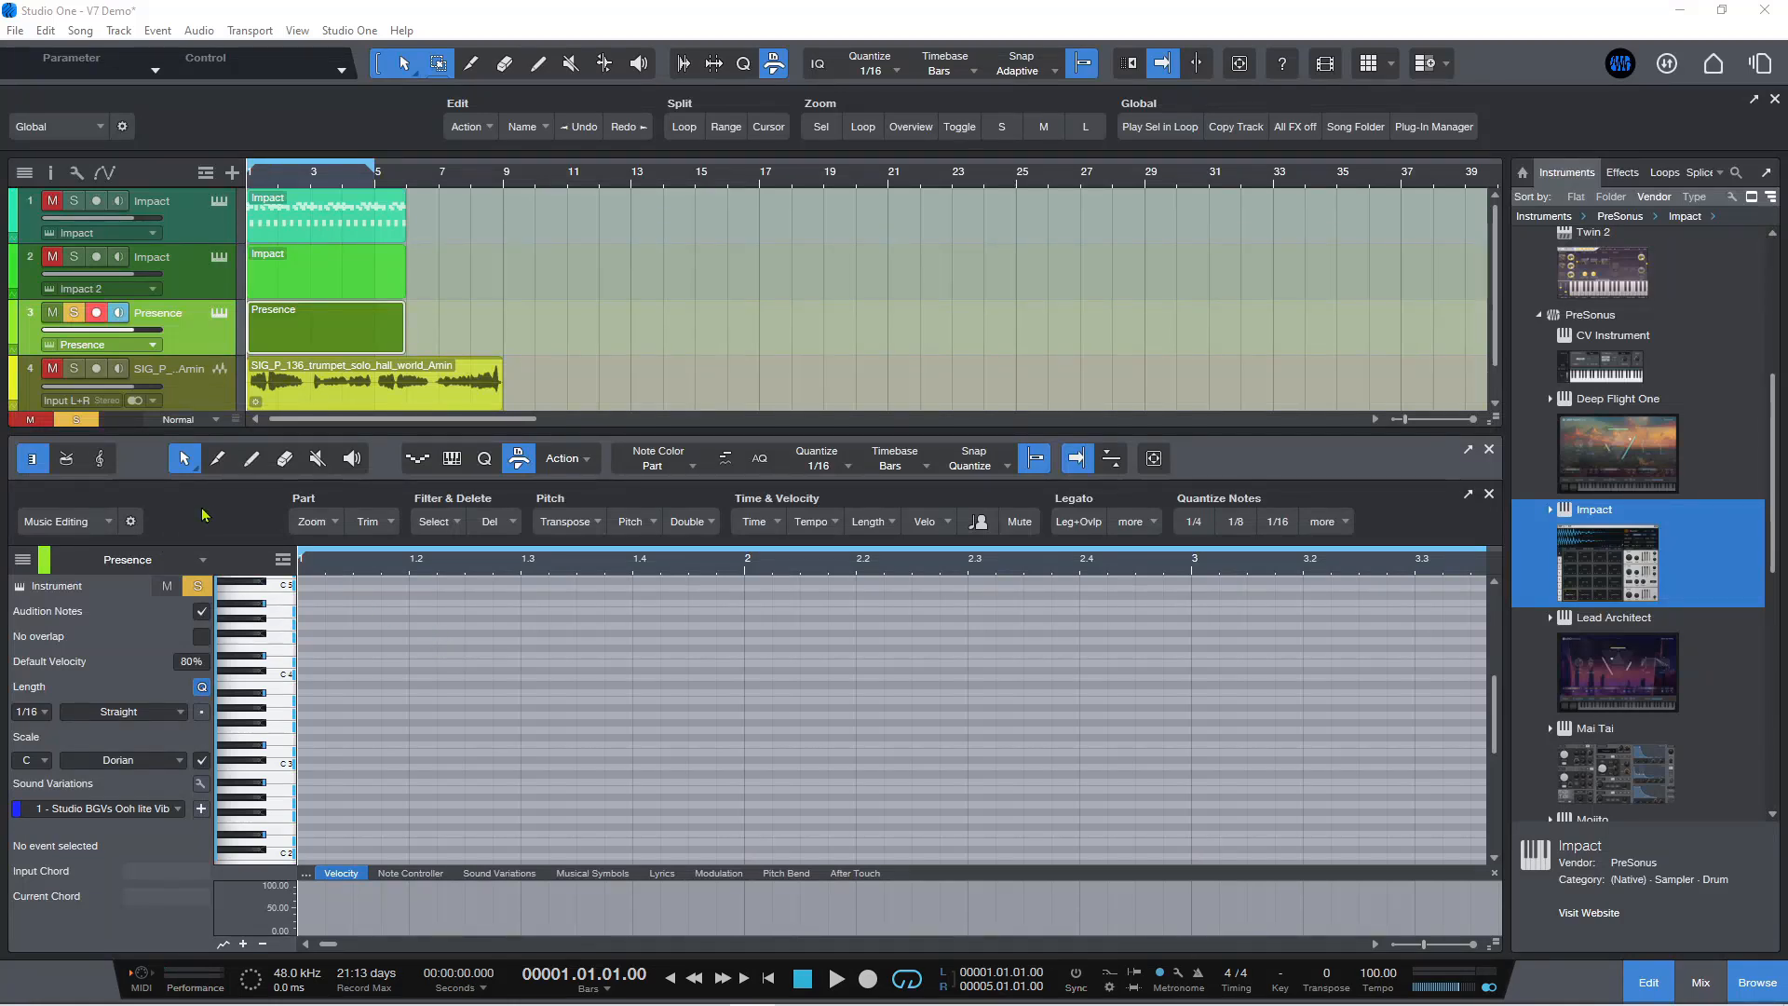
mouse_move(211, 514)
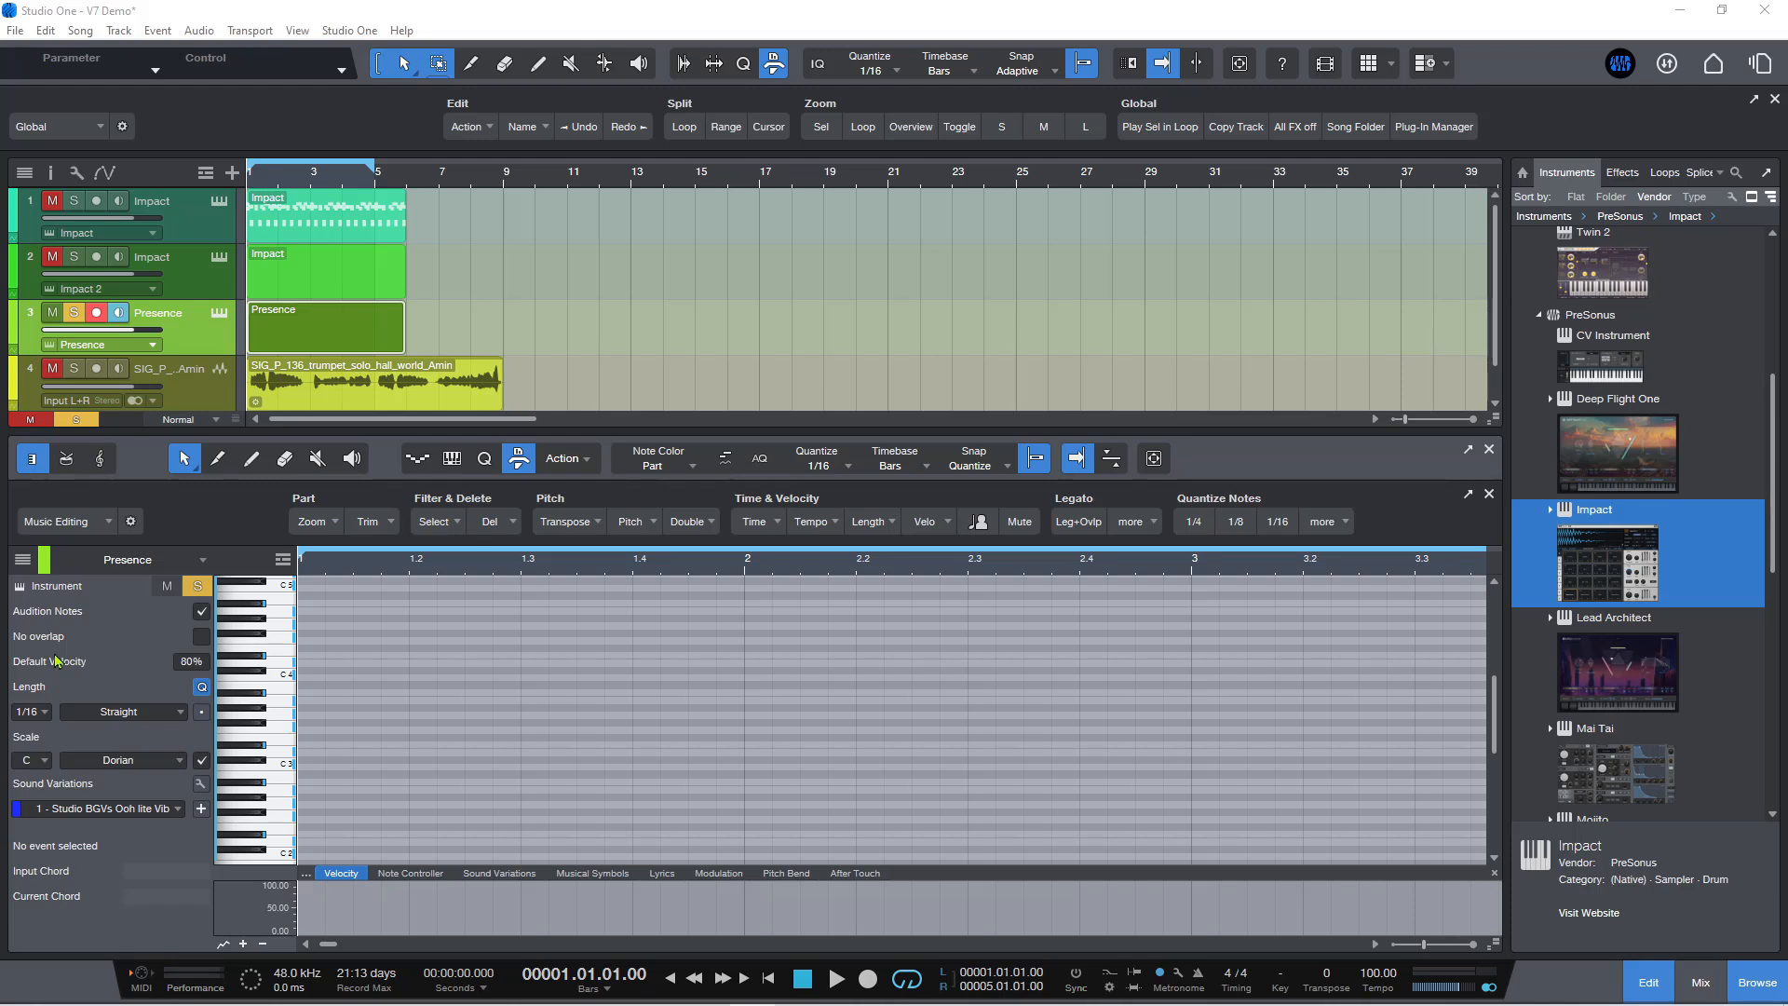
mouse_move(117, 626)
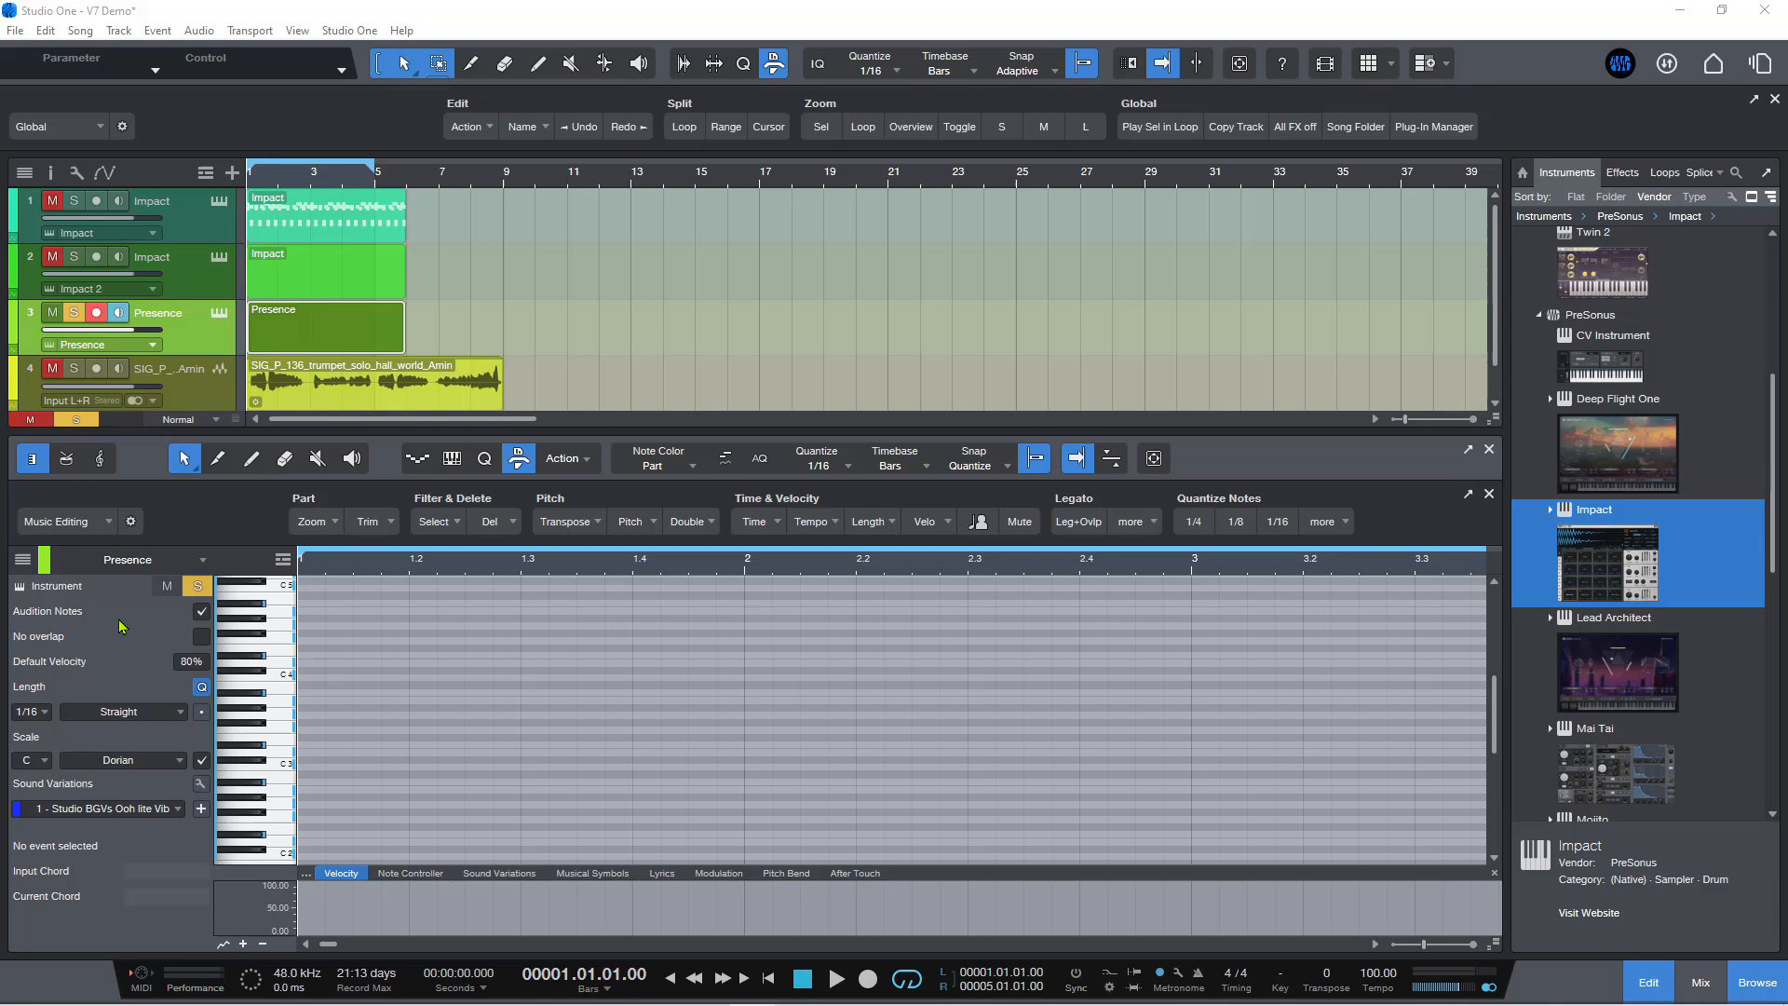
mouse_move(352, 458)
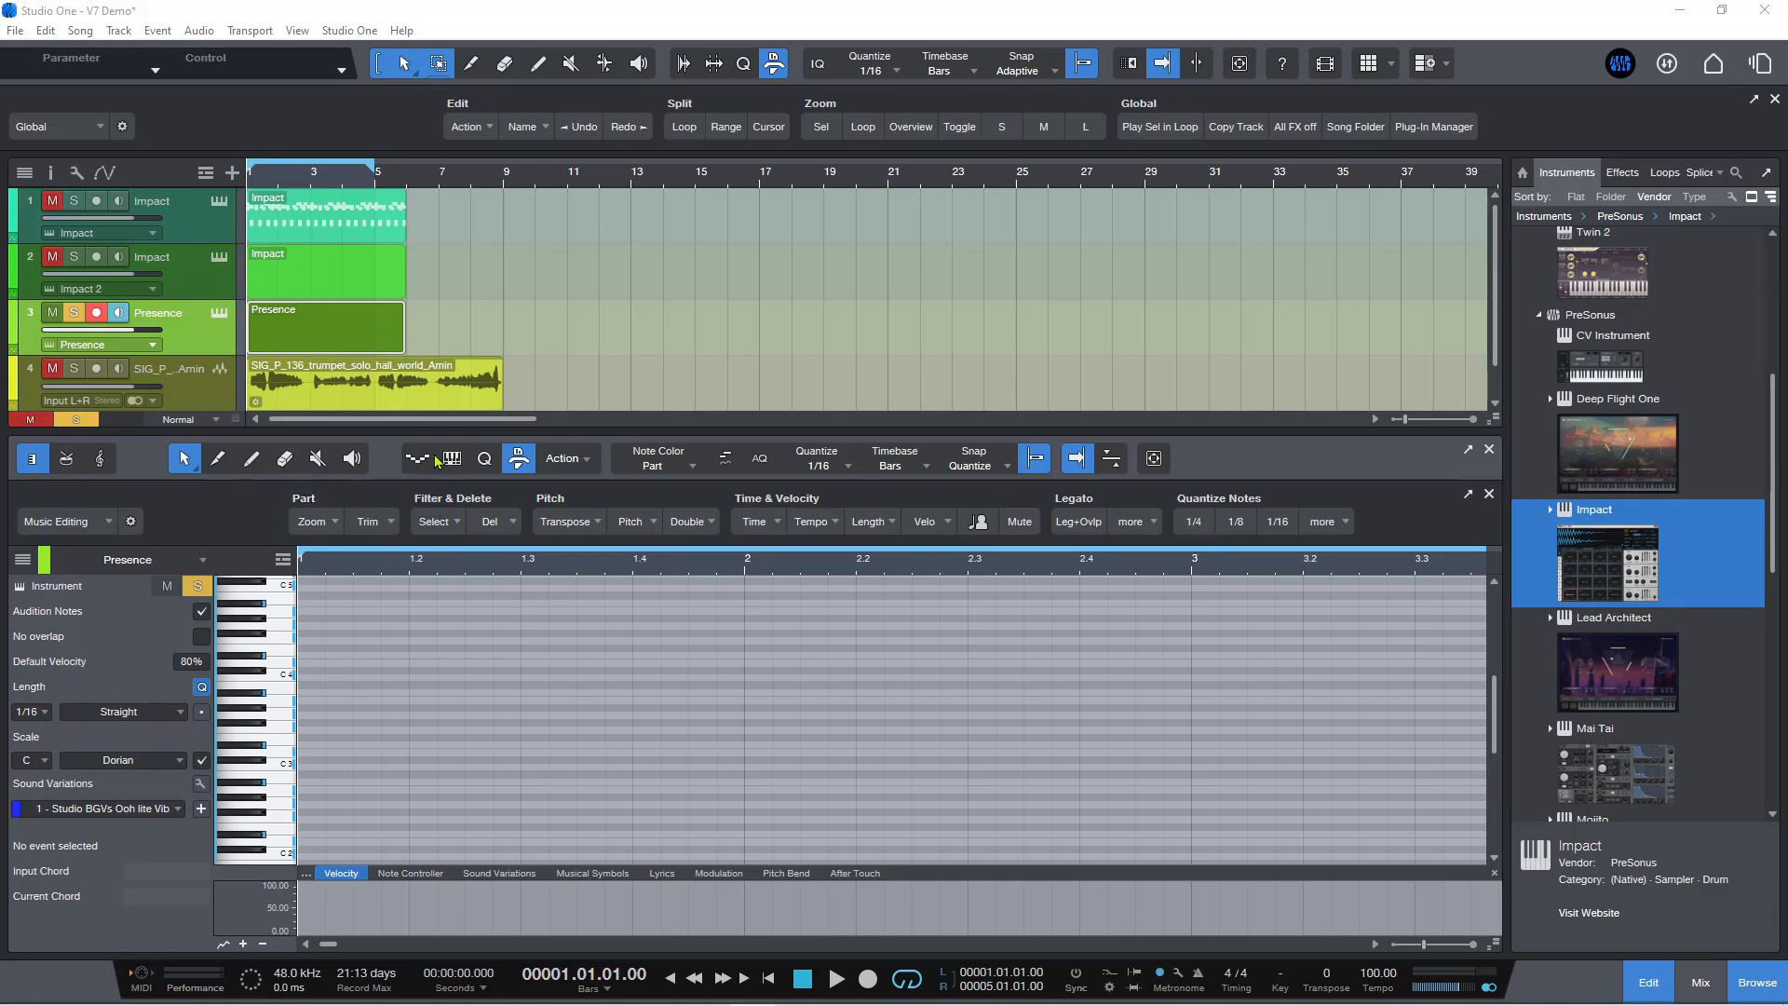
mouse_move(453, 458)
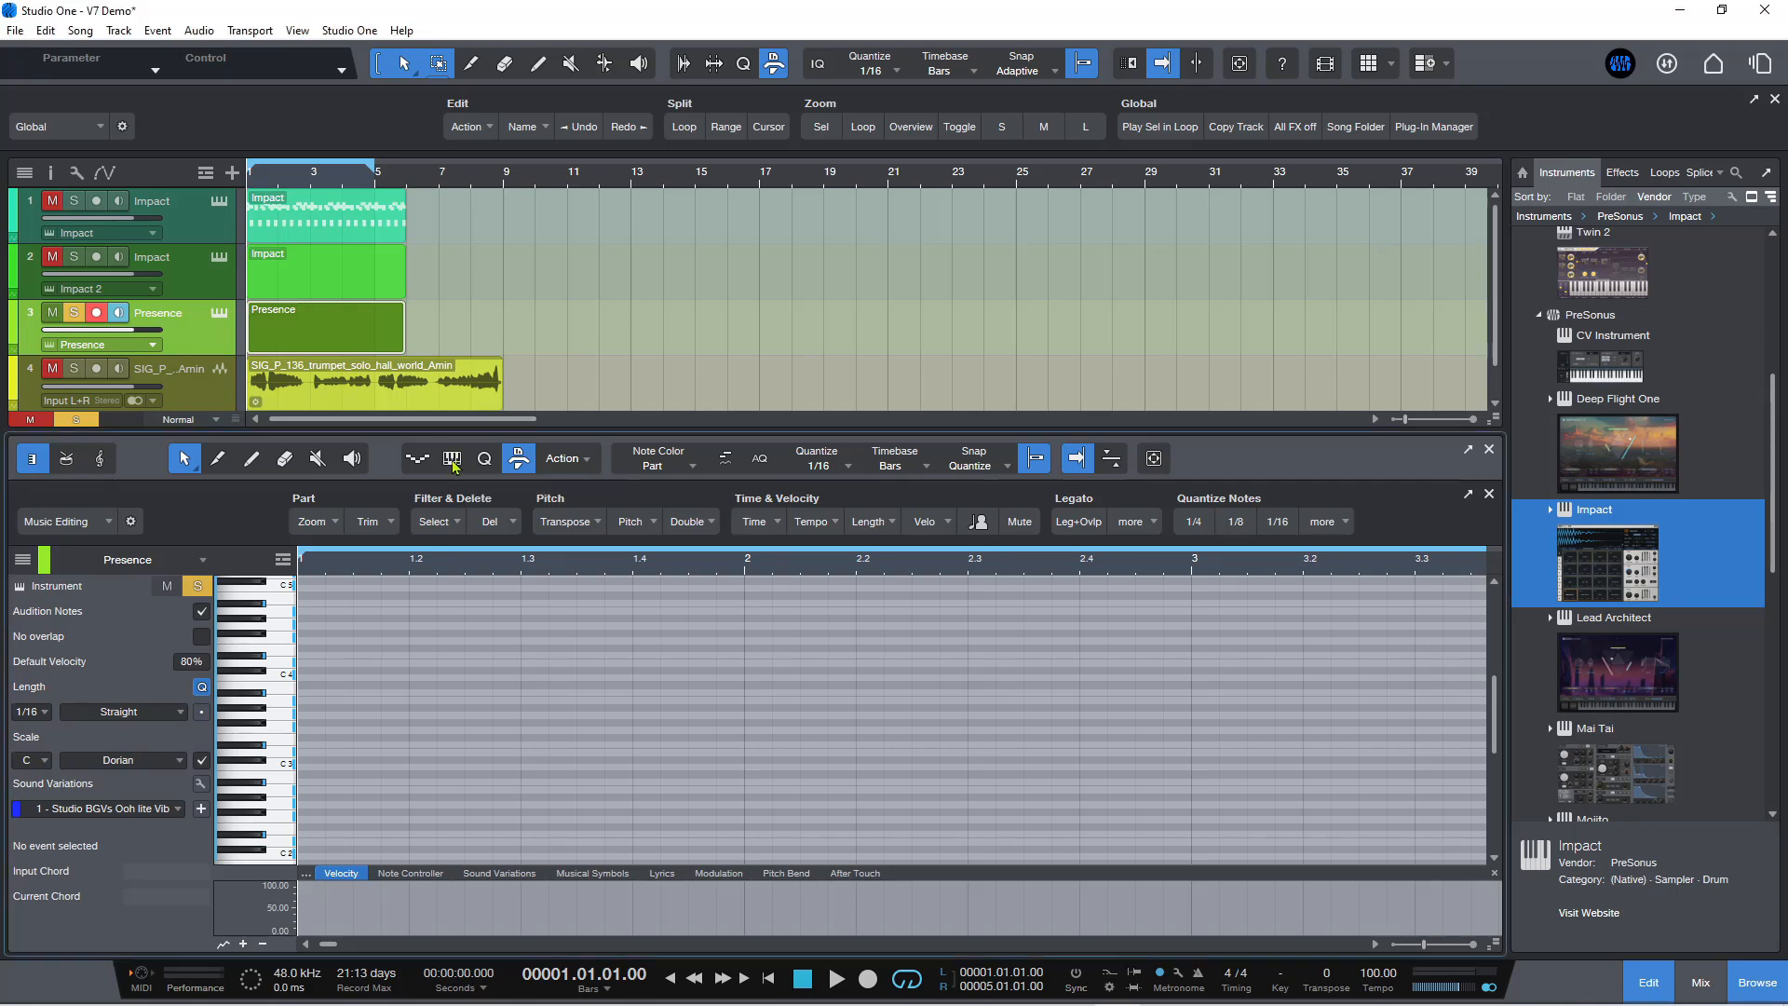
Step: Reveal the scale bar showing C Dorian, snap-to-scale and pitch visibility above the note grid
left_click(451, 459)
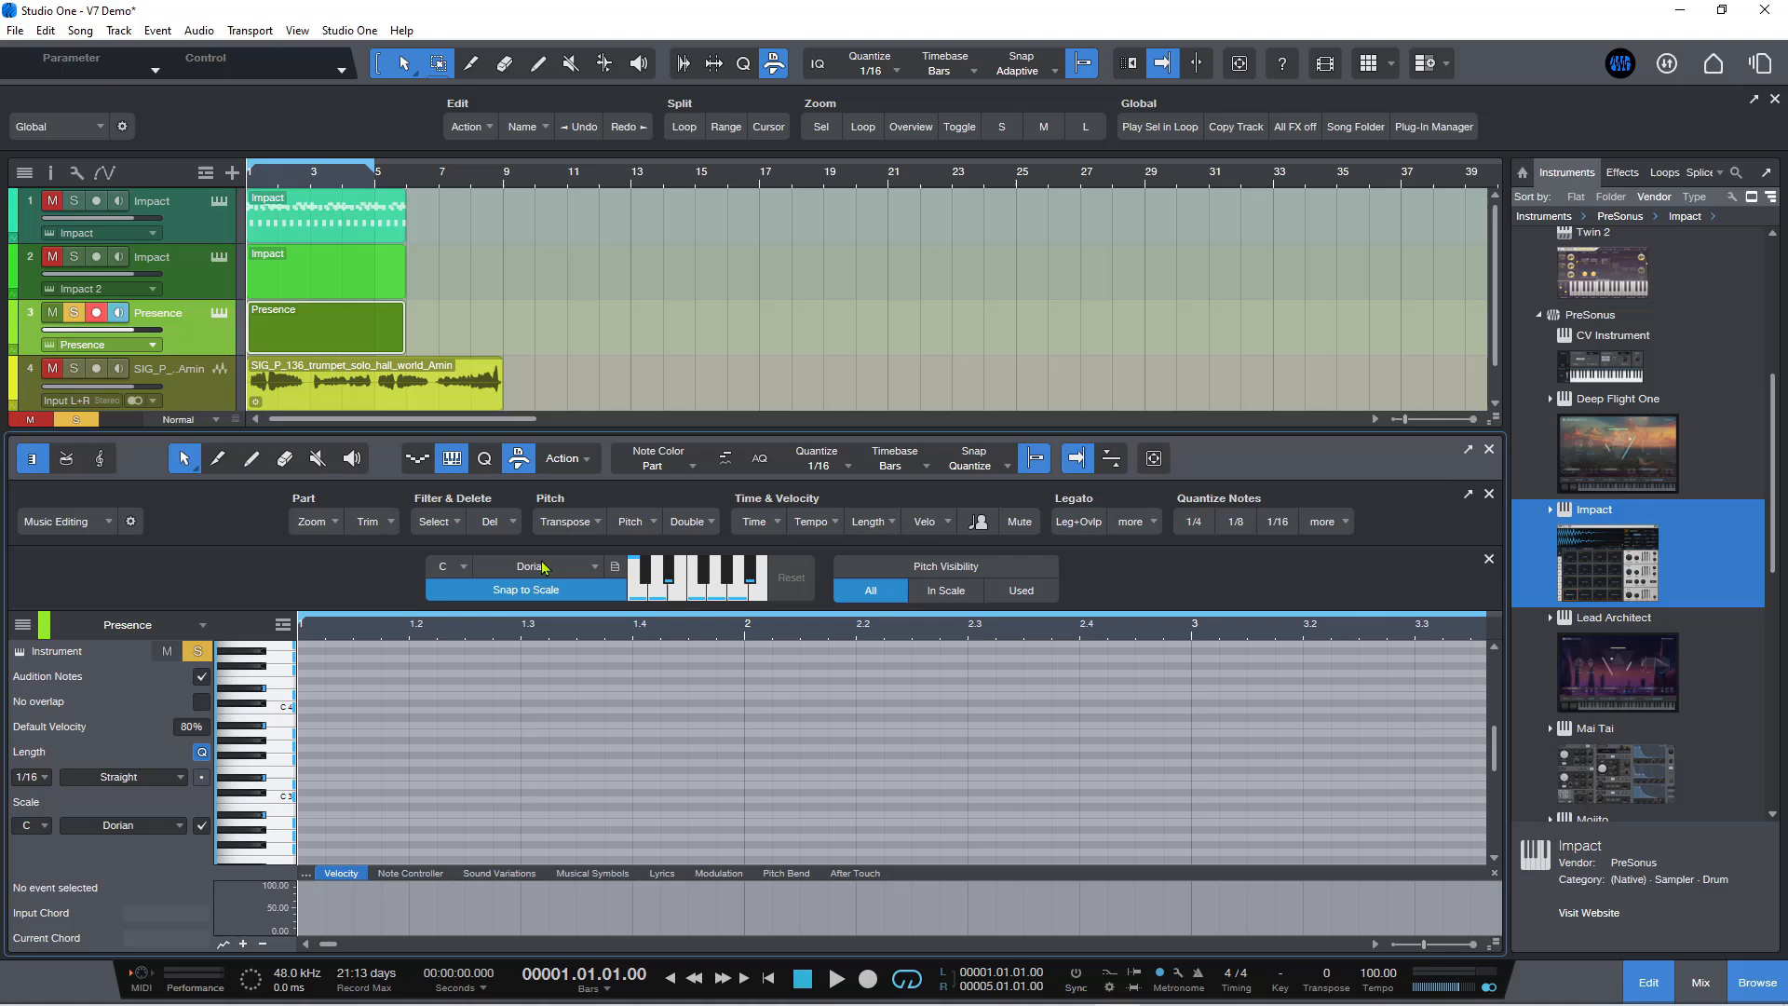
mouse_move(877, 611)
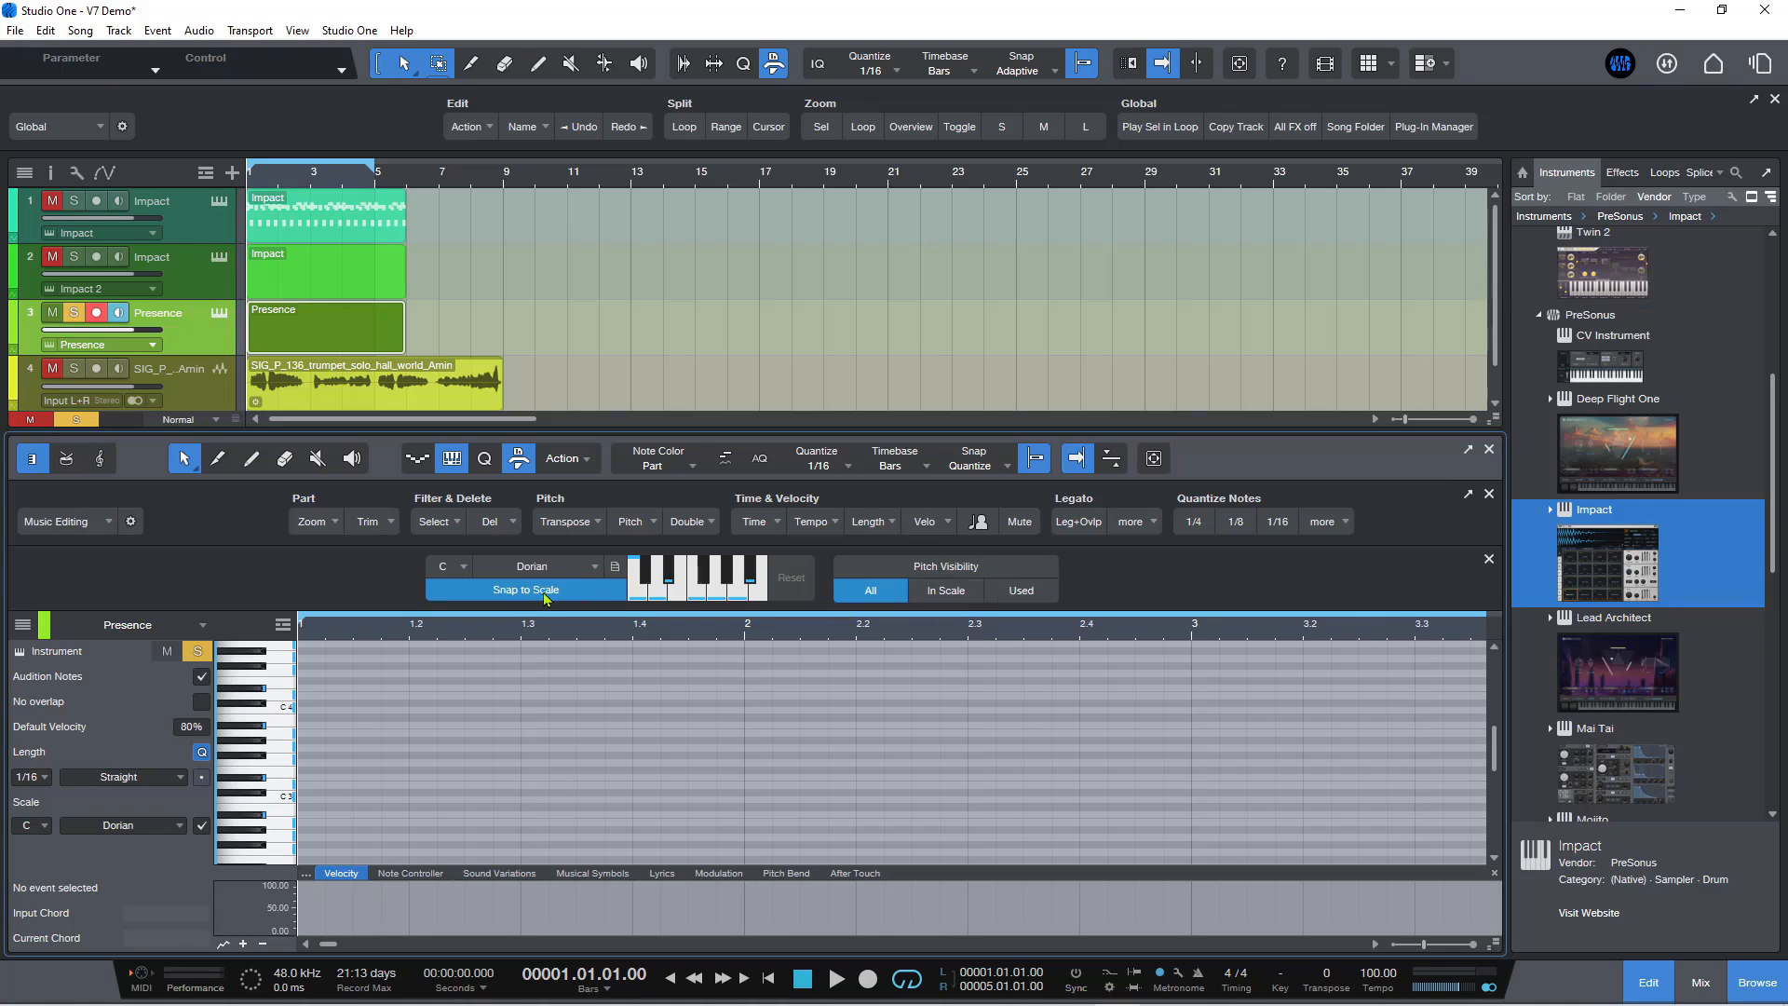
Step: Bring up the list of scale types (Blues, Chromatic, Dorian and others) for the Presence part
left_click(531, 567)
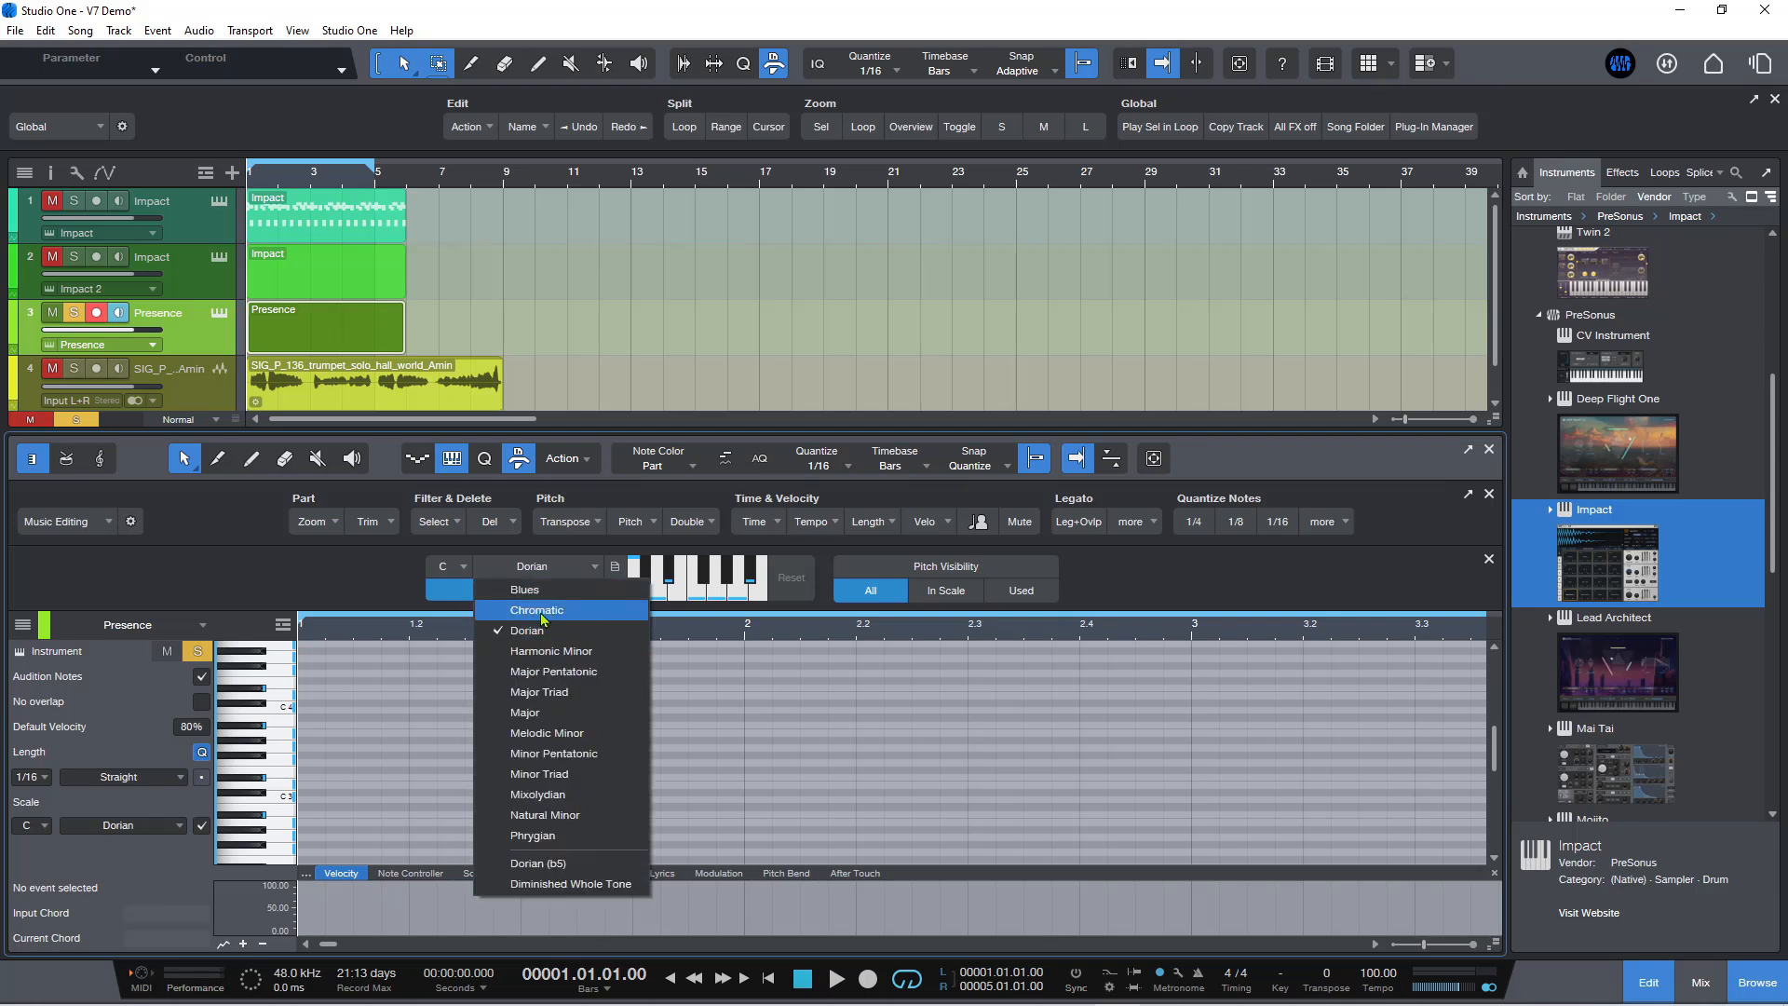
mouse_move(553, 650)
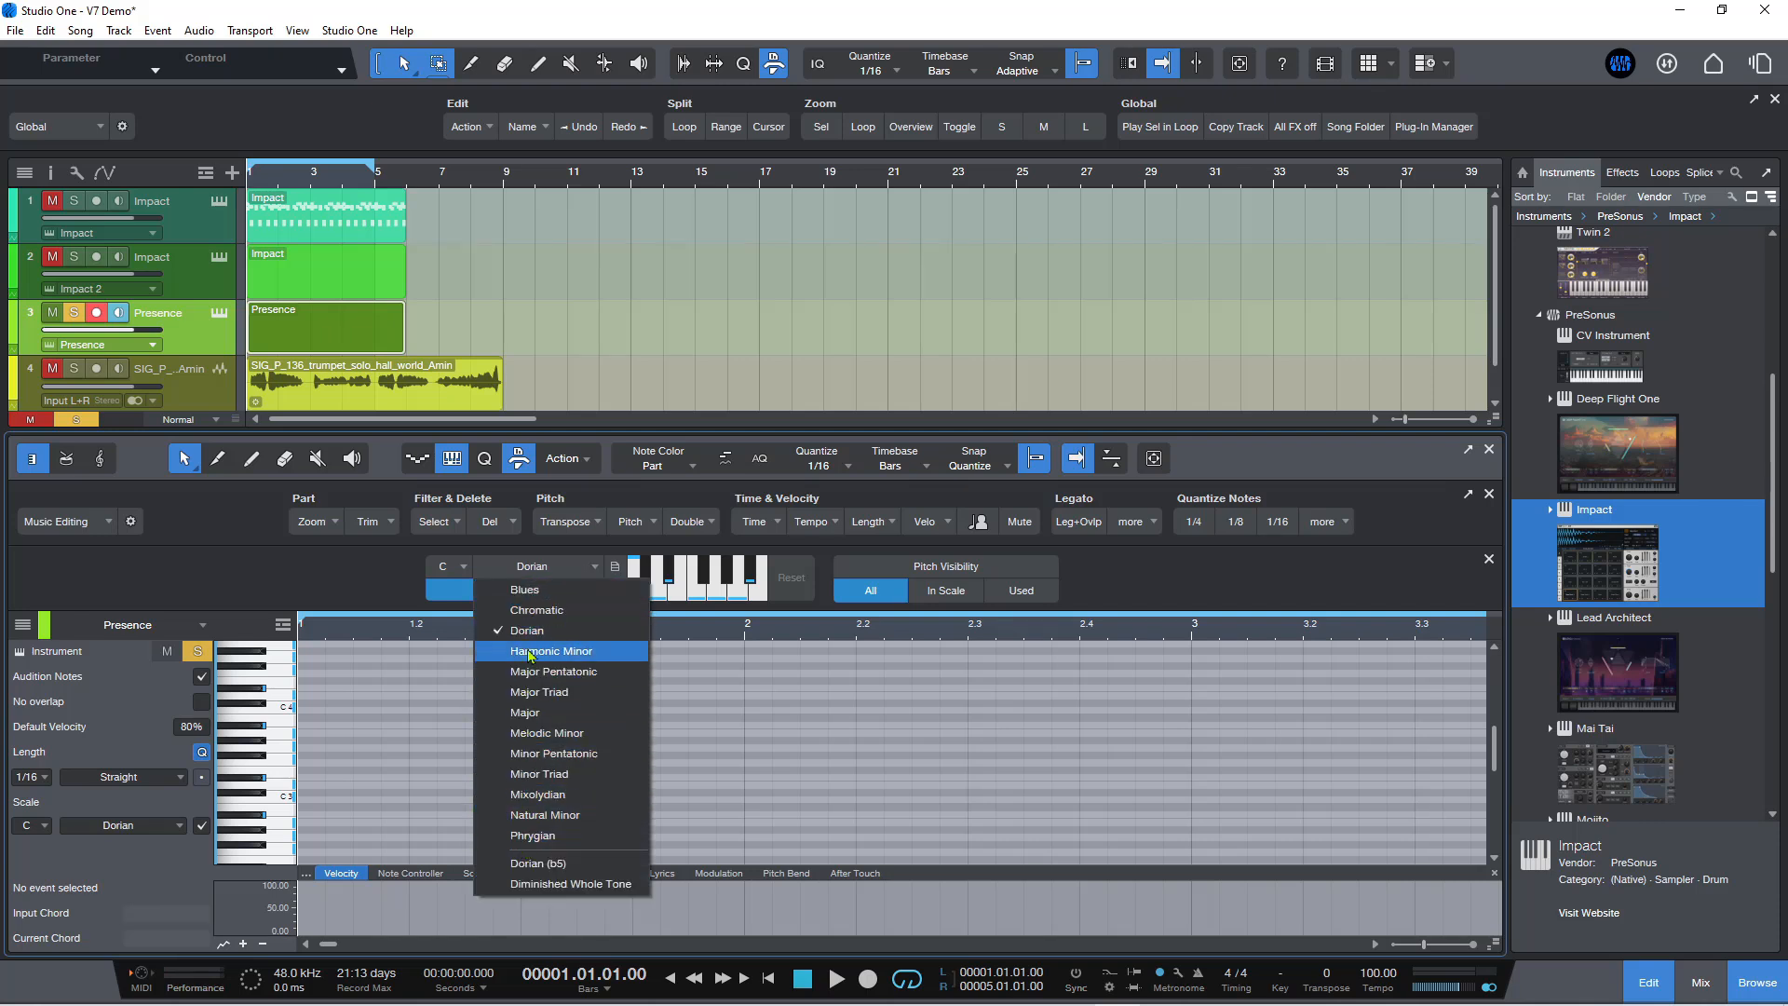
mouse_move(532, 835)
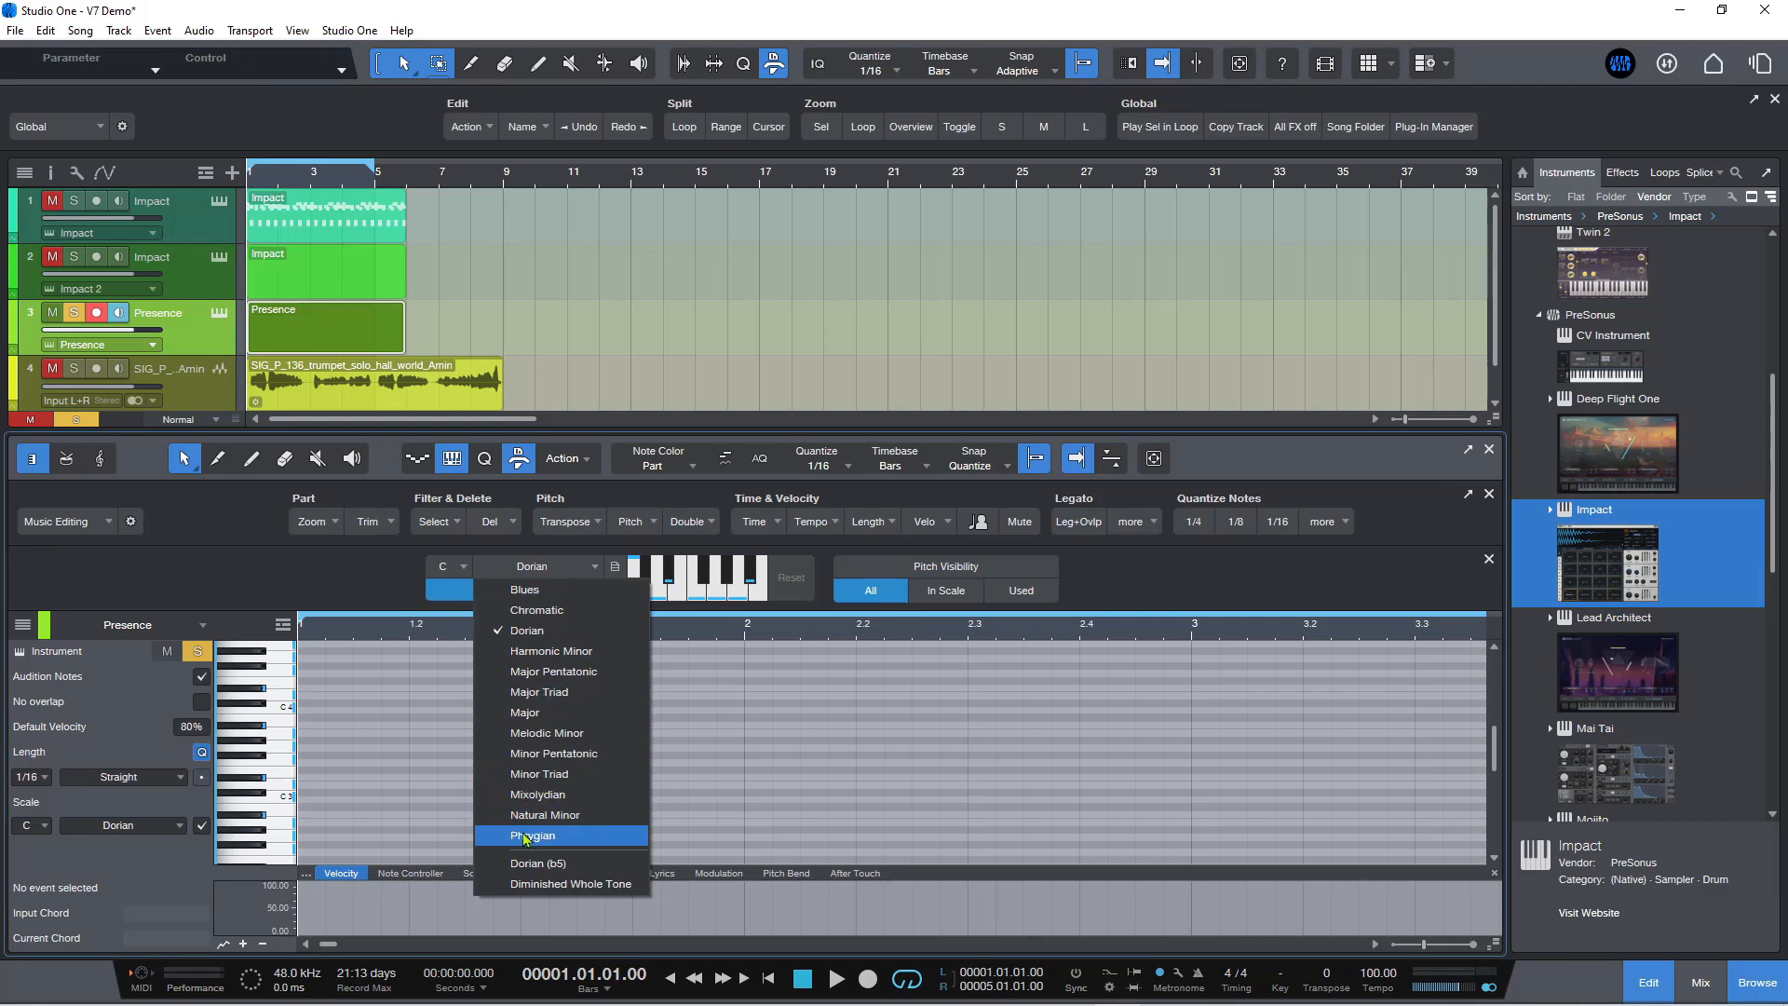
mouse_move(539, 693)
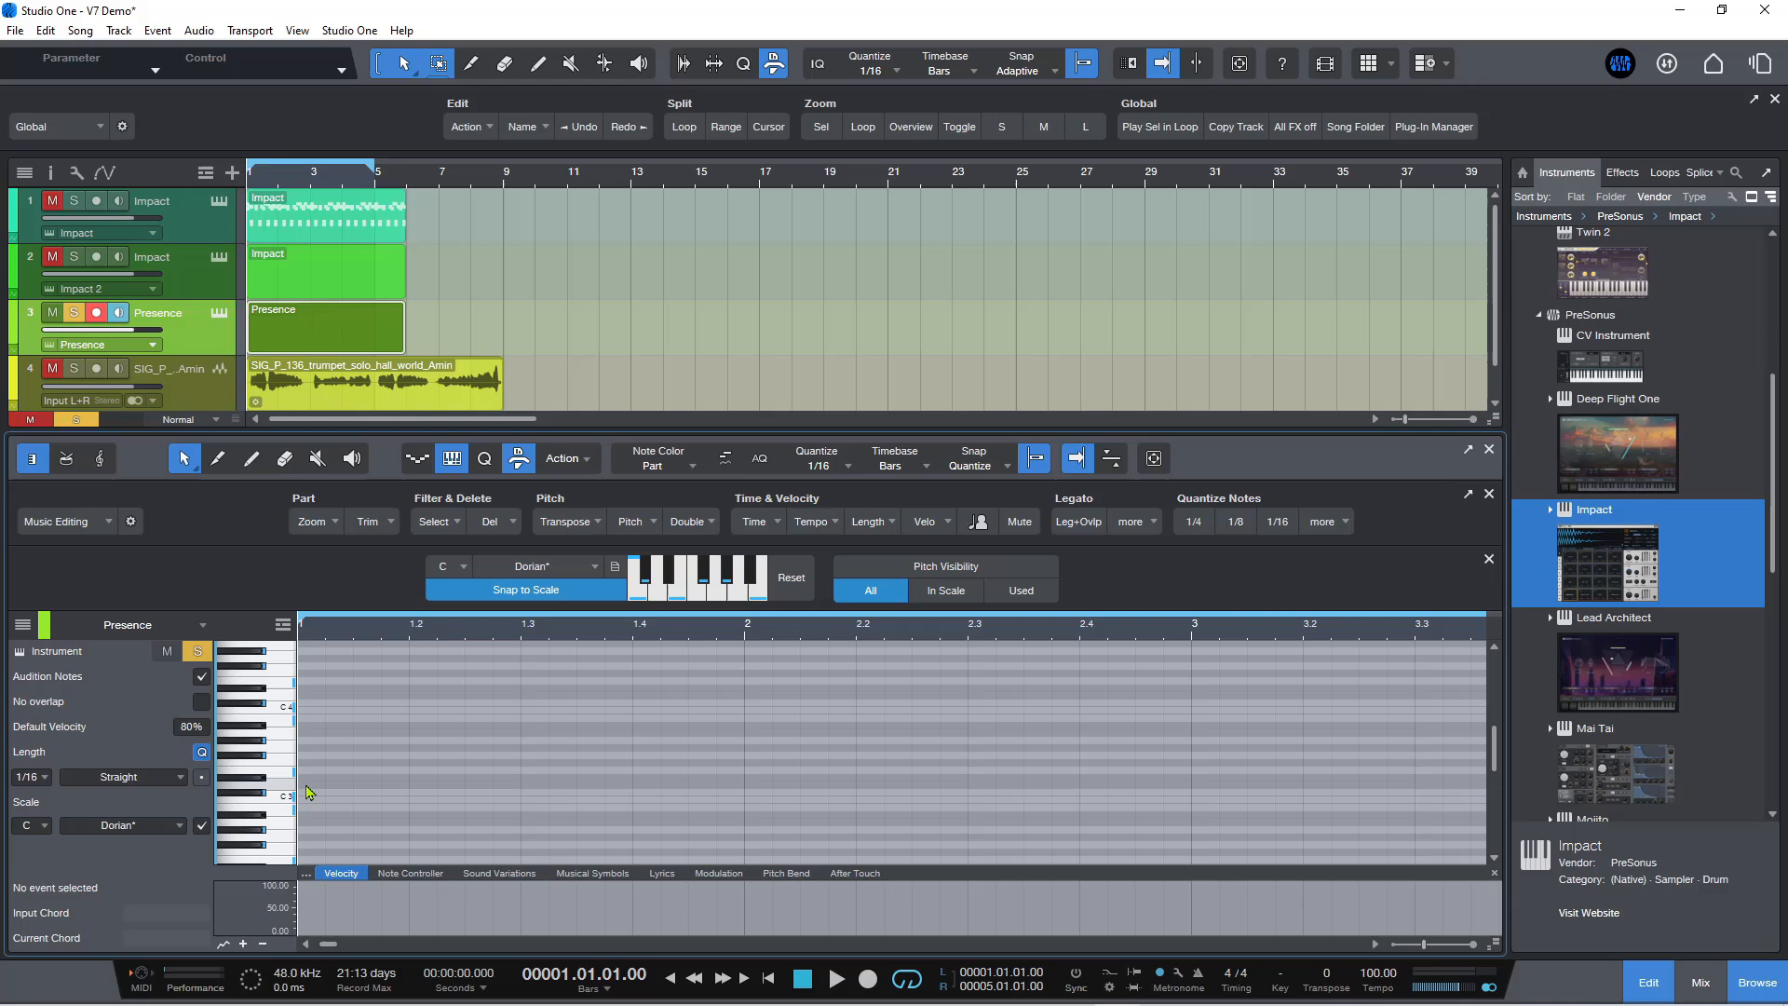
mouse_move(321, 801)
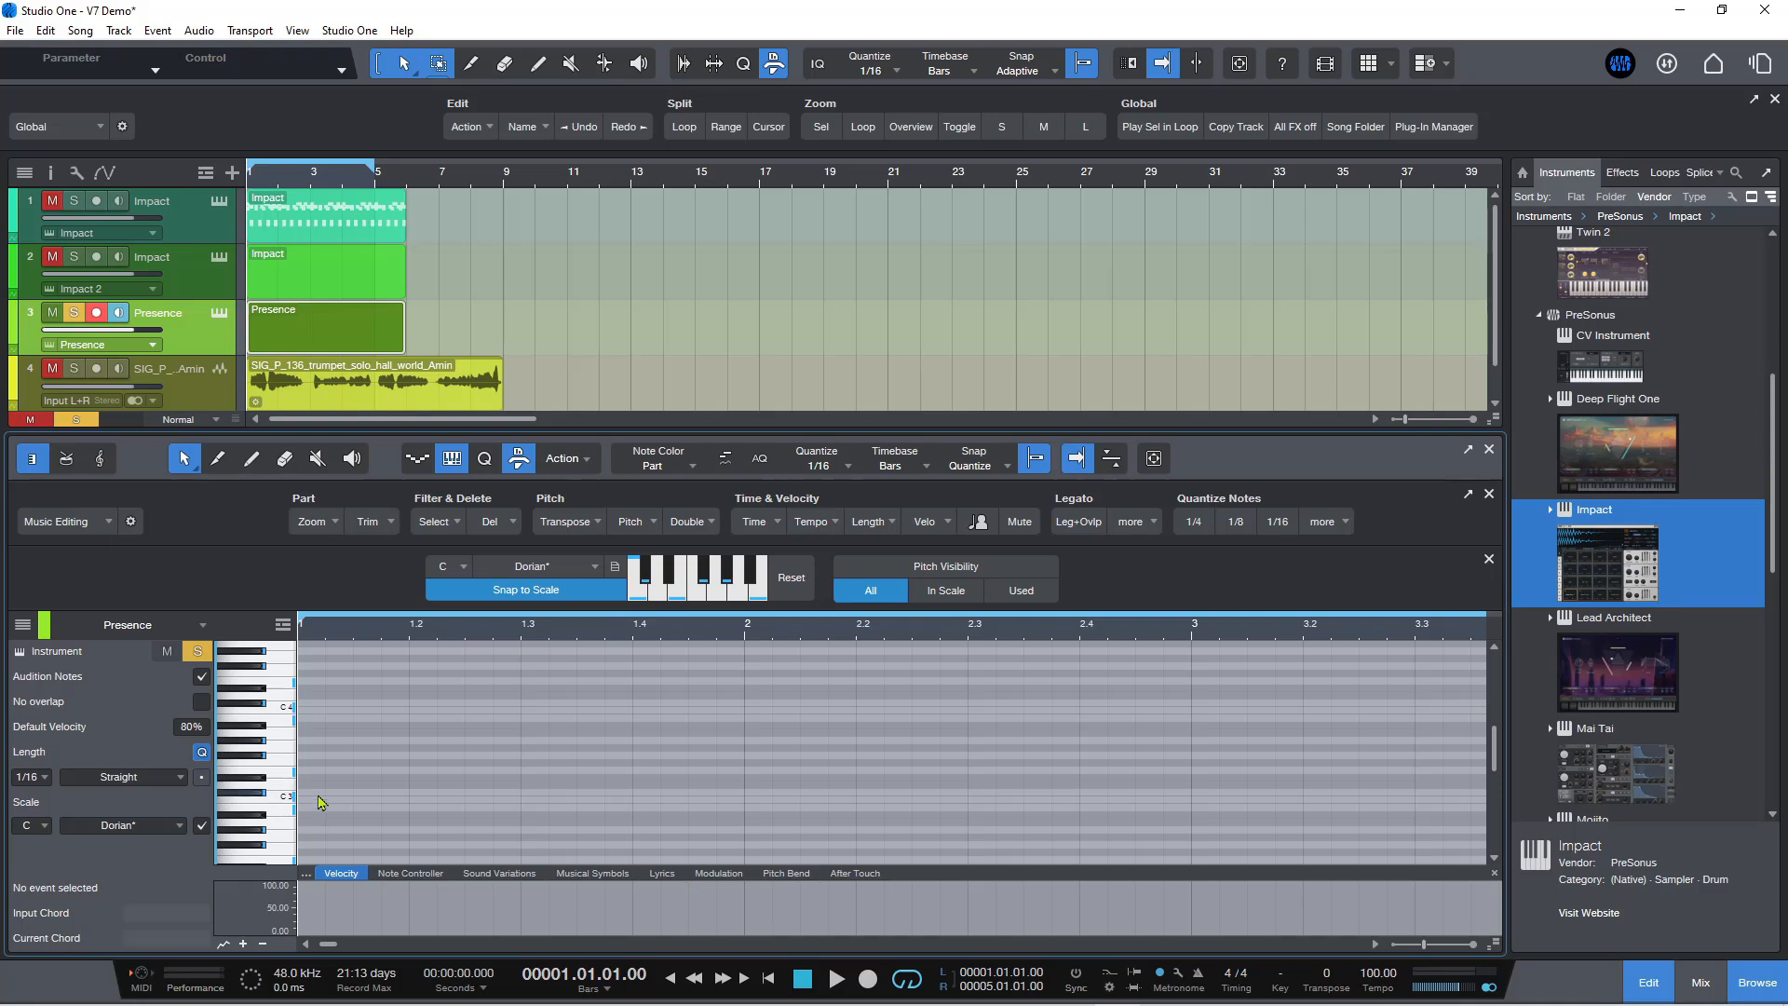
Step: Draw a low note at the start of the part with the Paint tool and shorten it
left_click(252, 459)
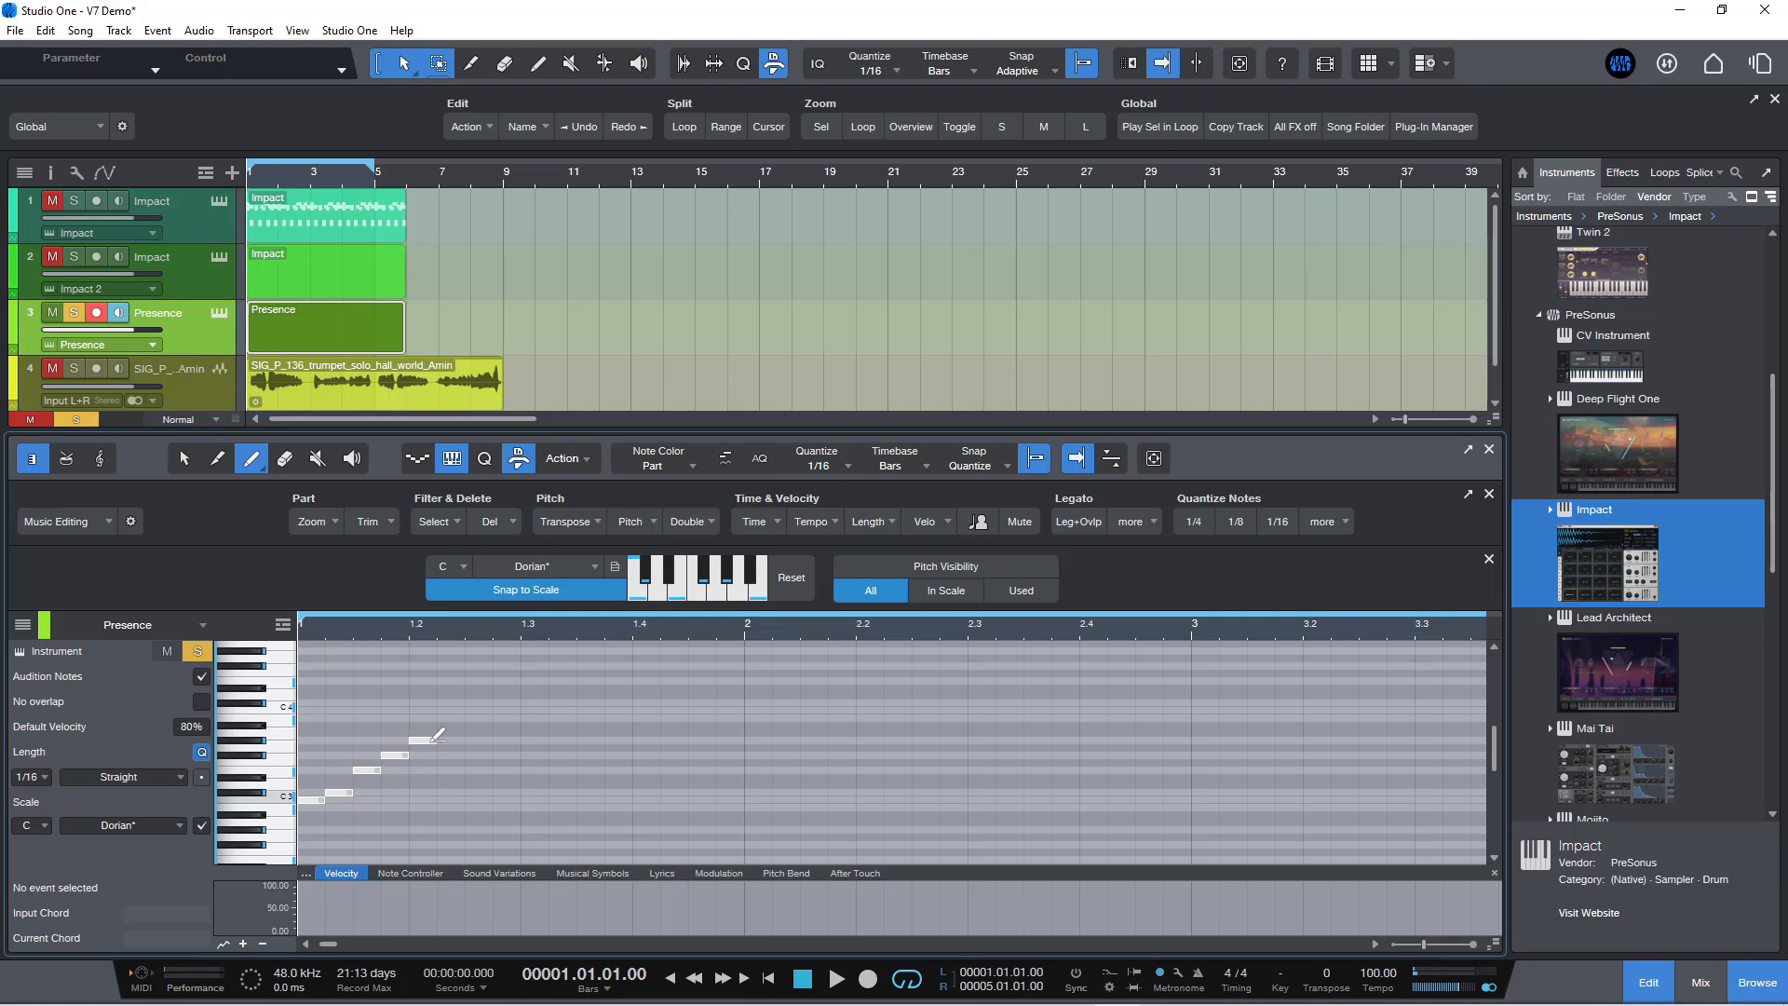
left_click(478, 706)
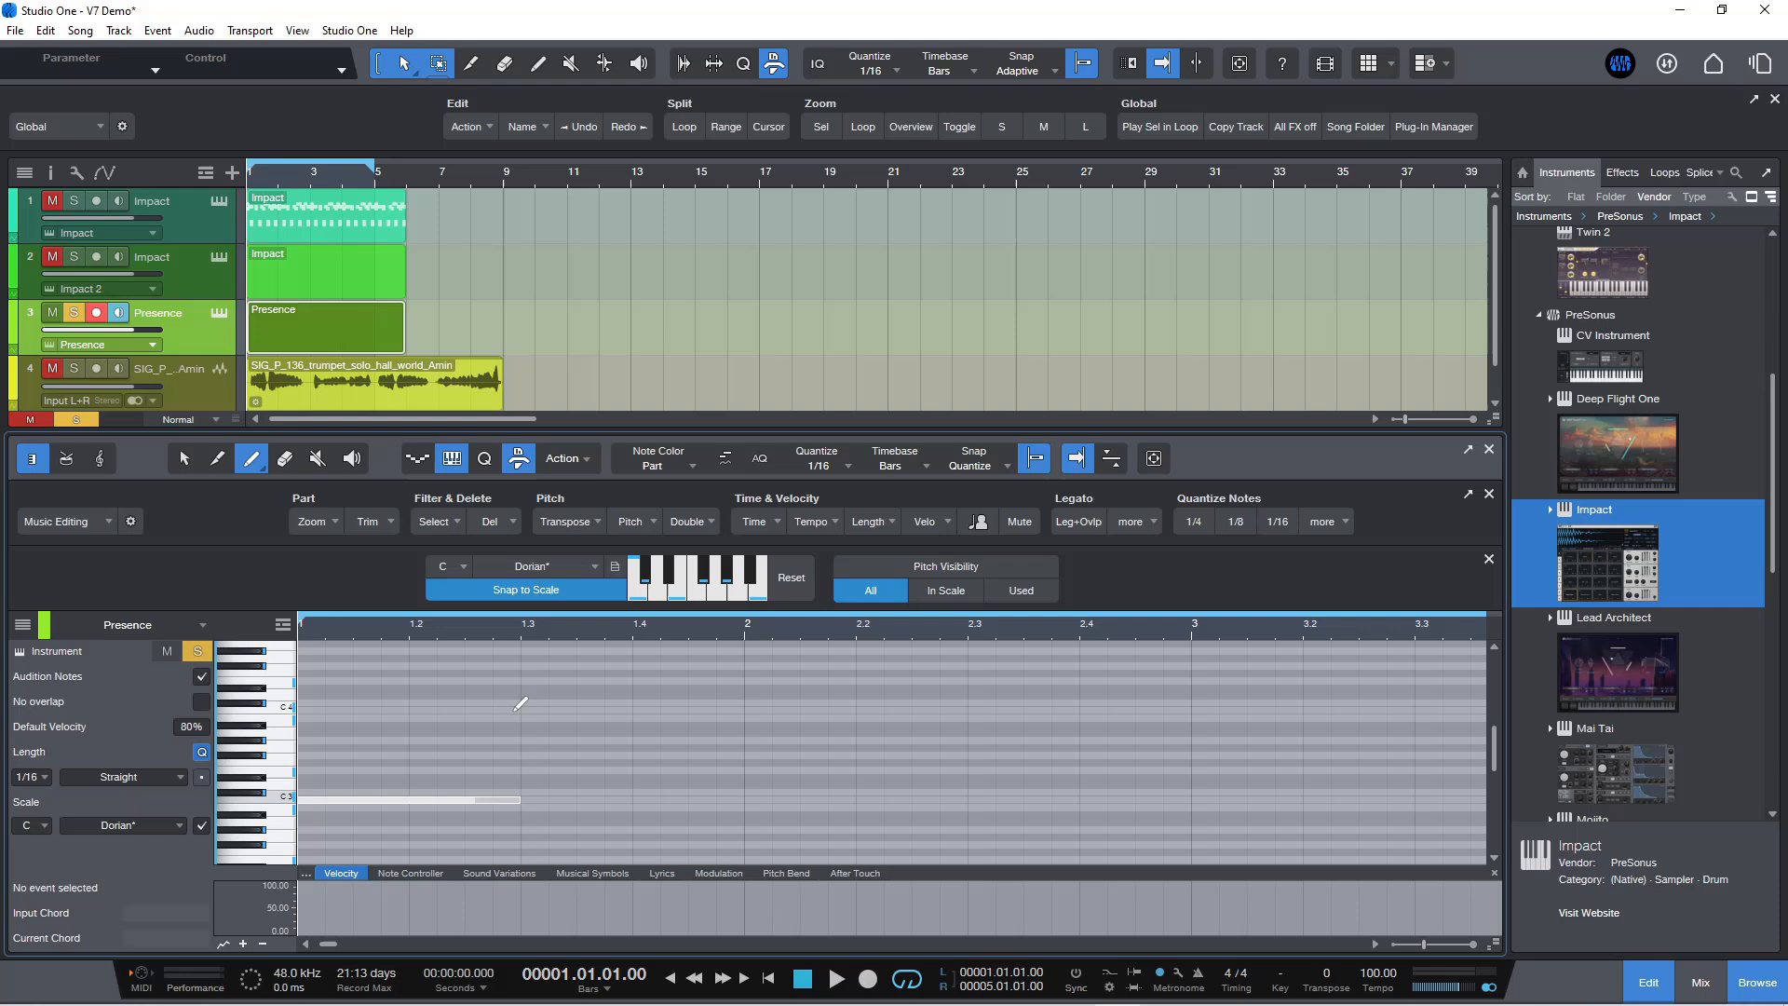
left_click(399, 799)
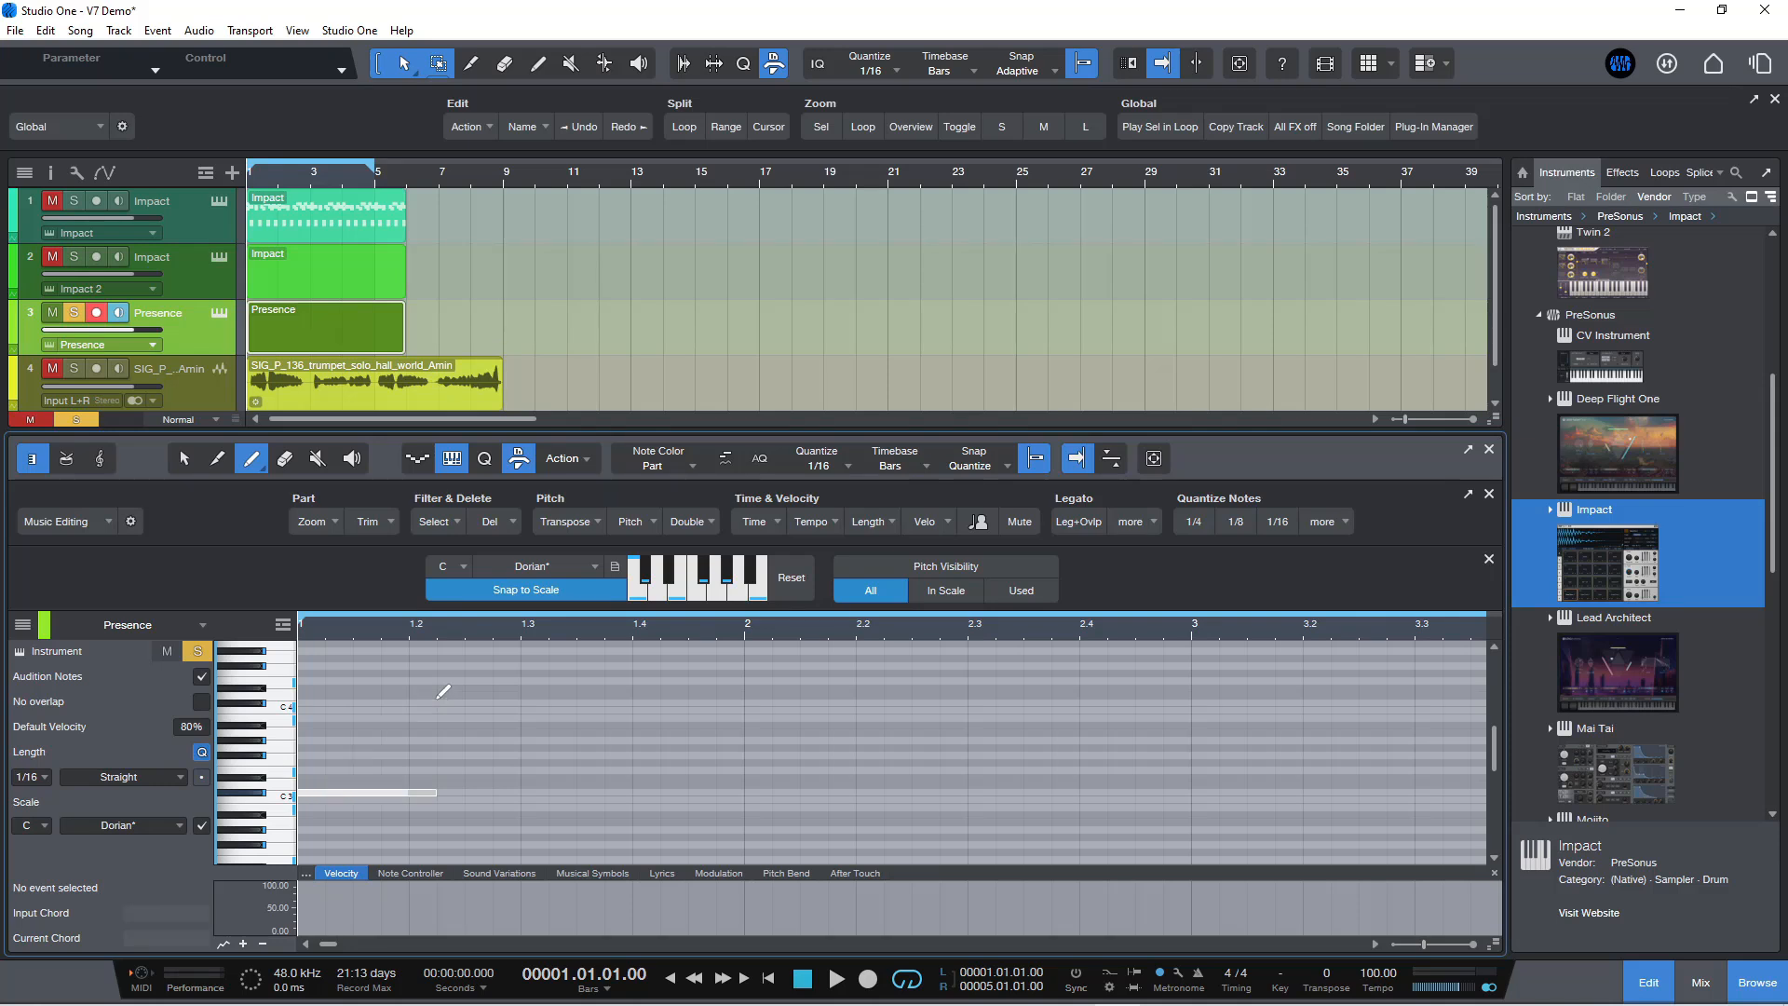
left_click(365, 793)
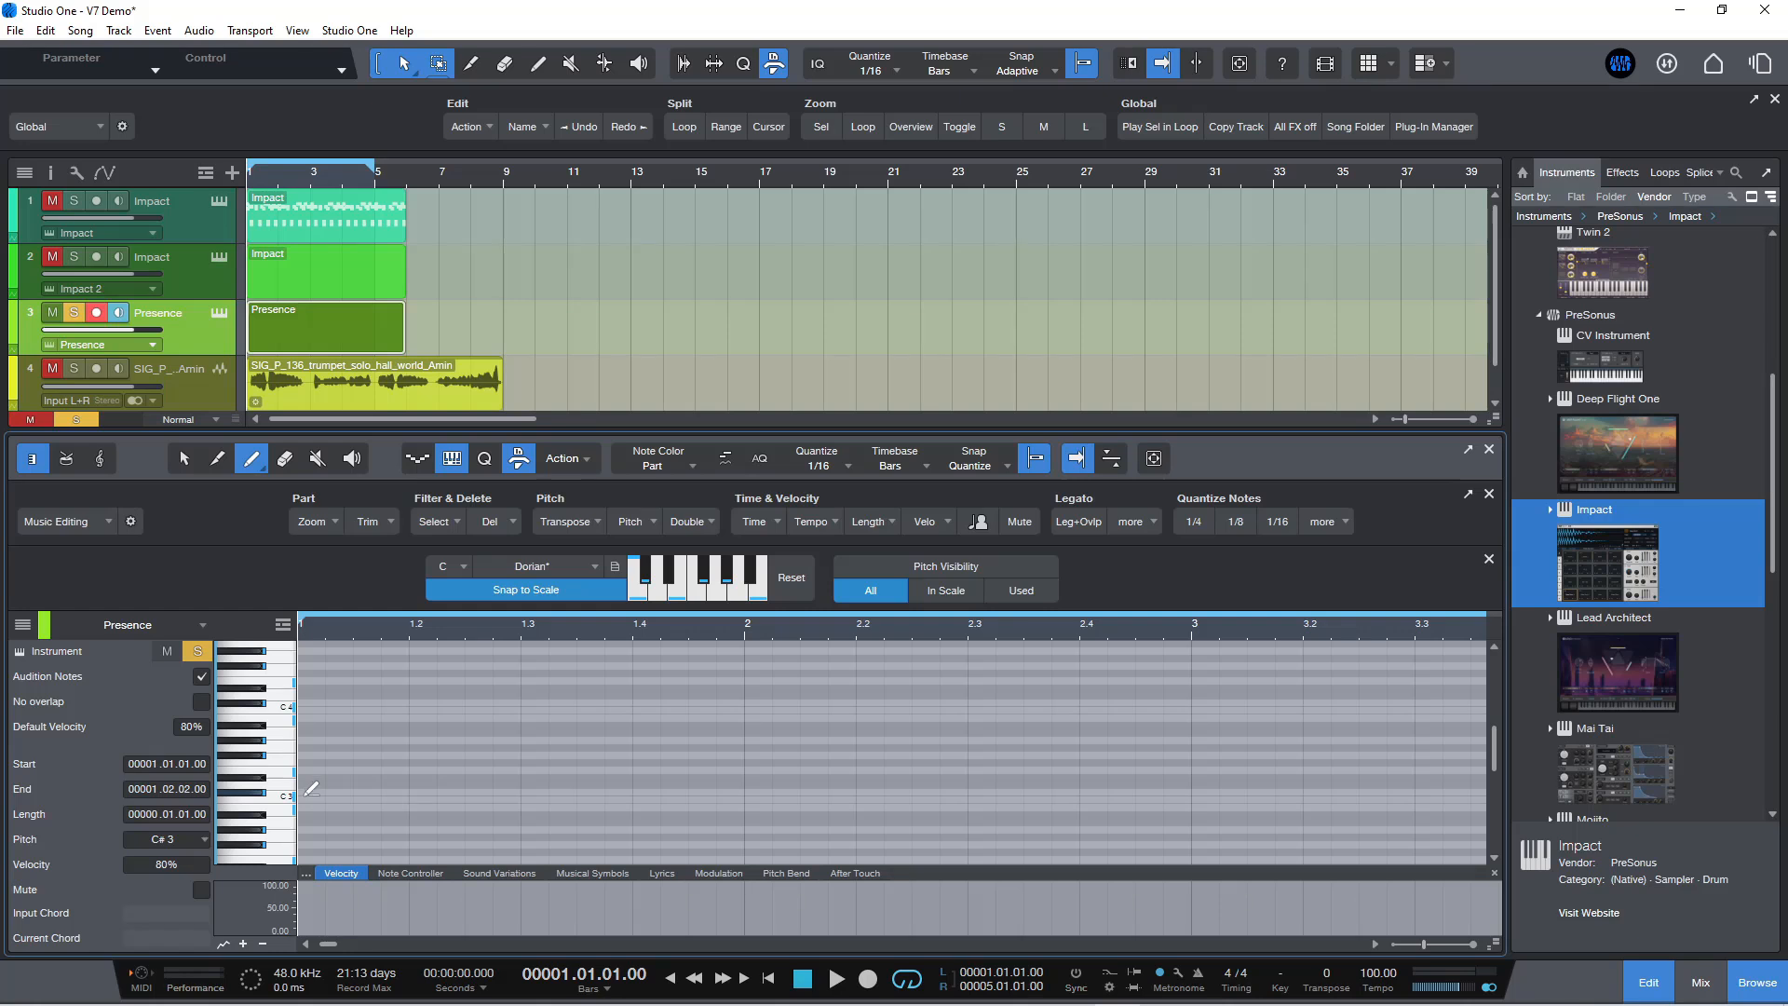
Step: Draw a short rising run of notes snapped to the custom Dorian scale and add a low C3 after it
left_click(393, 719)
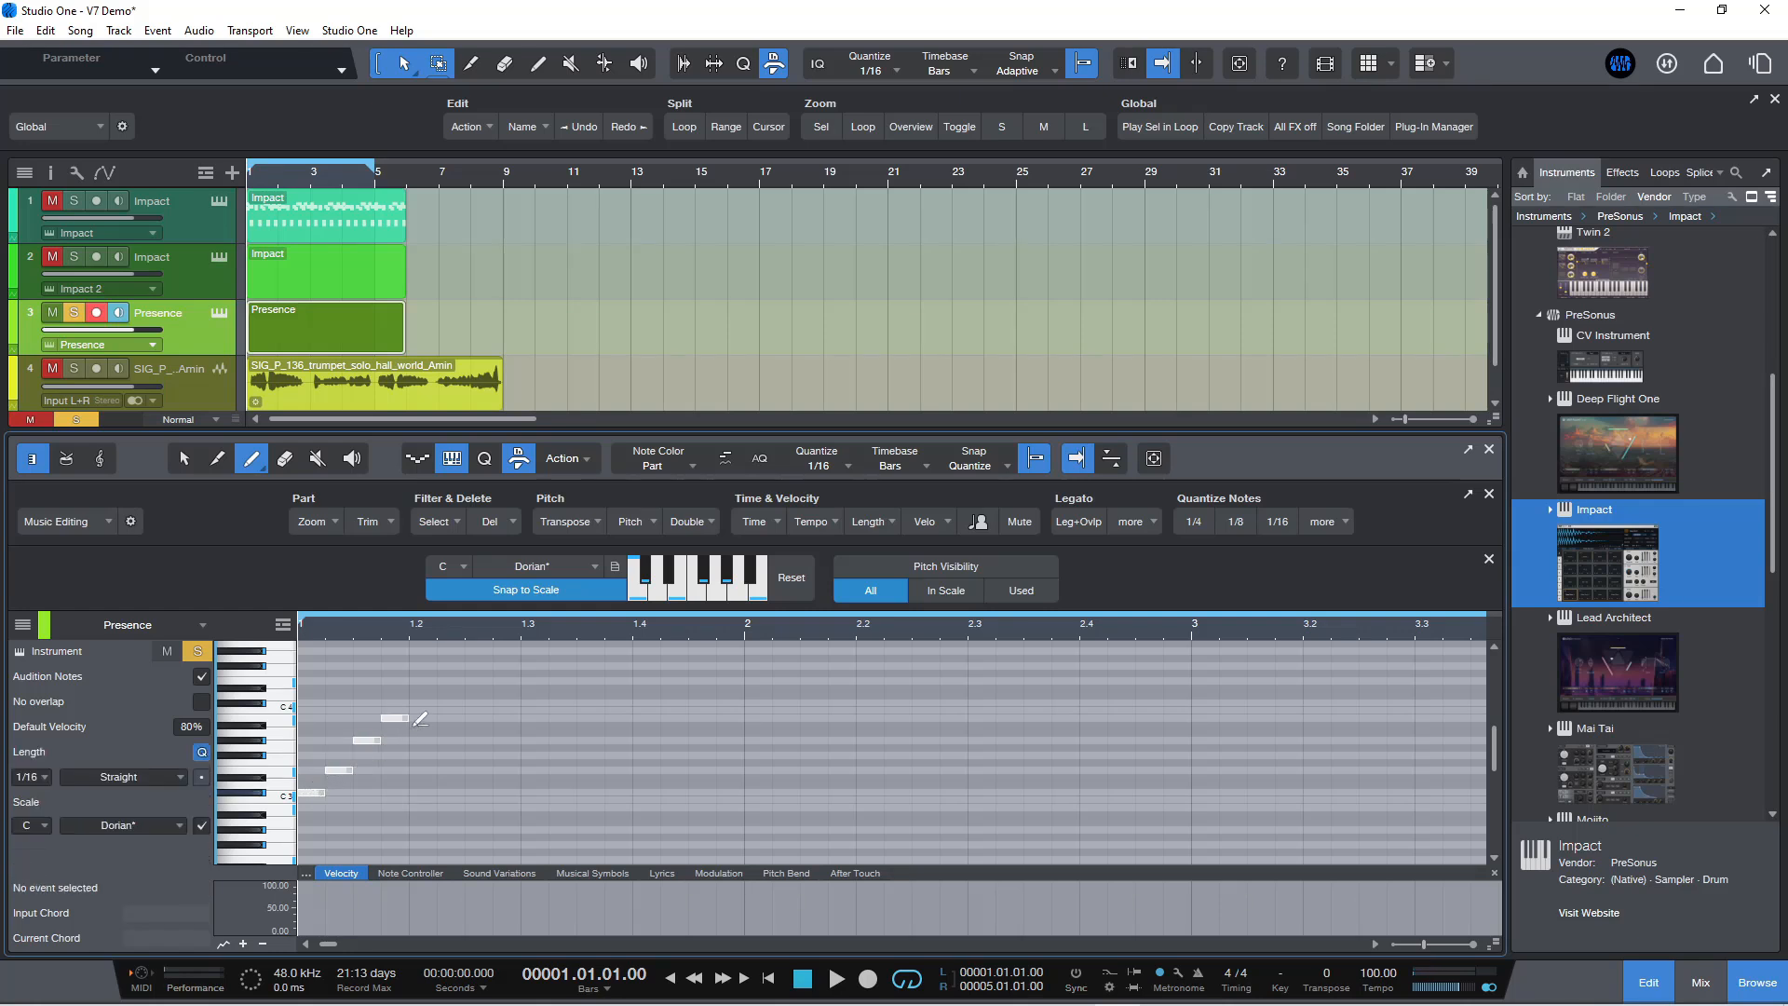
left_click(456, 714)
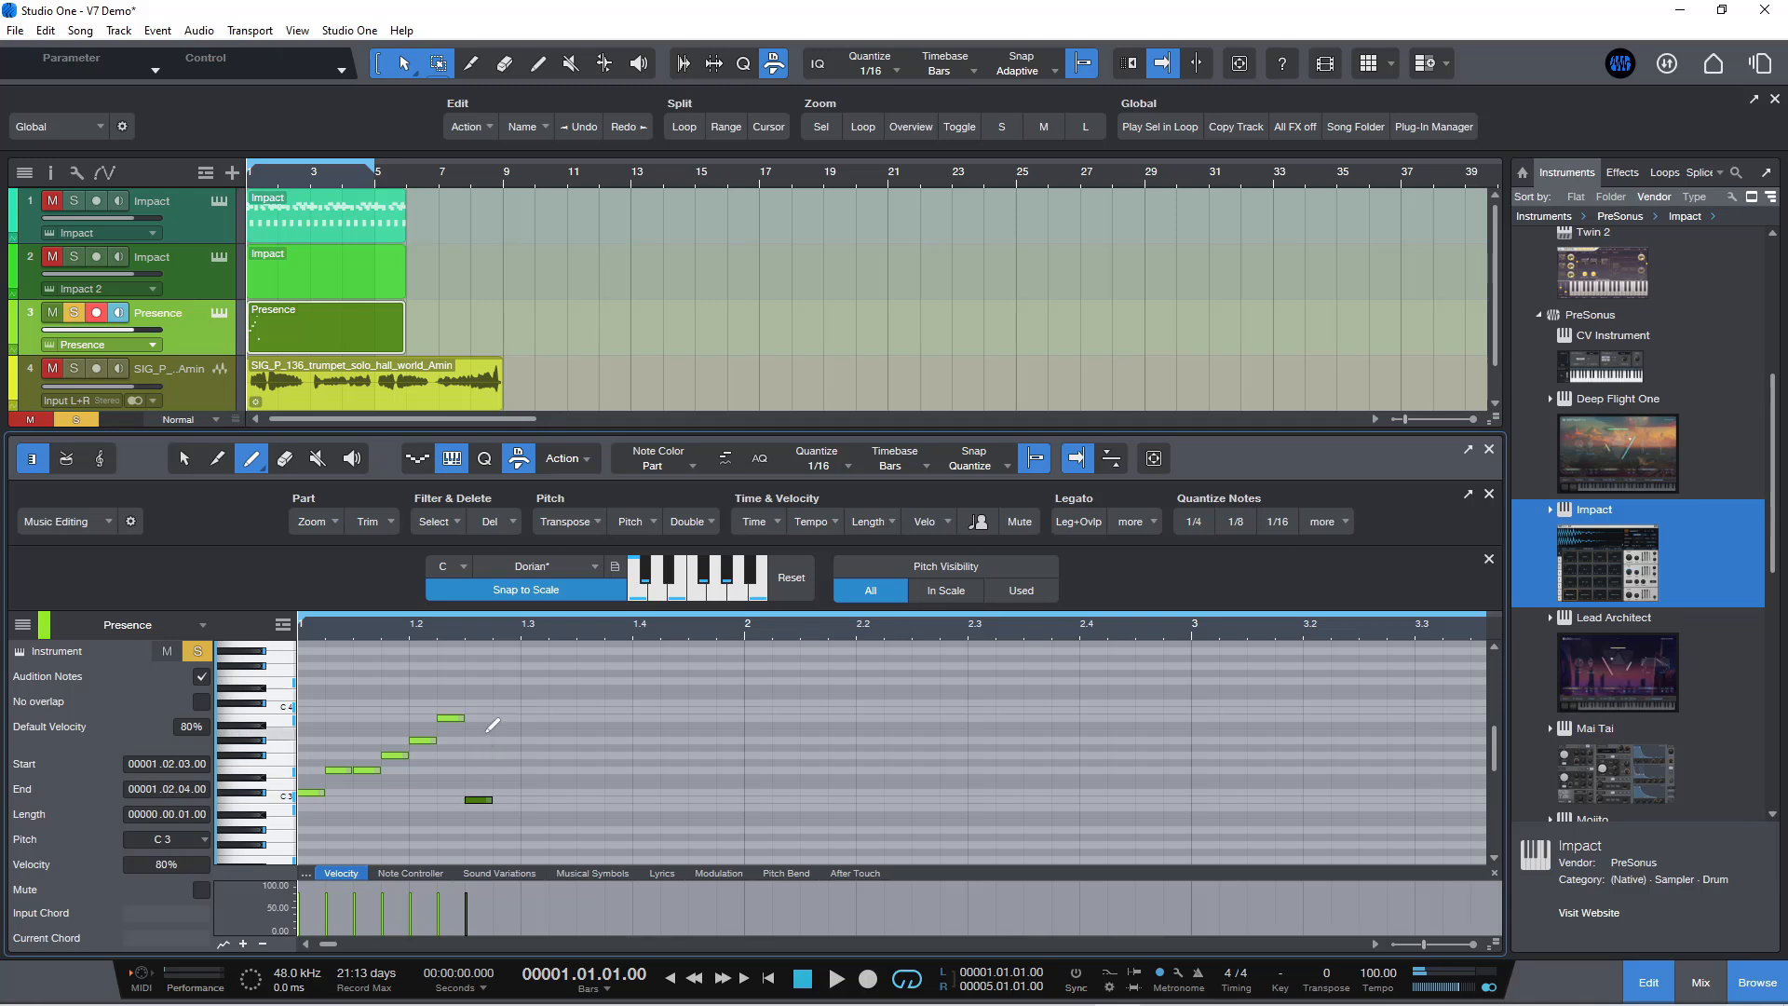
left_click(837, 979)
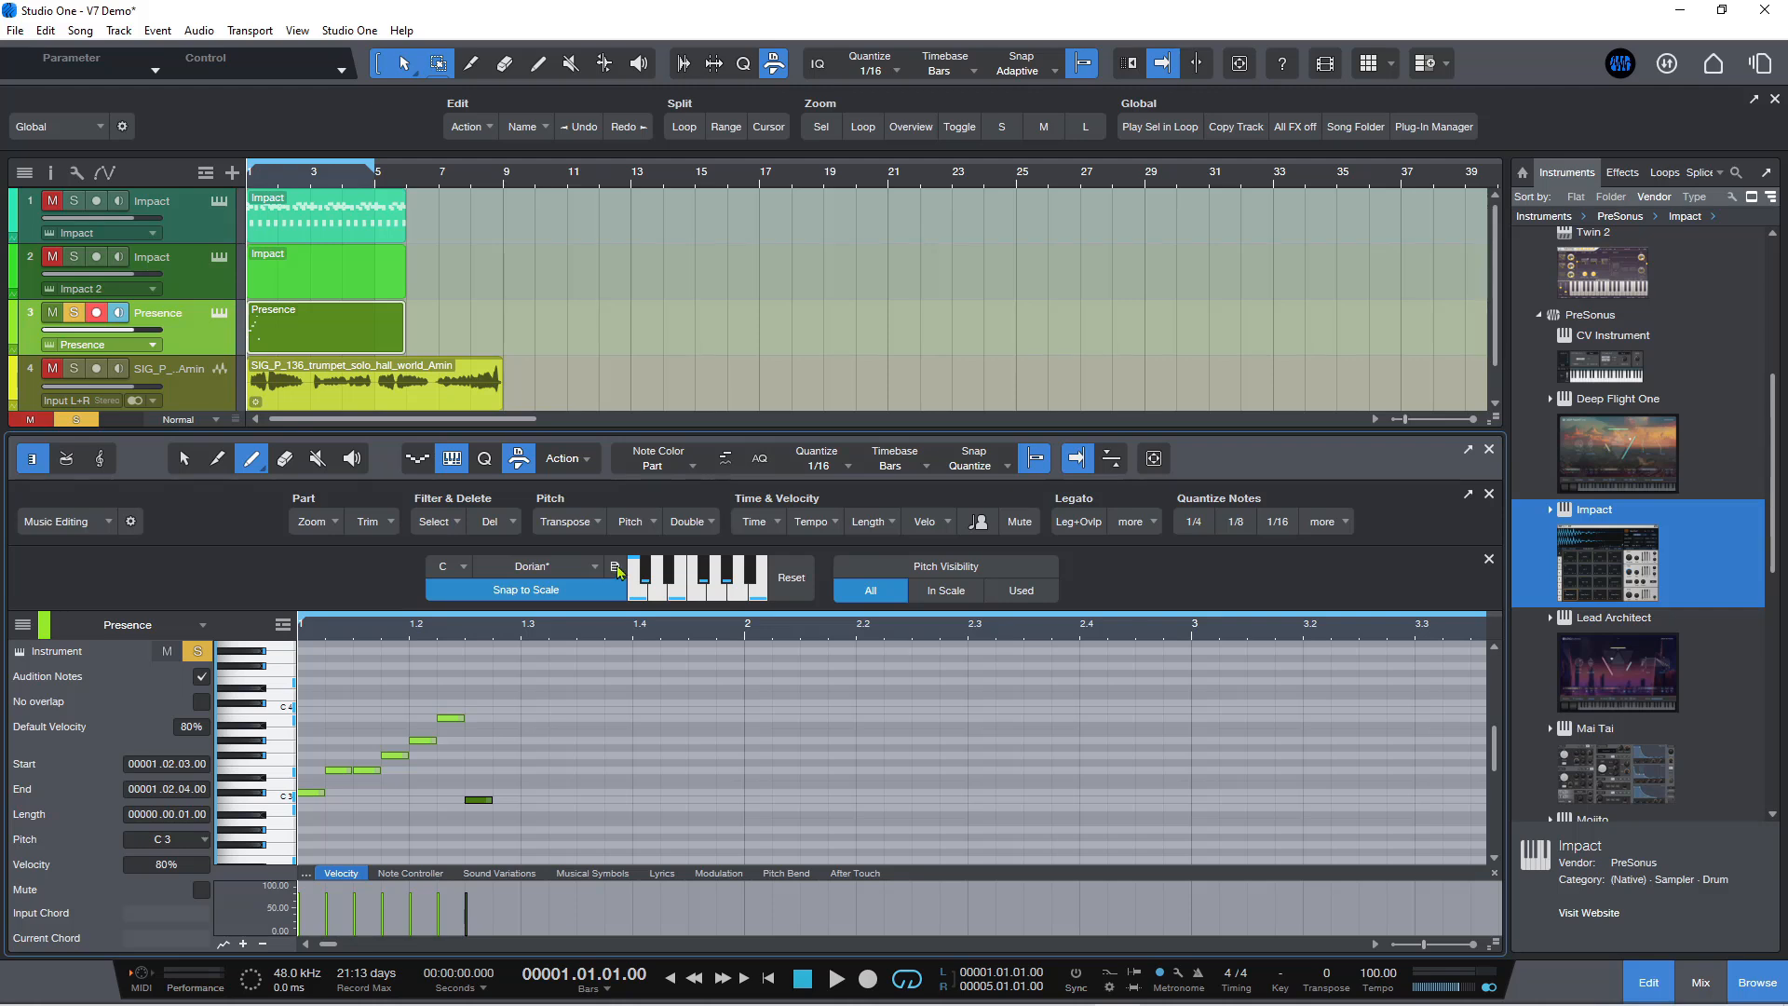
left_click(615, 567)
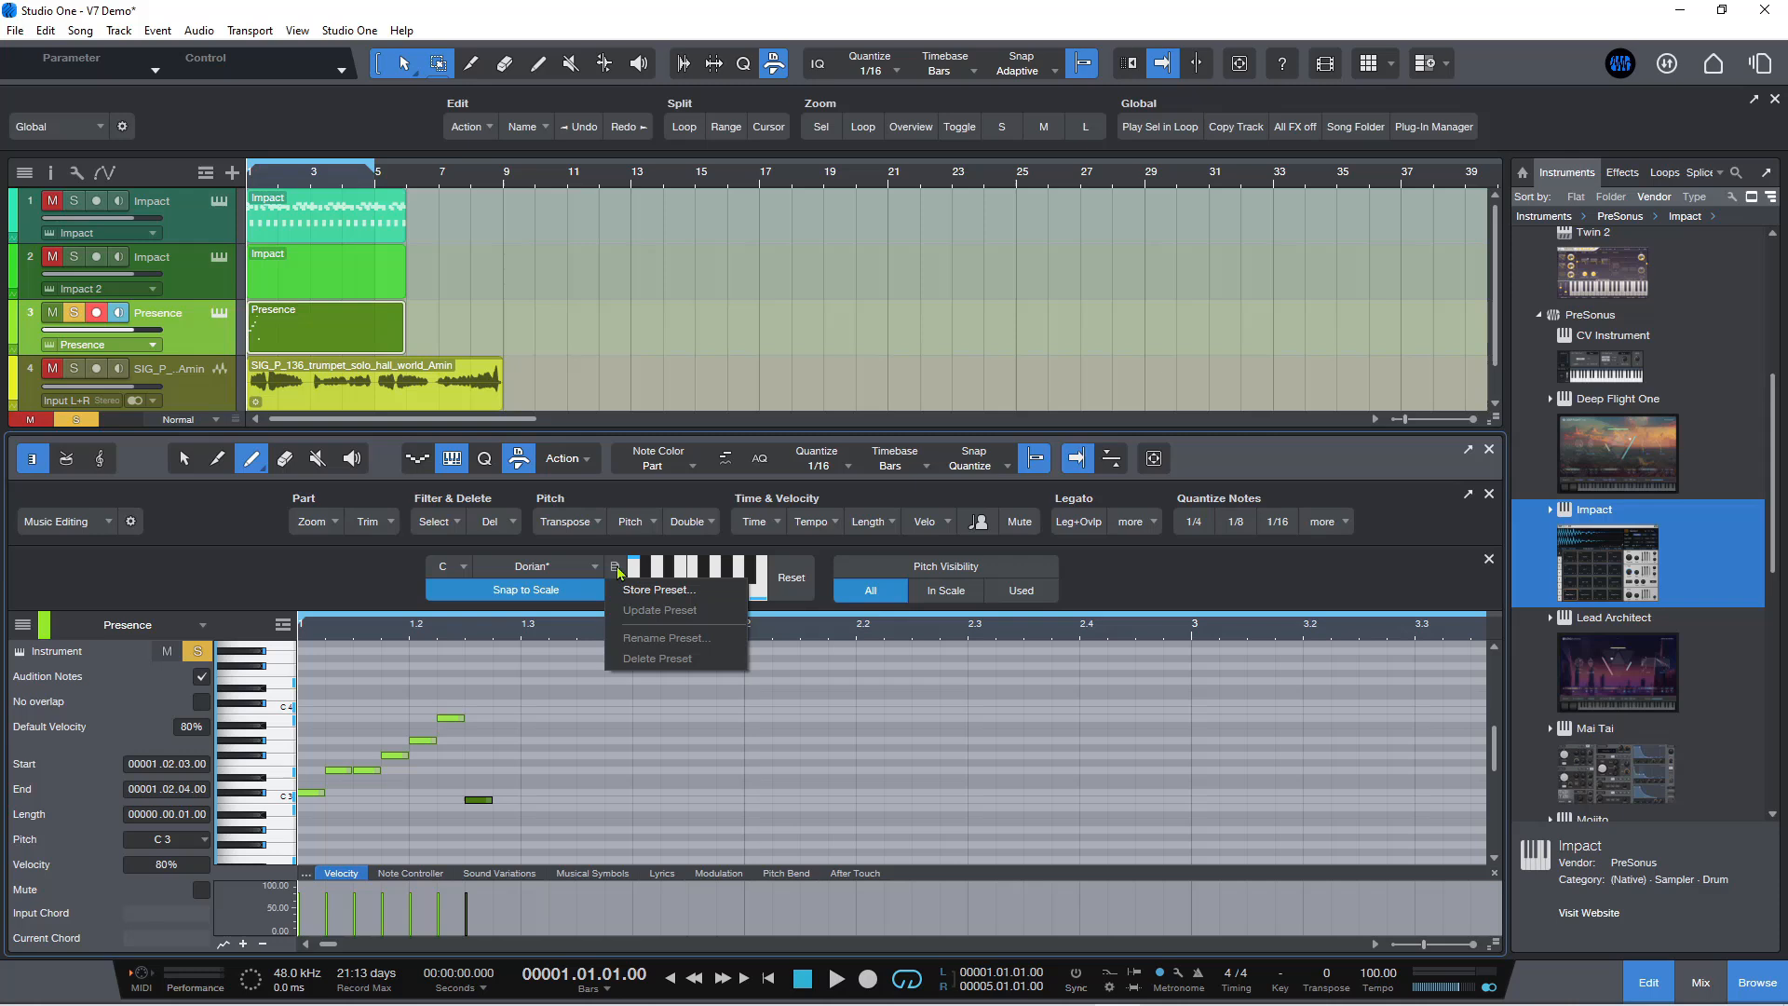
left_click(660, 591)
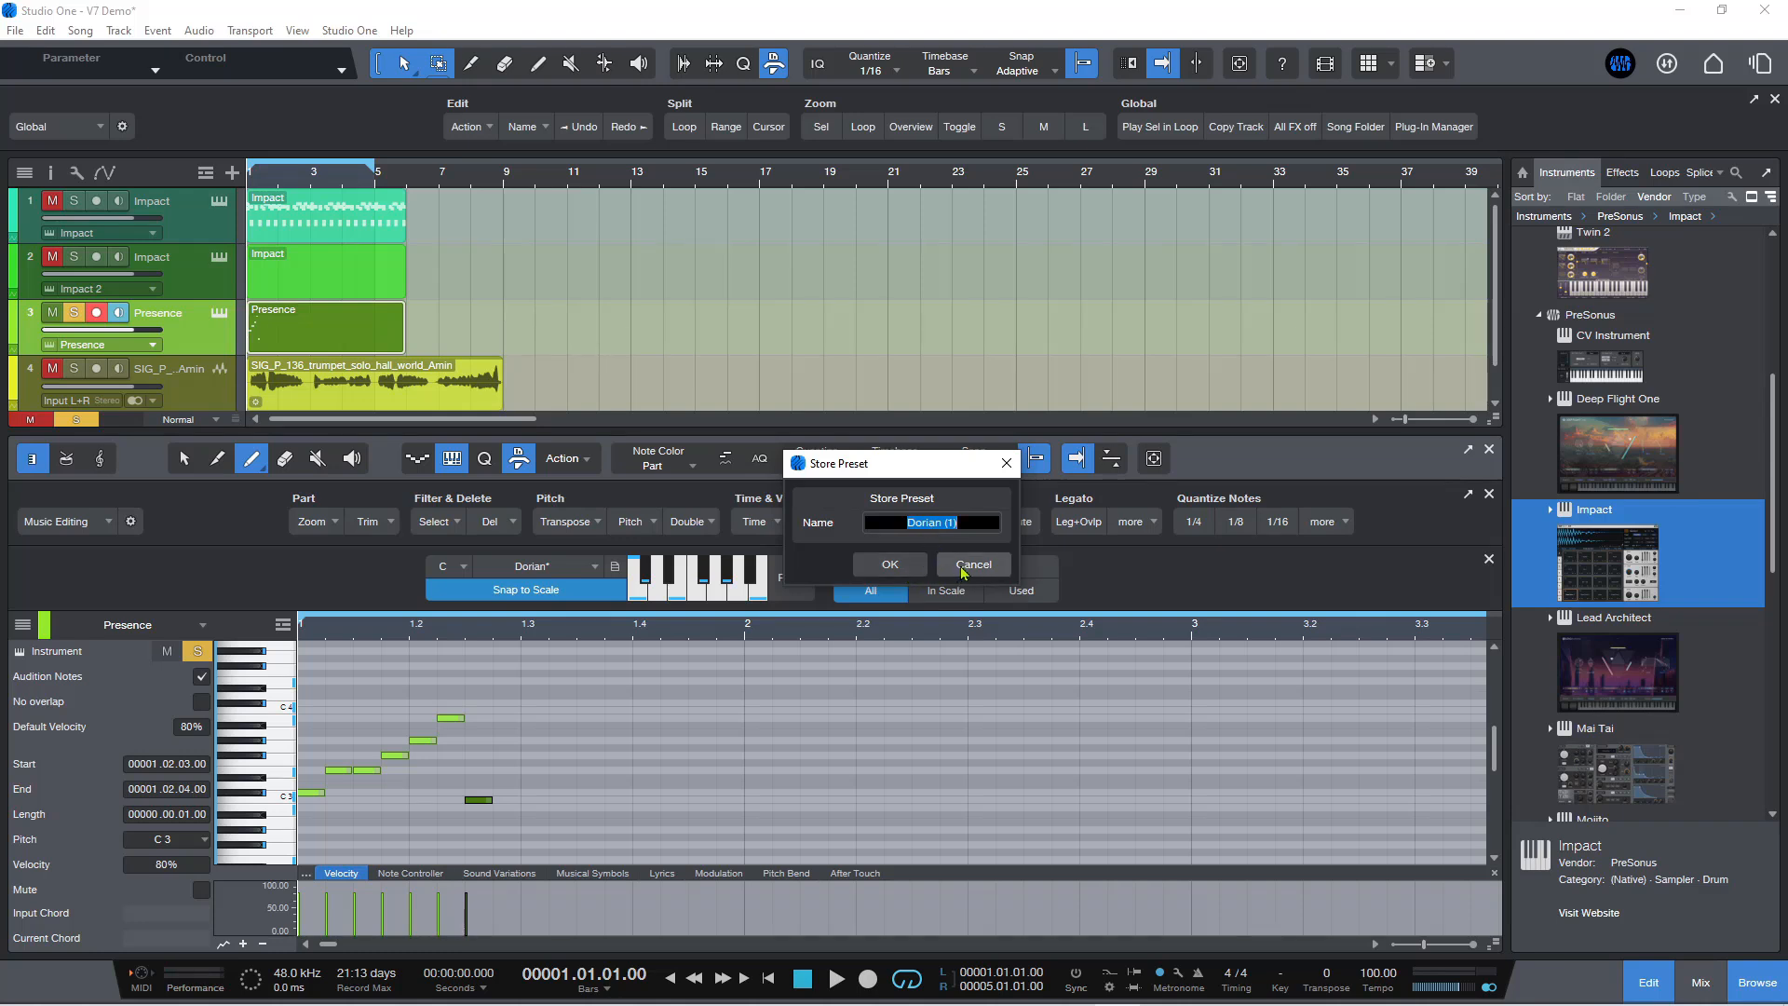
left_click(970, 564)
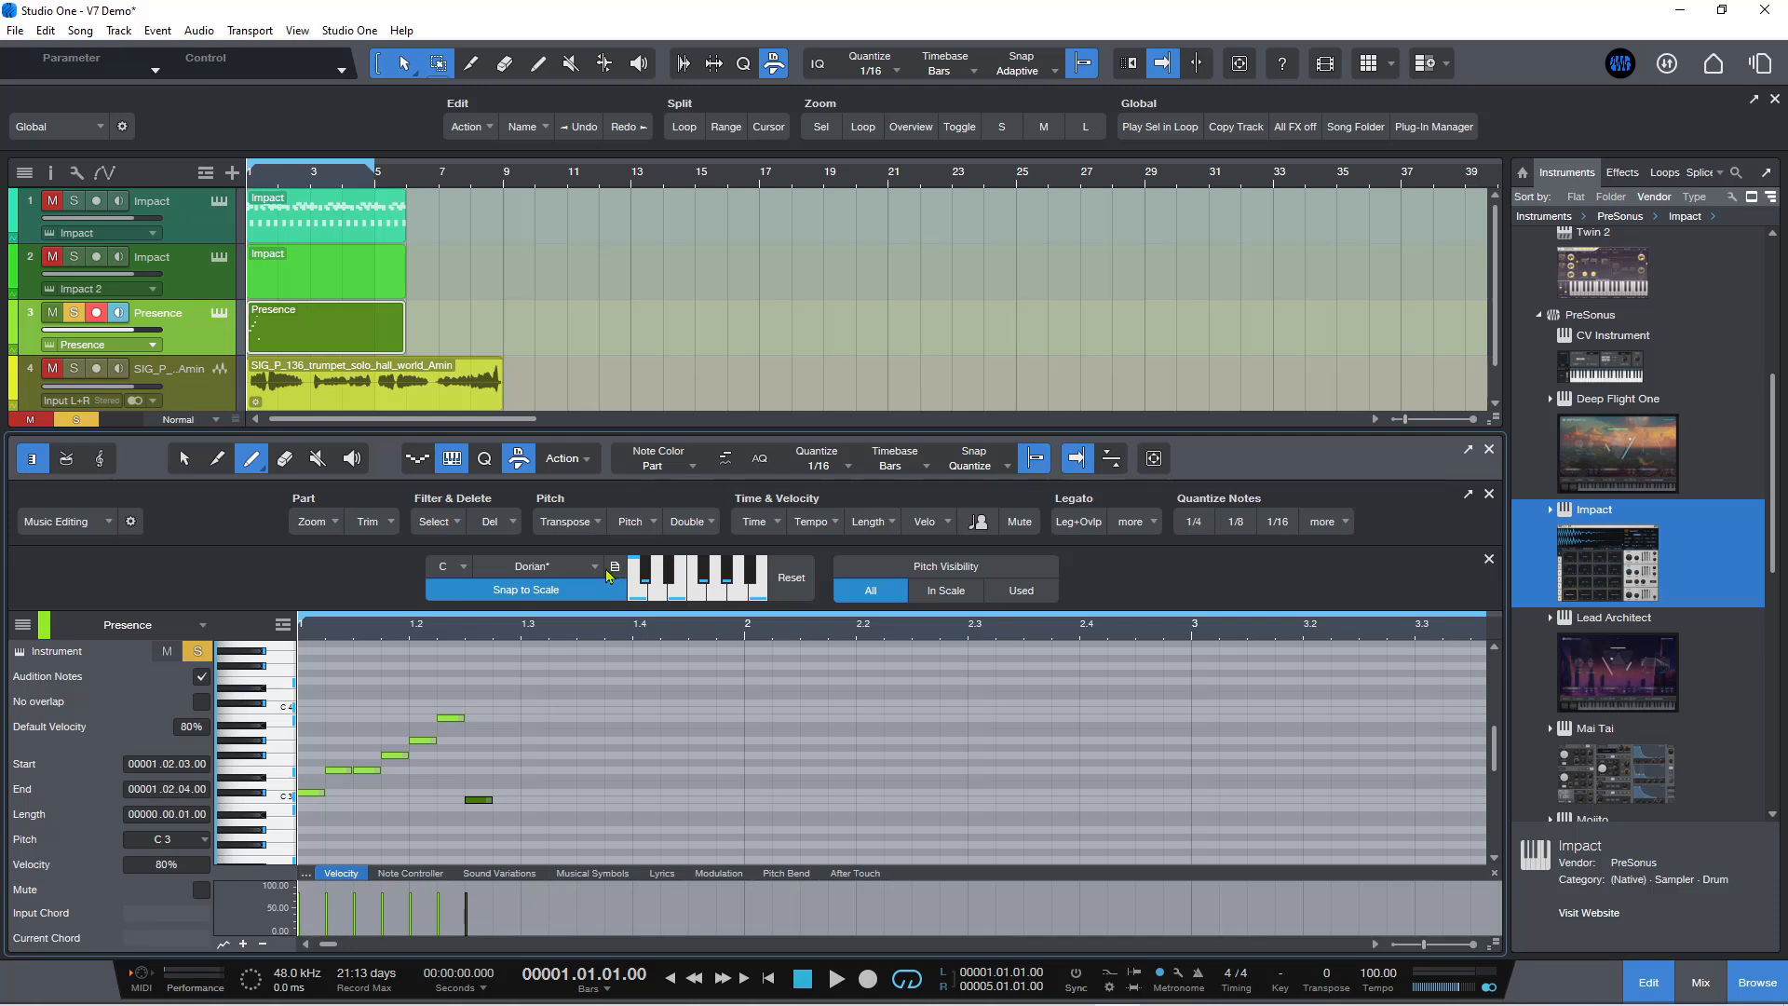
left_click(547, 566)
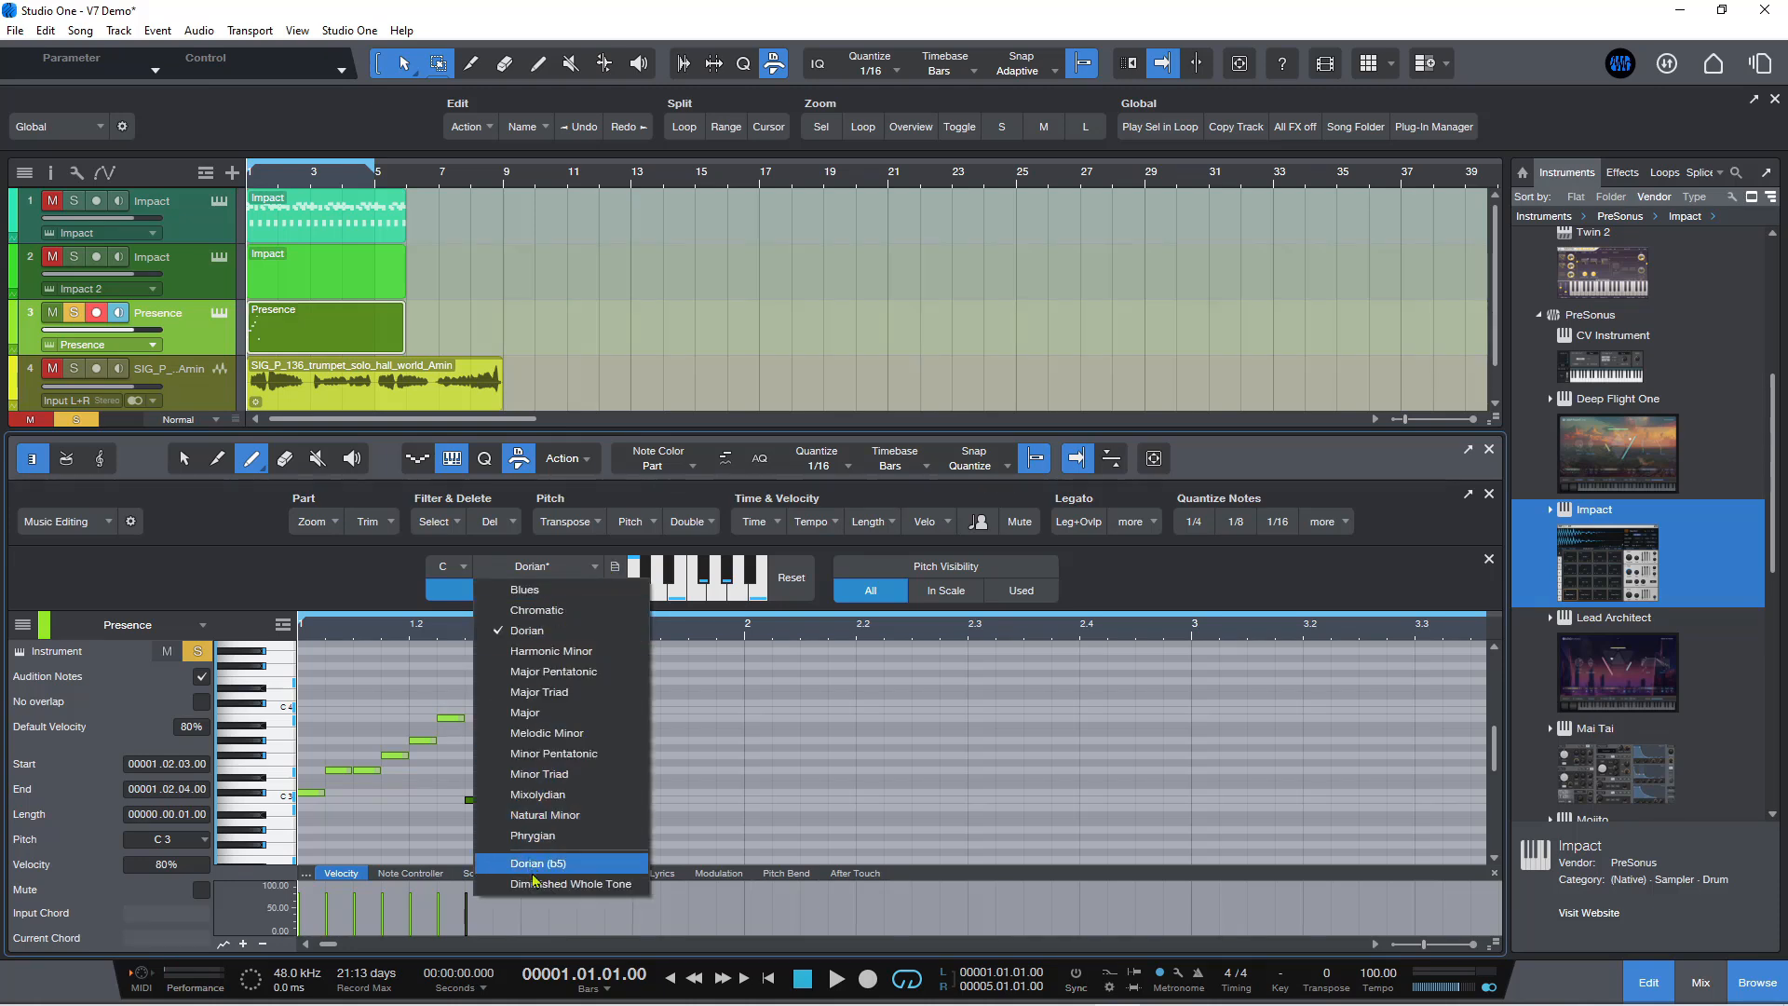
Step: Select the Diminished Whole Tone scale and draw a rising line of short notes snapped to it
left_click(568, 885)
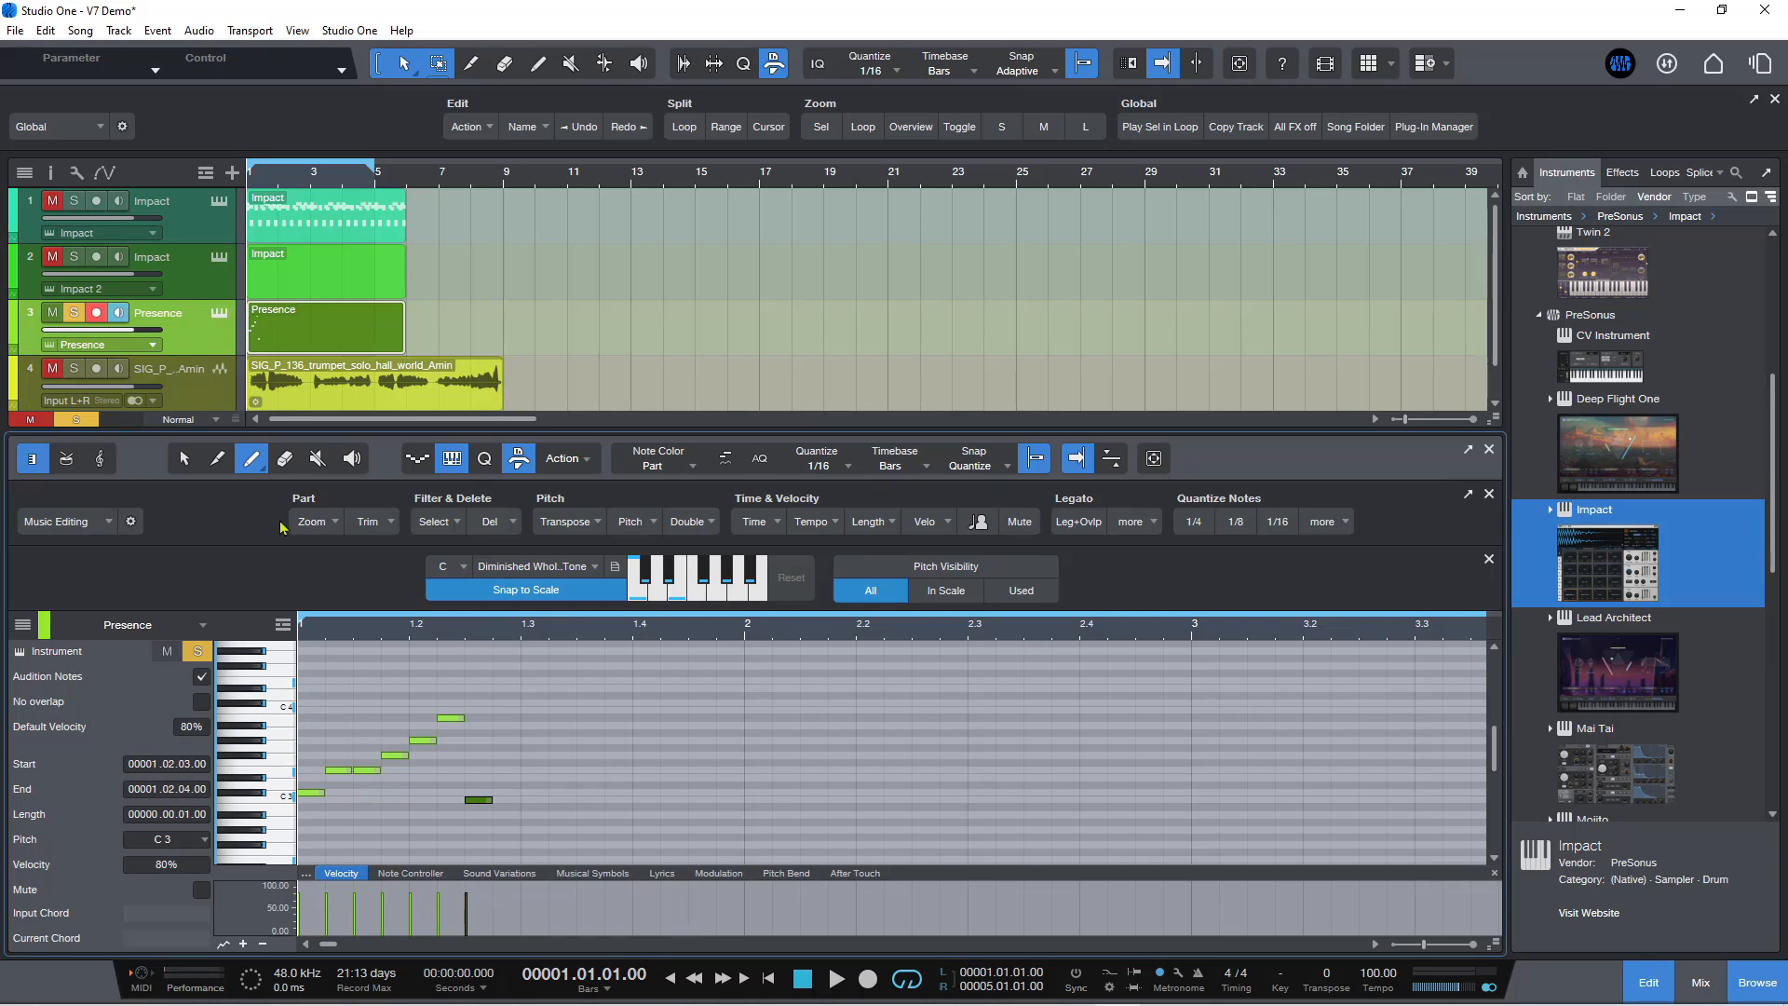
left_click(287, 458)
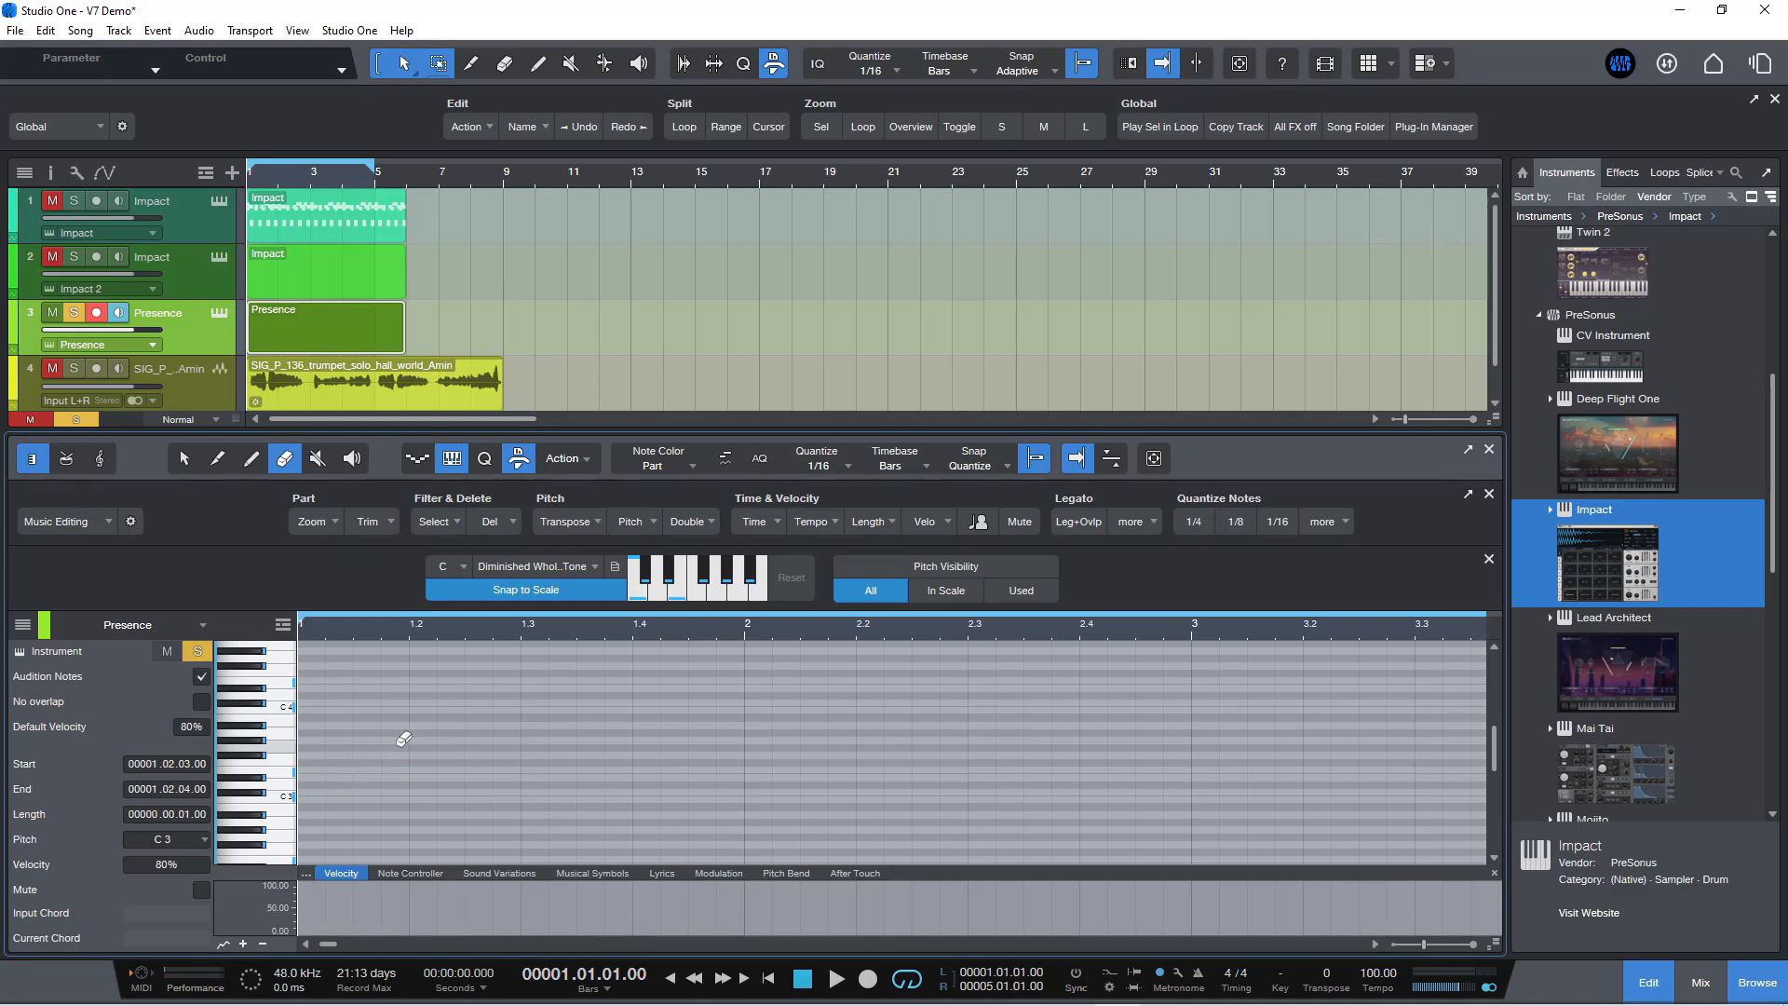
mouse_move(250, 464)
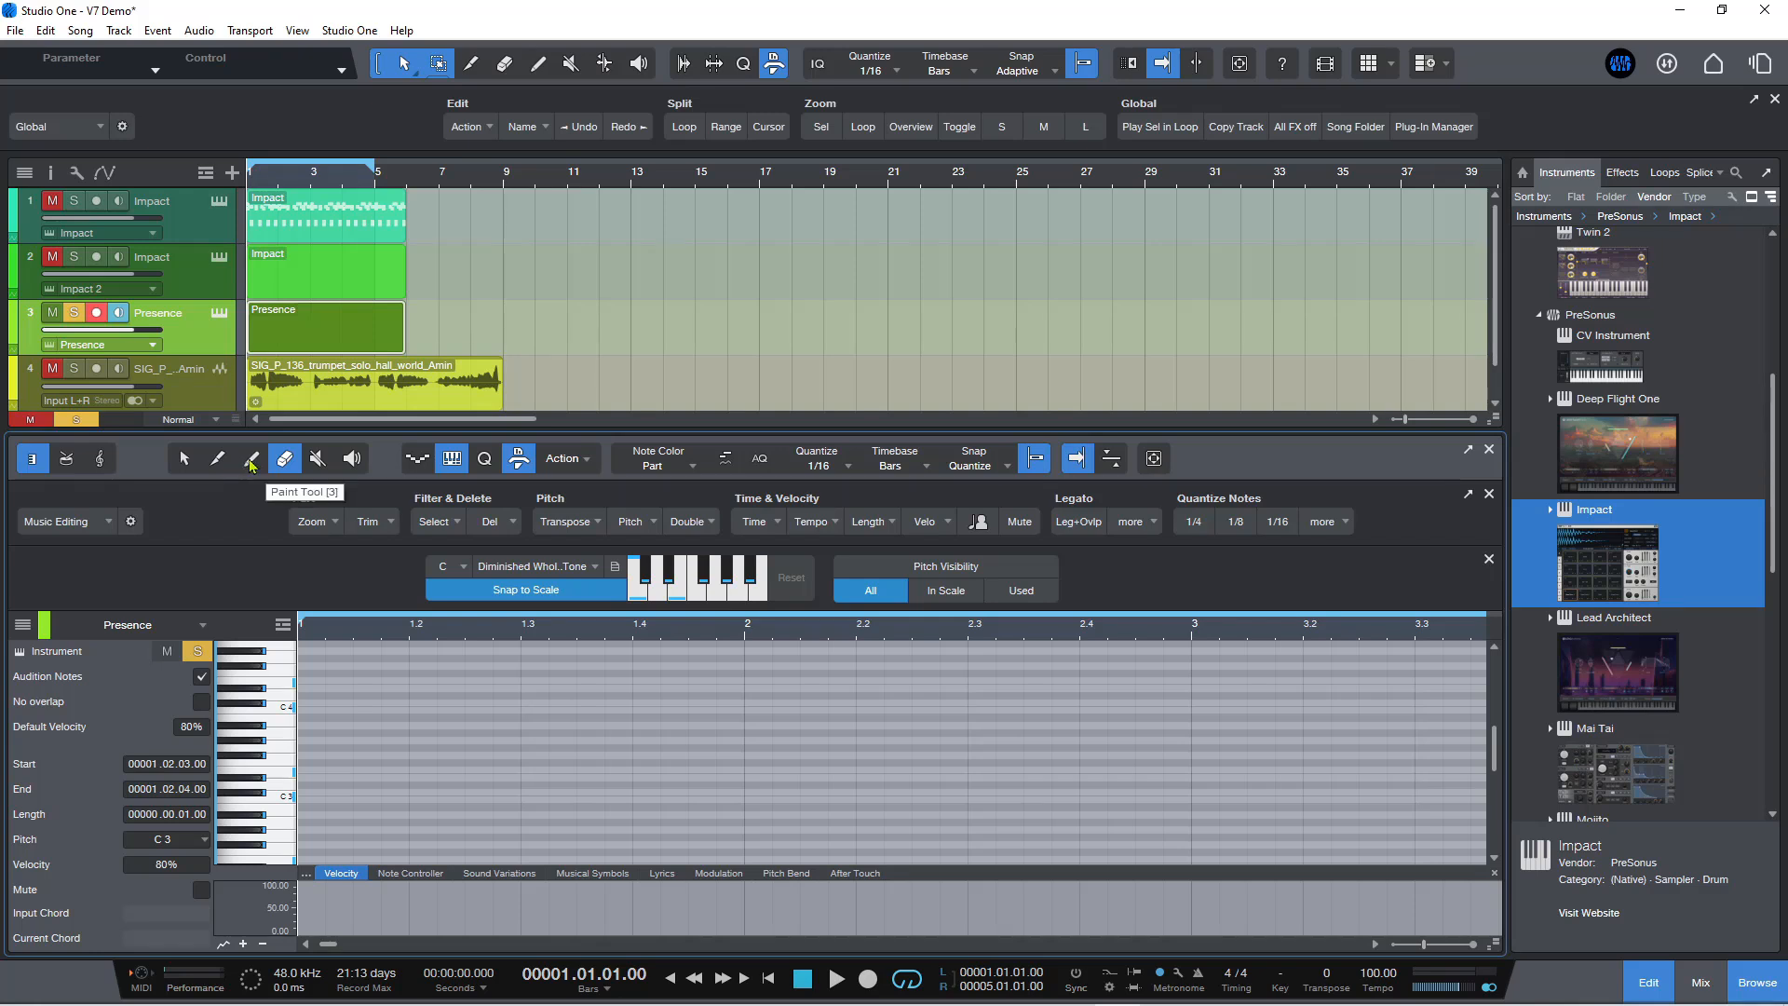
left_click(252, 459)
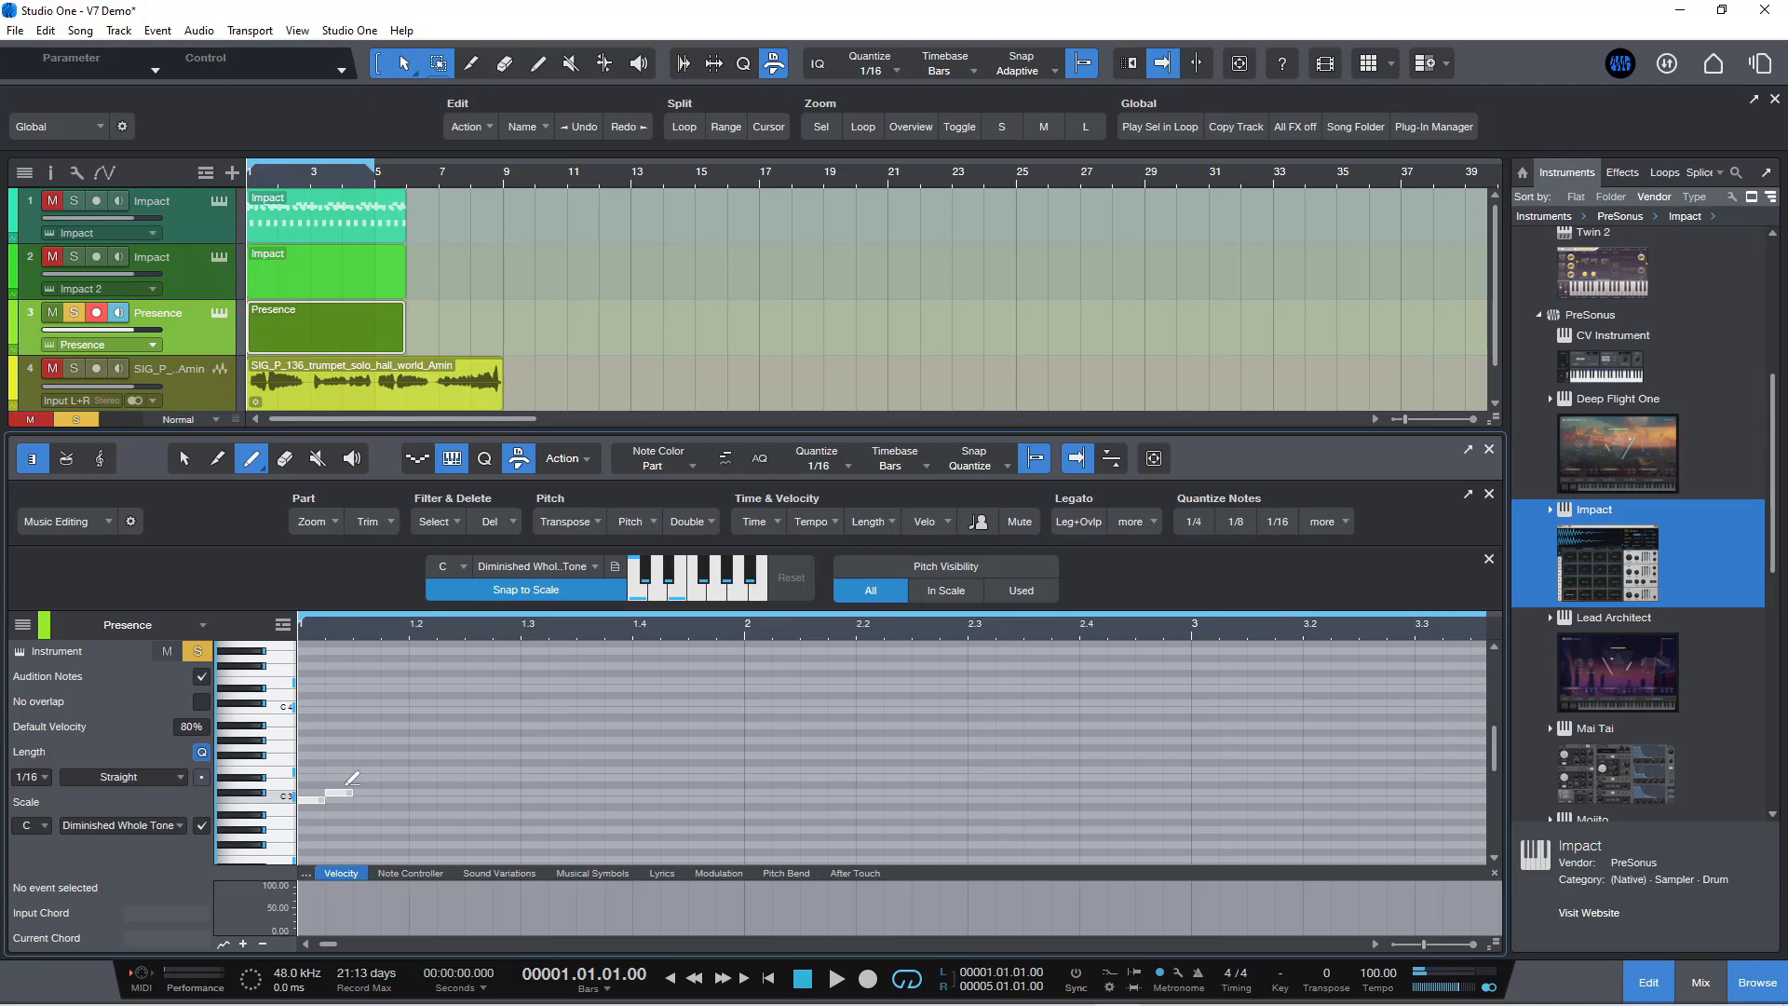
left_click(393, 755)
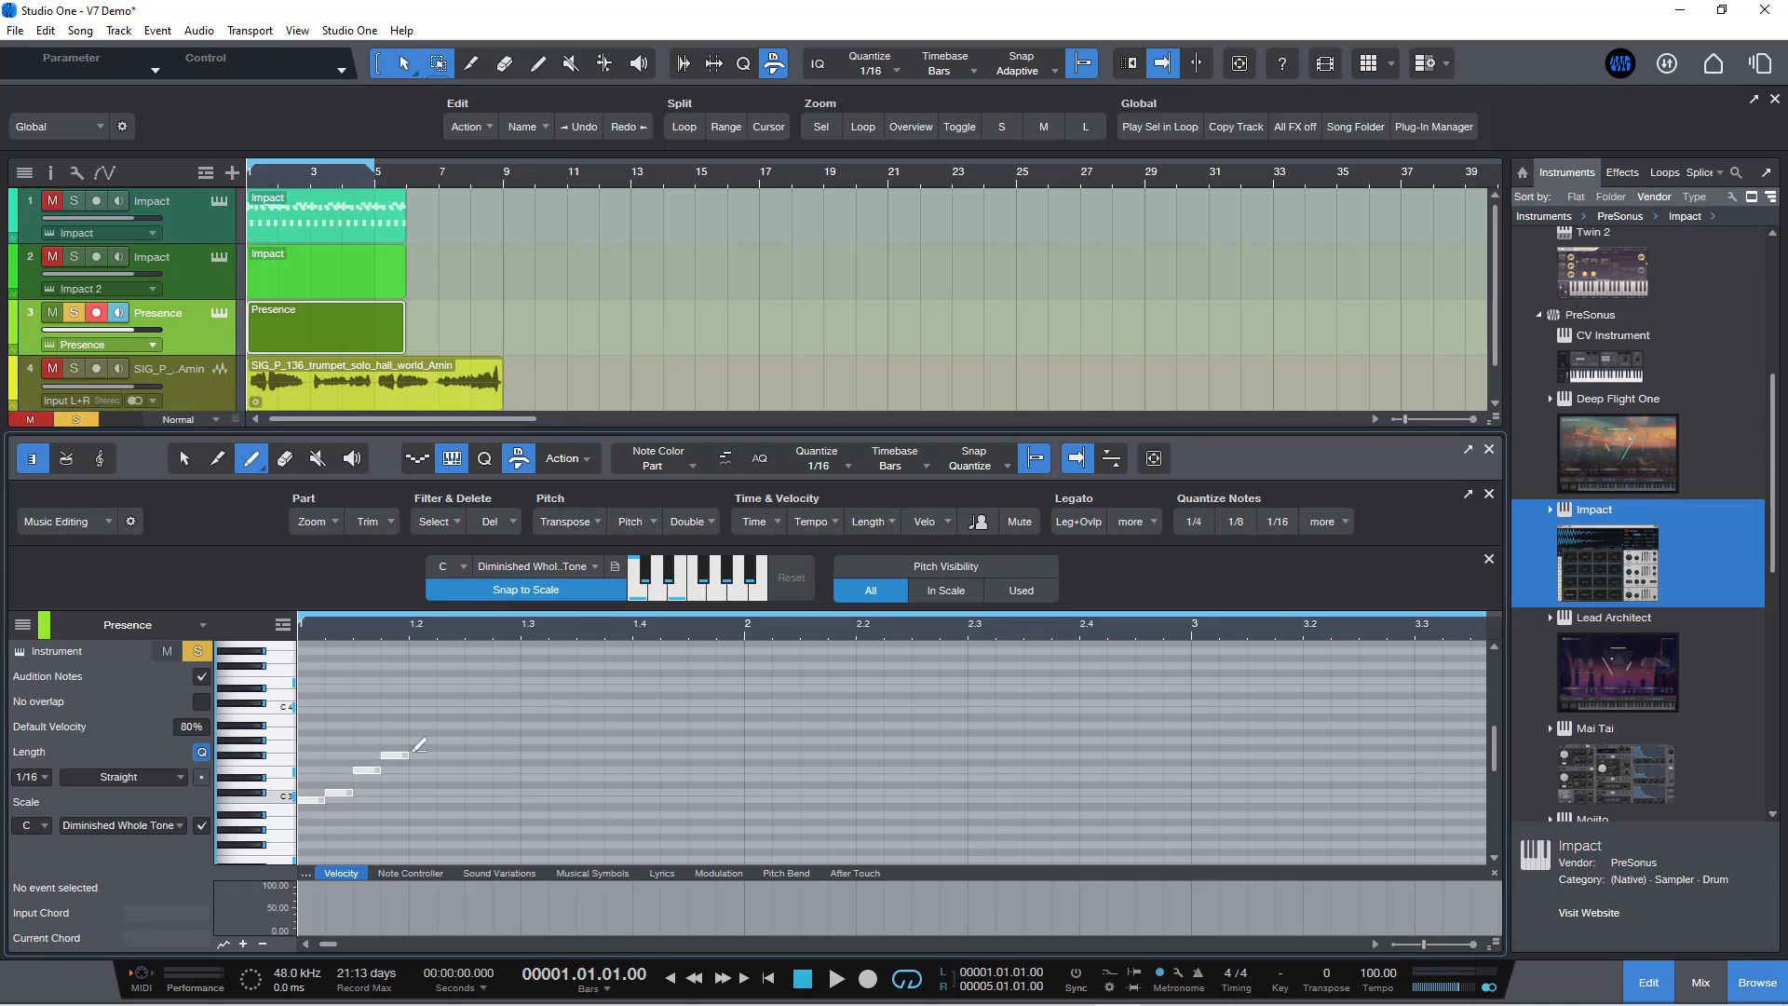
left_click(467, 725)
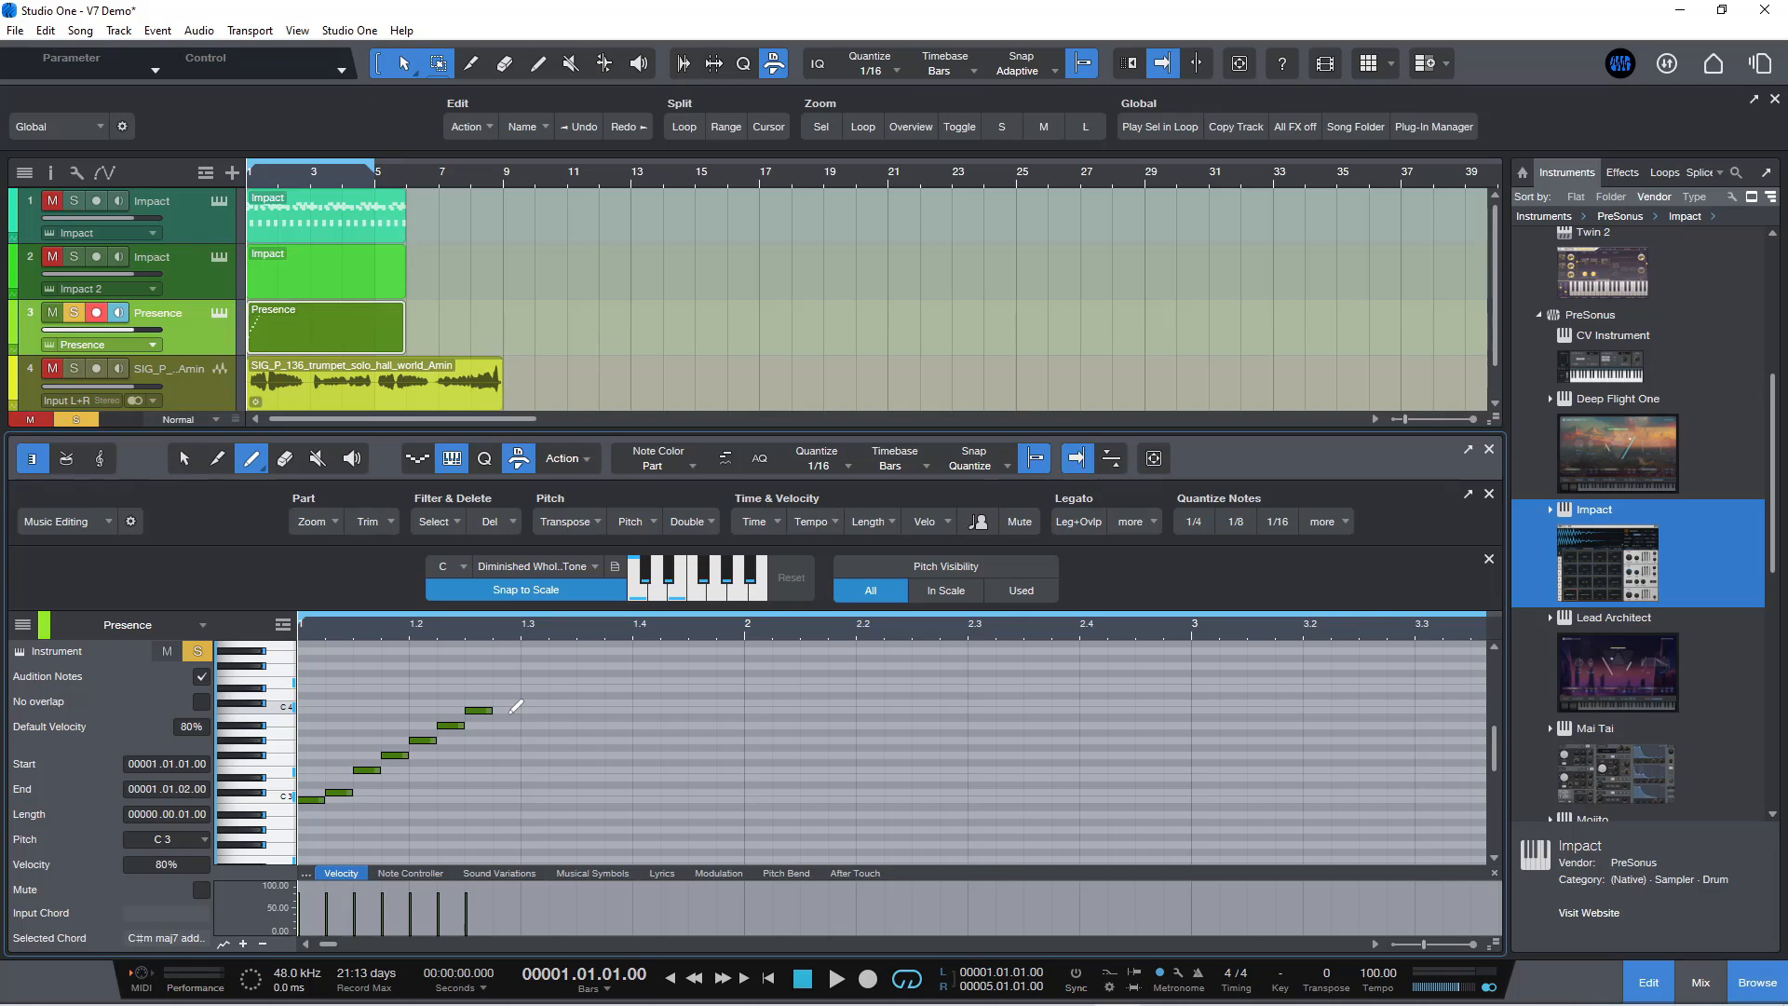
mouse_move(445, 822)
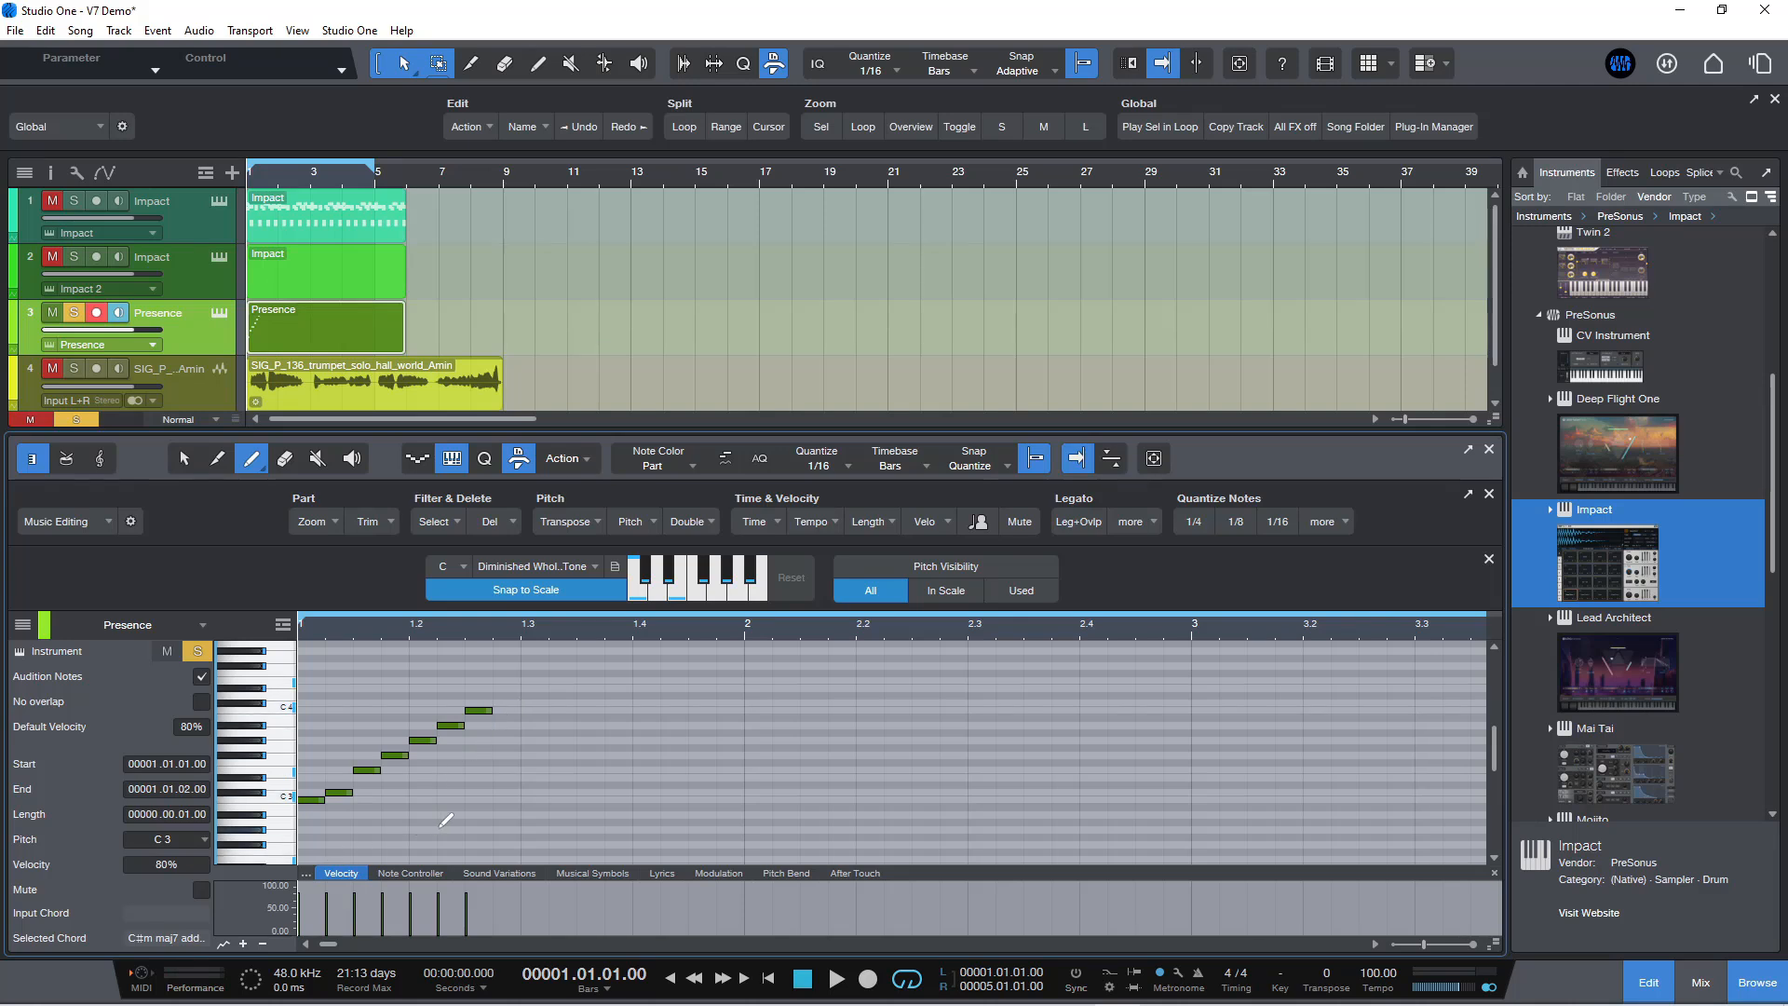
Step: Play back the drawn notes, stop, and play them again
left_click(836, 978)
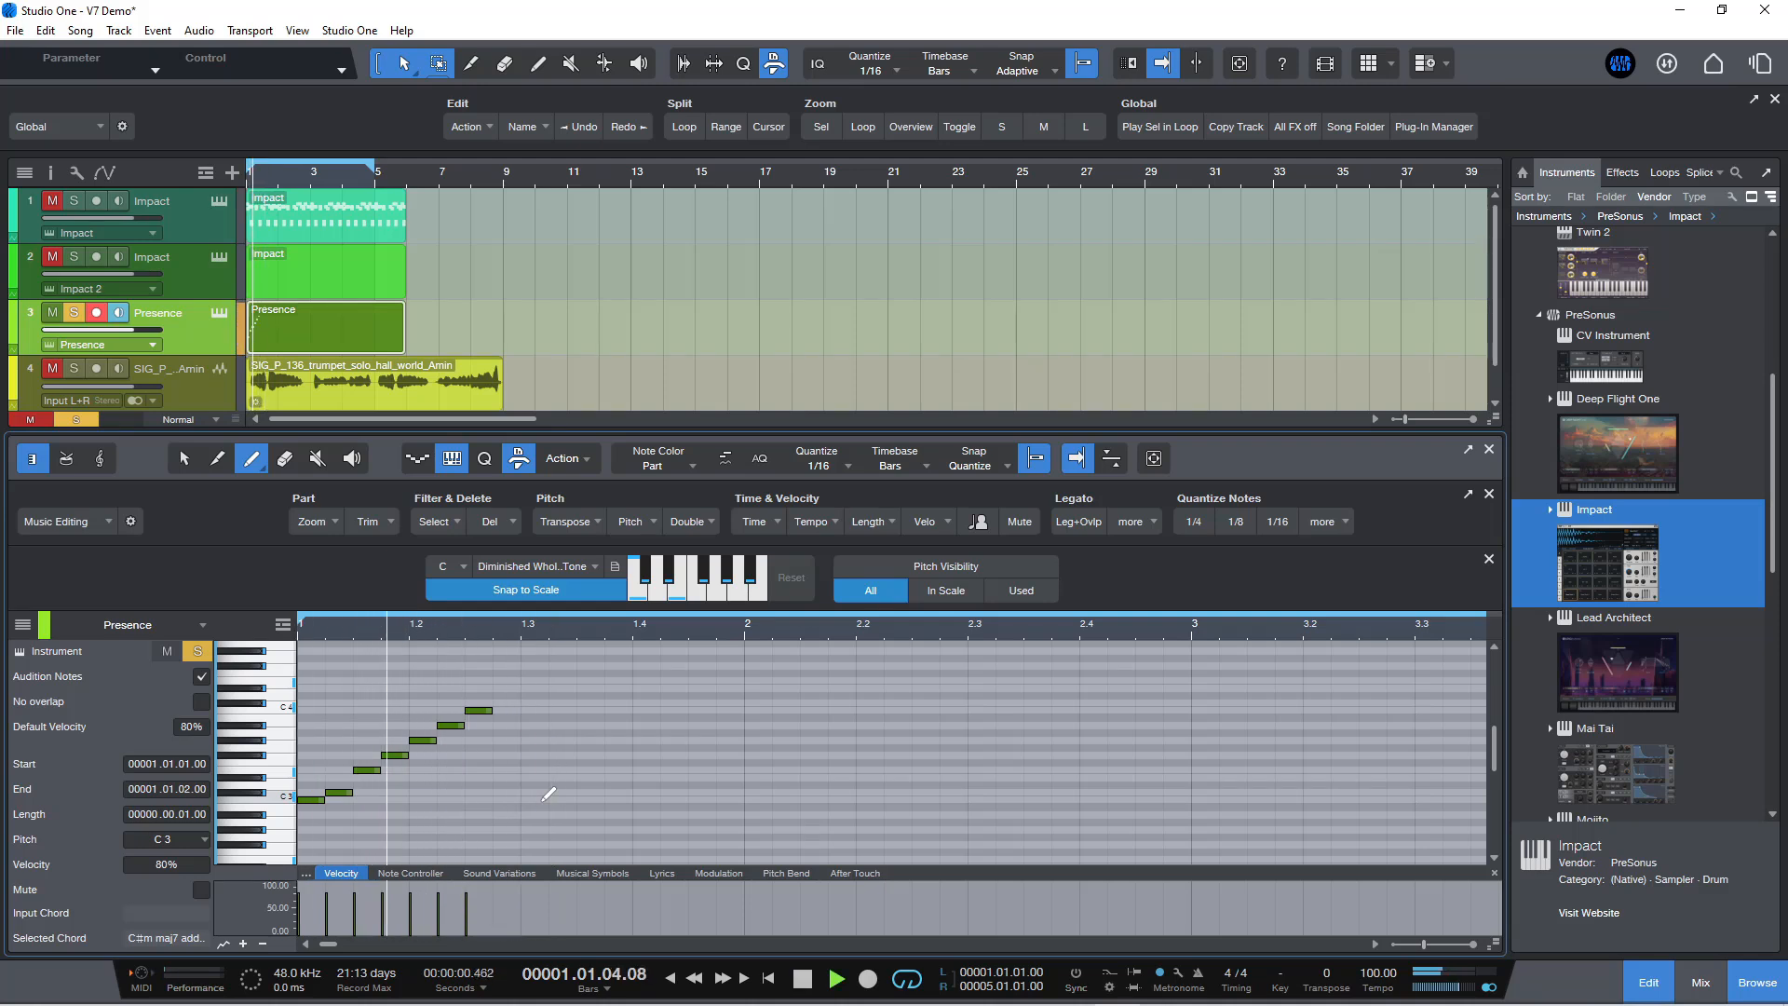
left_click(801, 978)
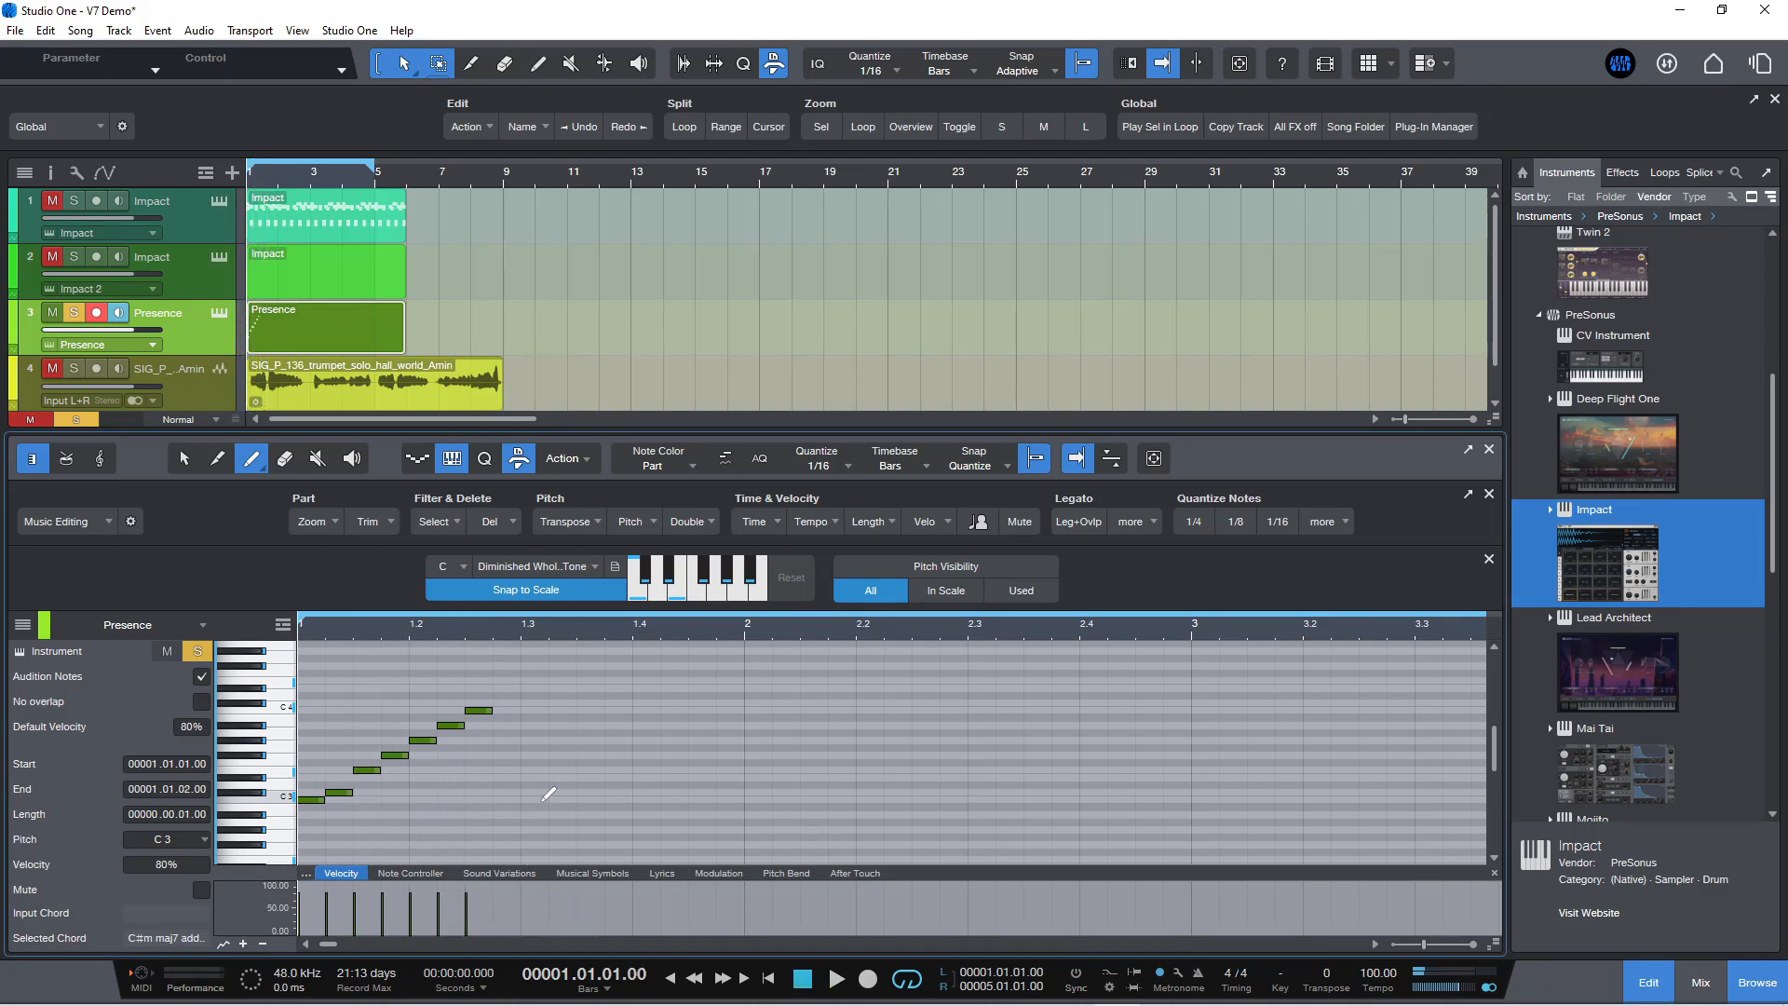
left_click(836, 978)
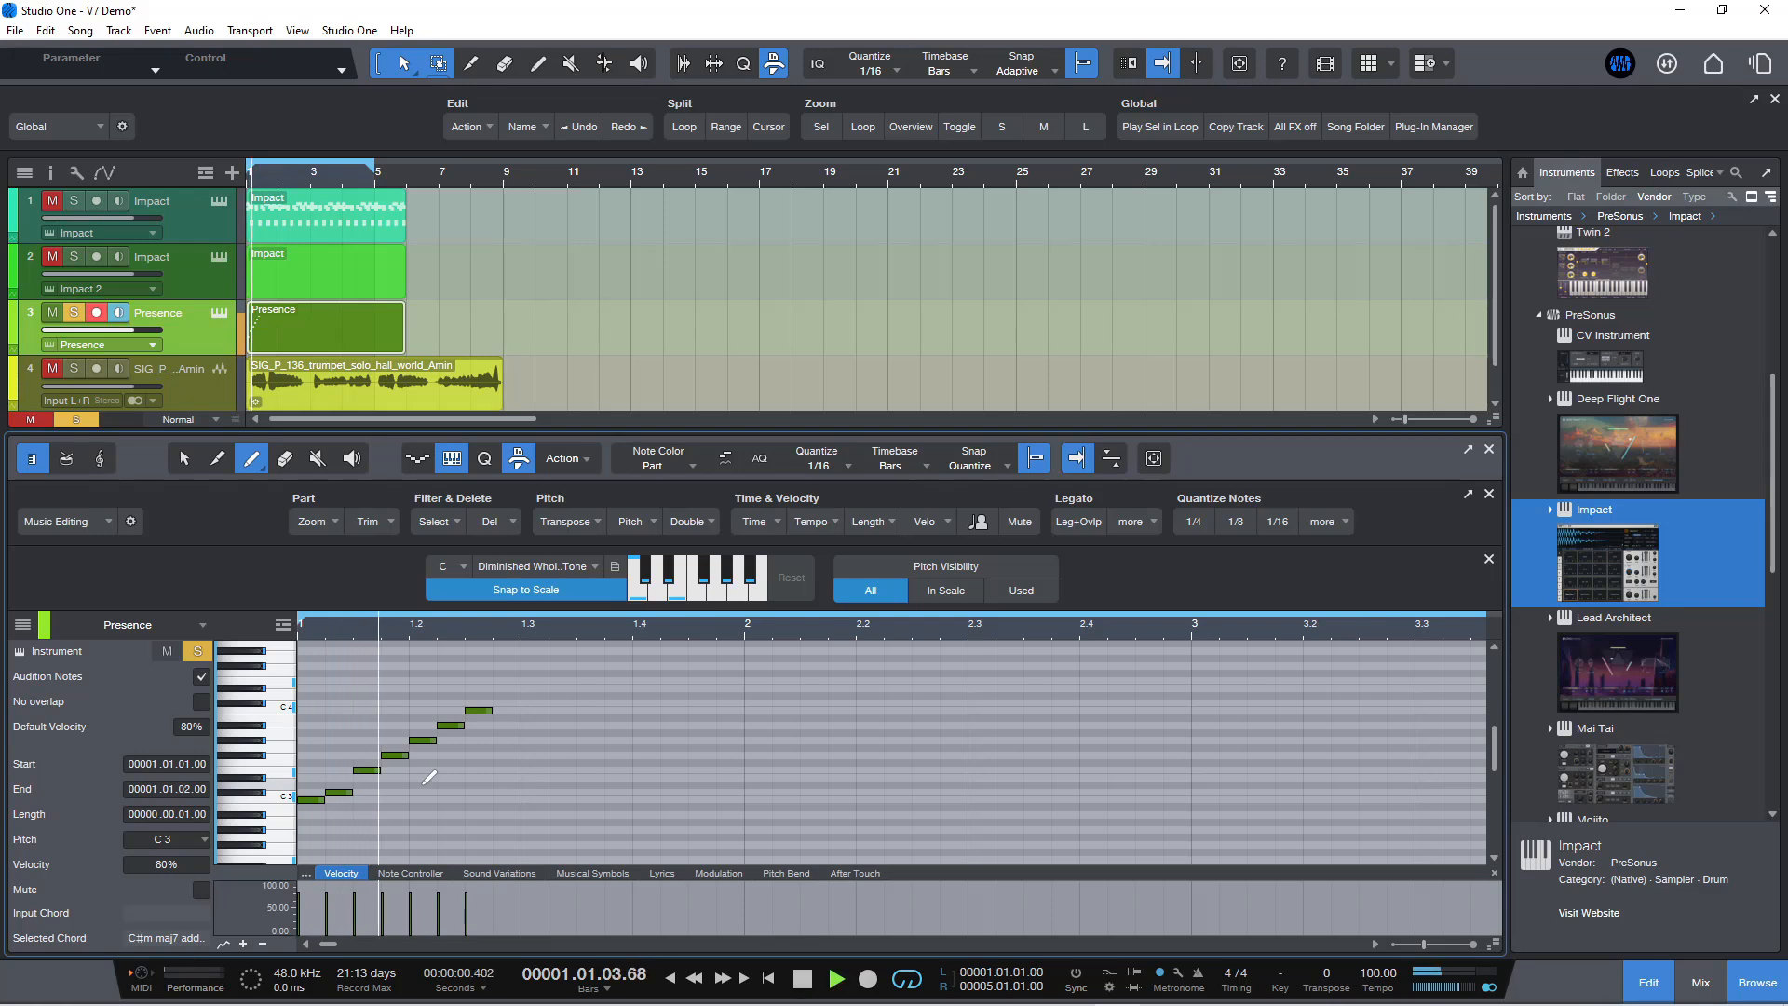
left_click(836, 978)
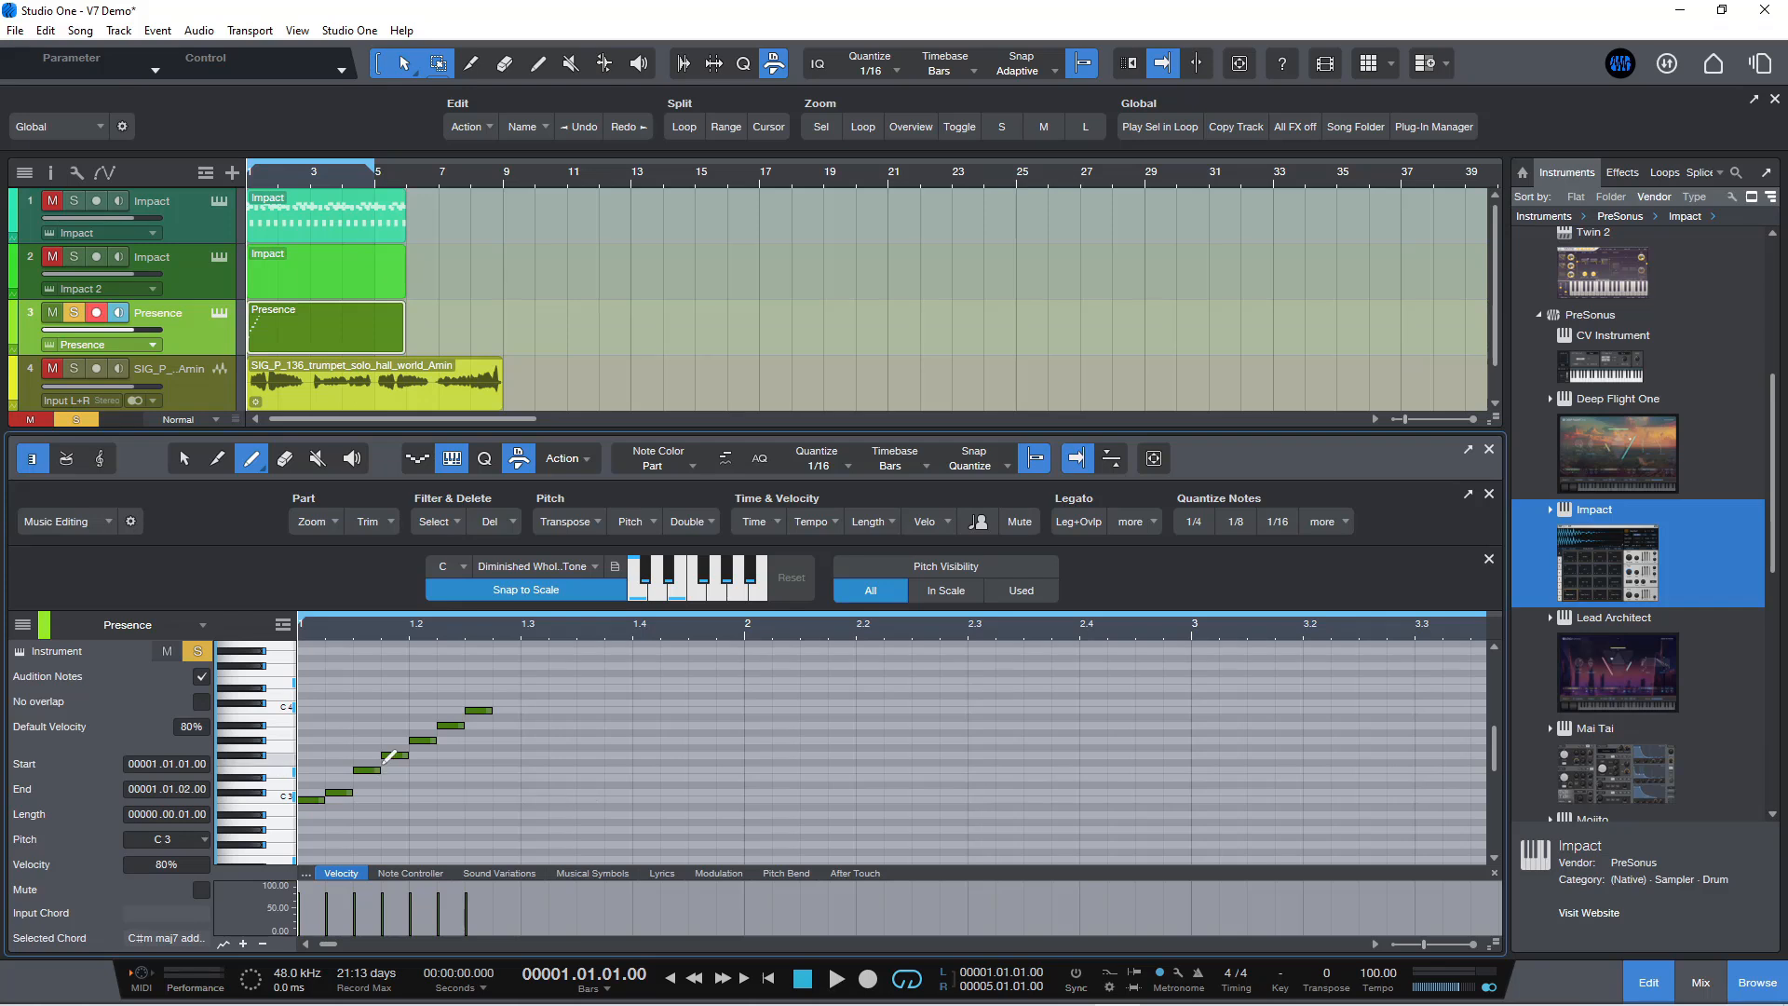
mouse_move(408, 755)
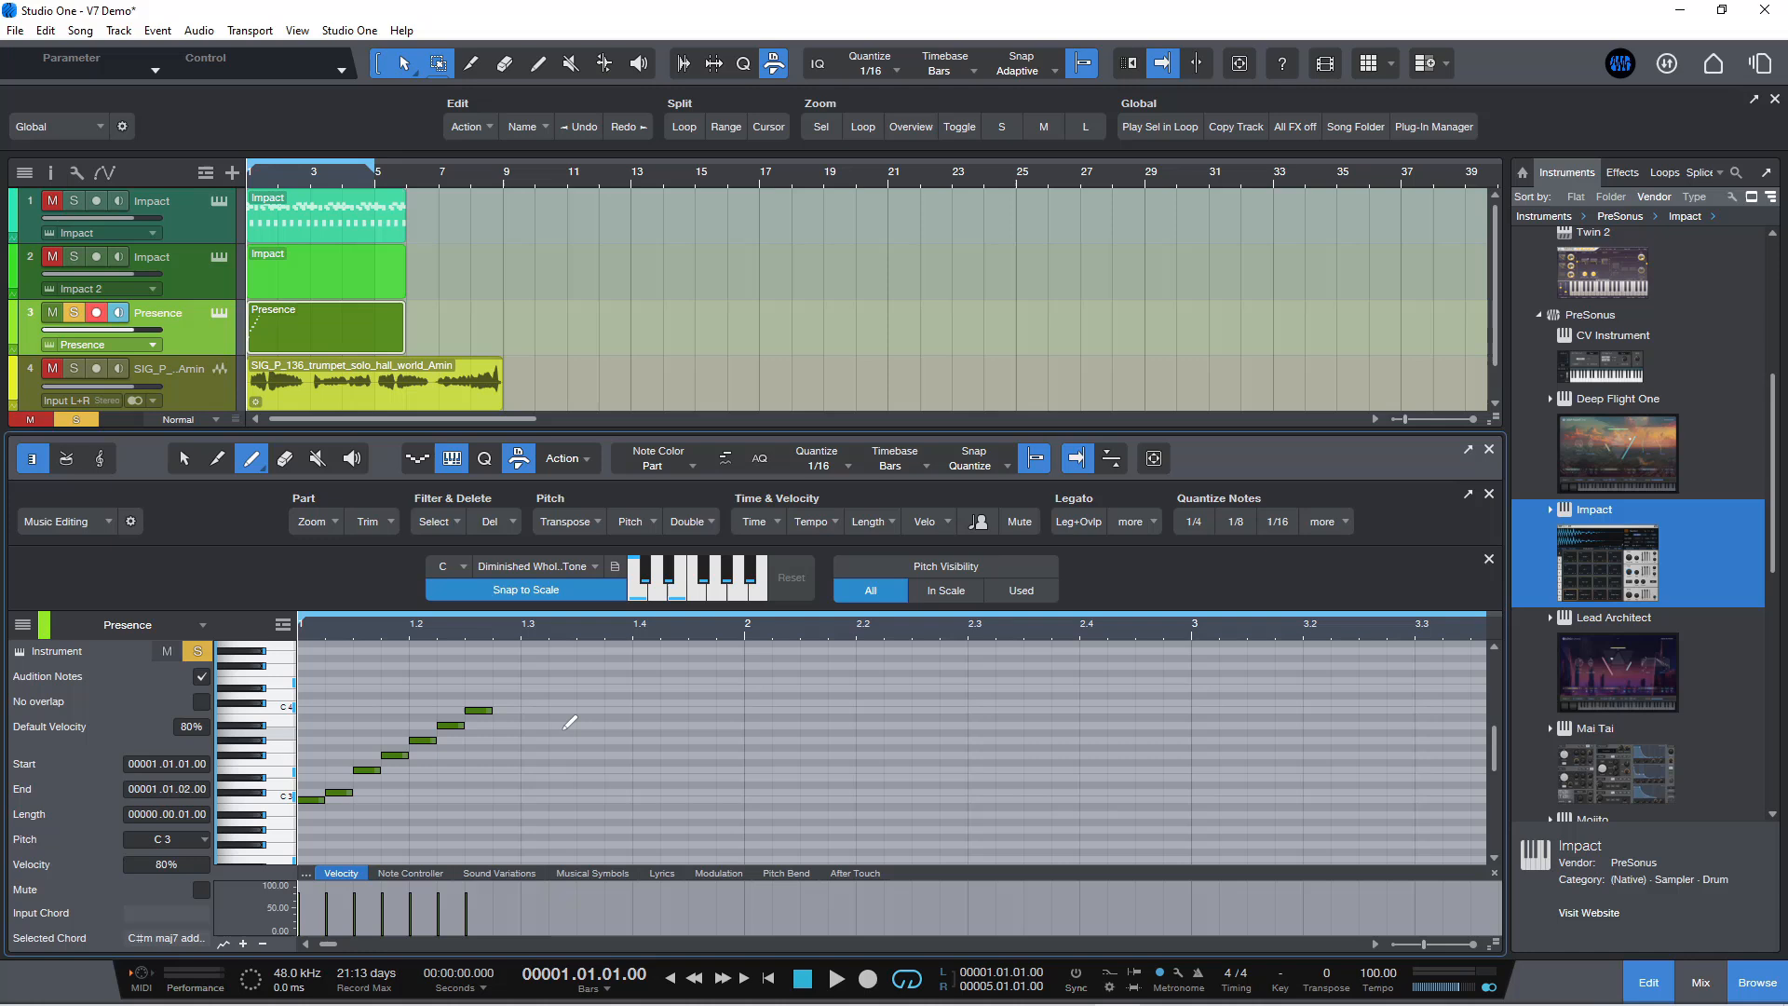
mouse_move(548, 693)
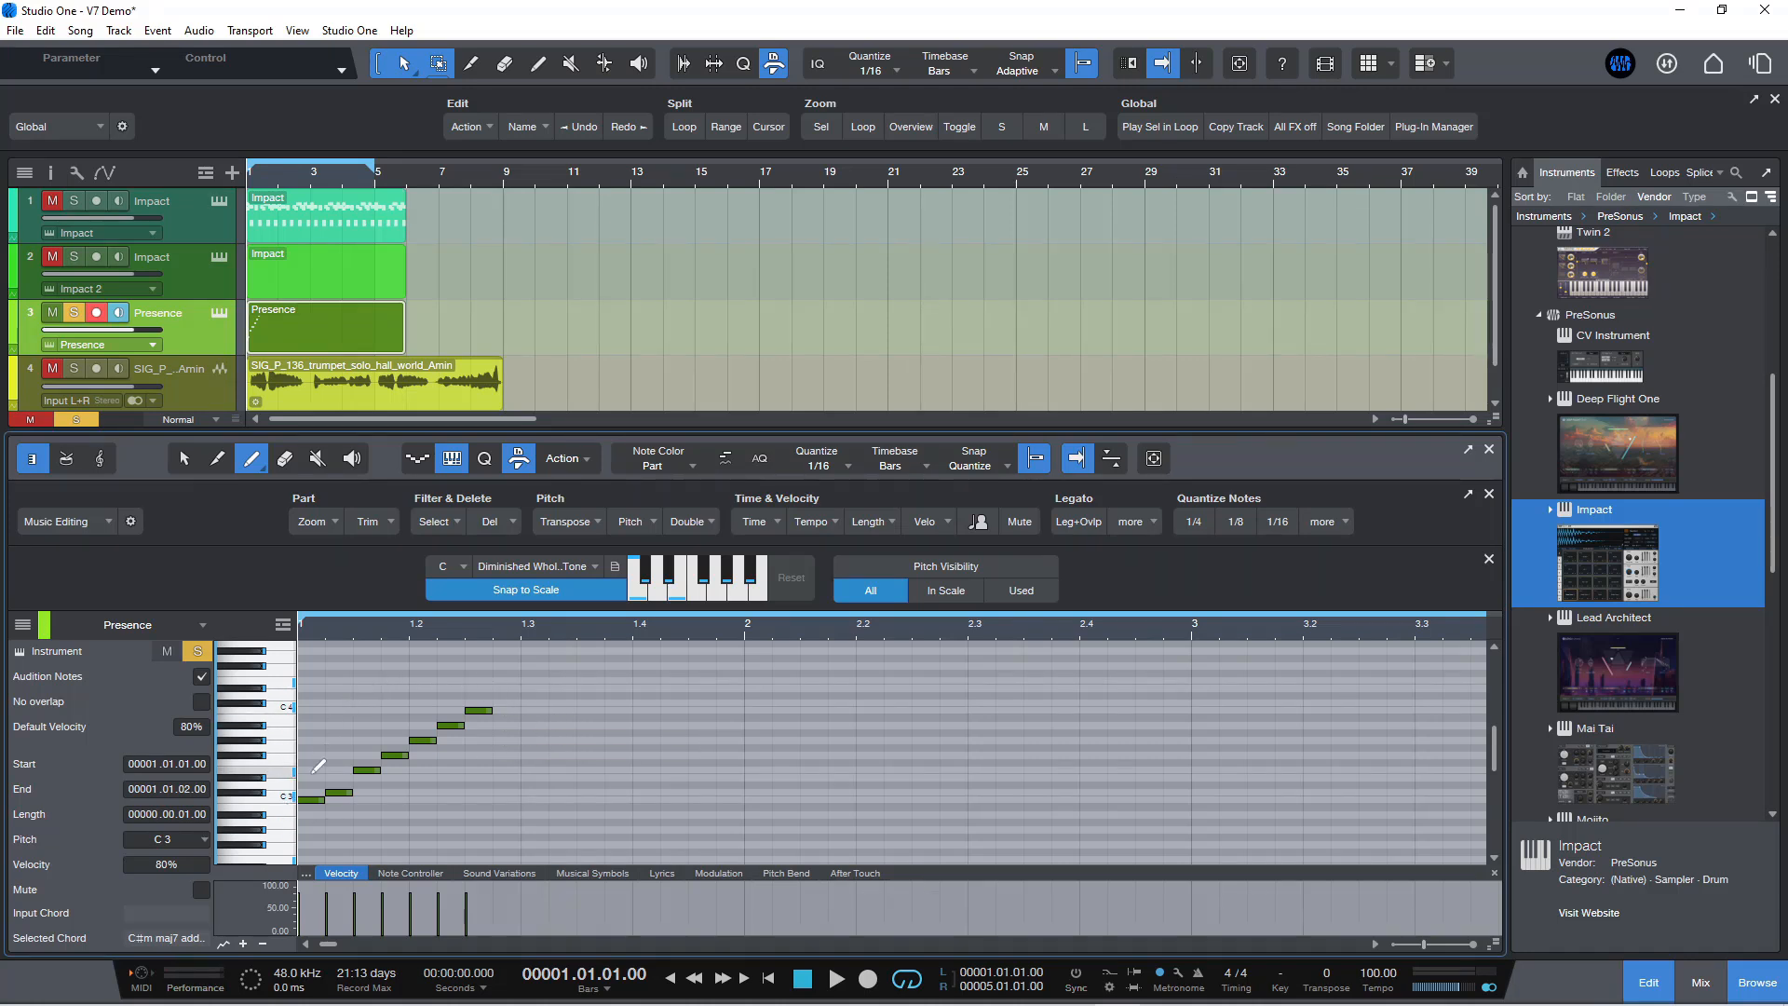
mouse_move(479, 762)
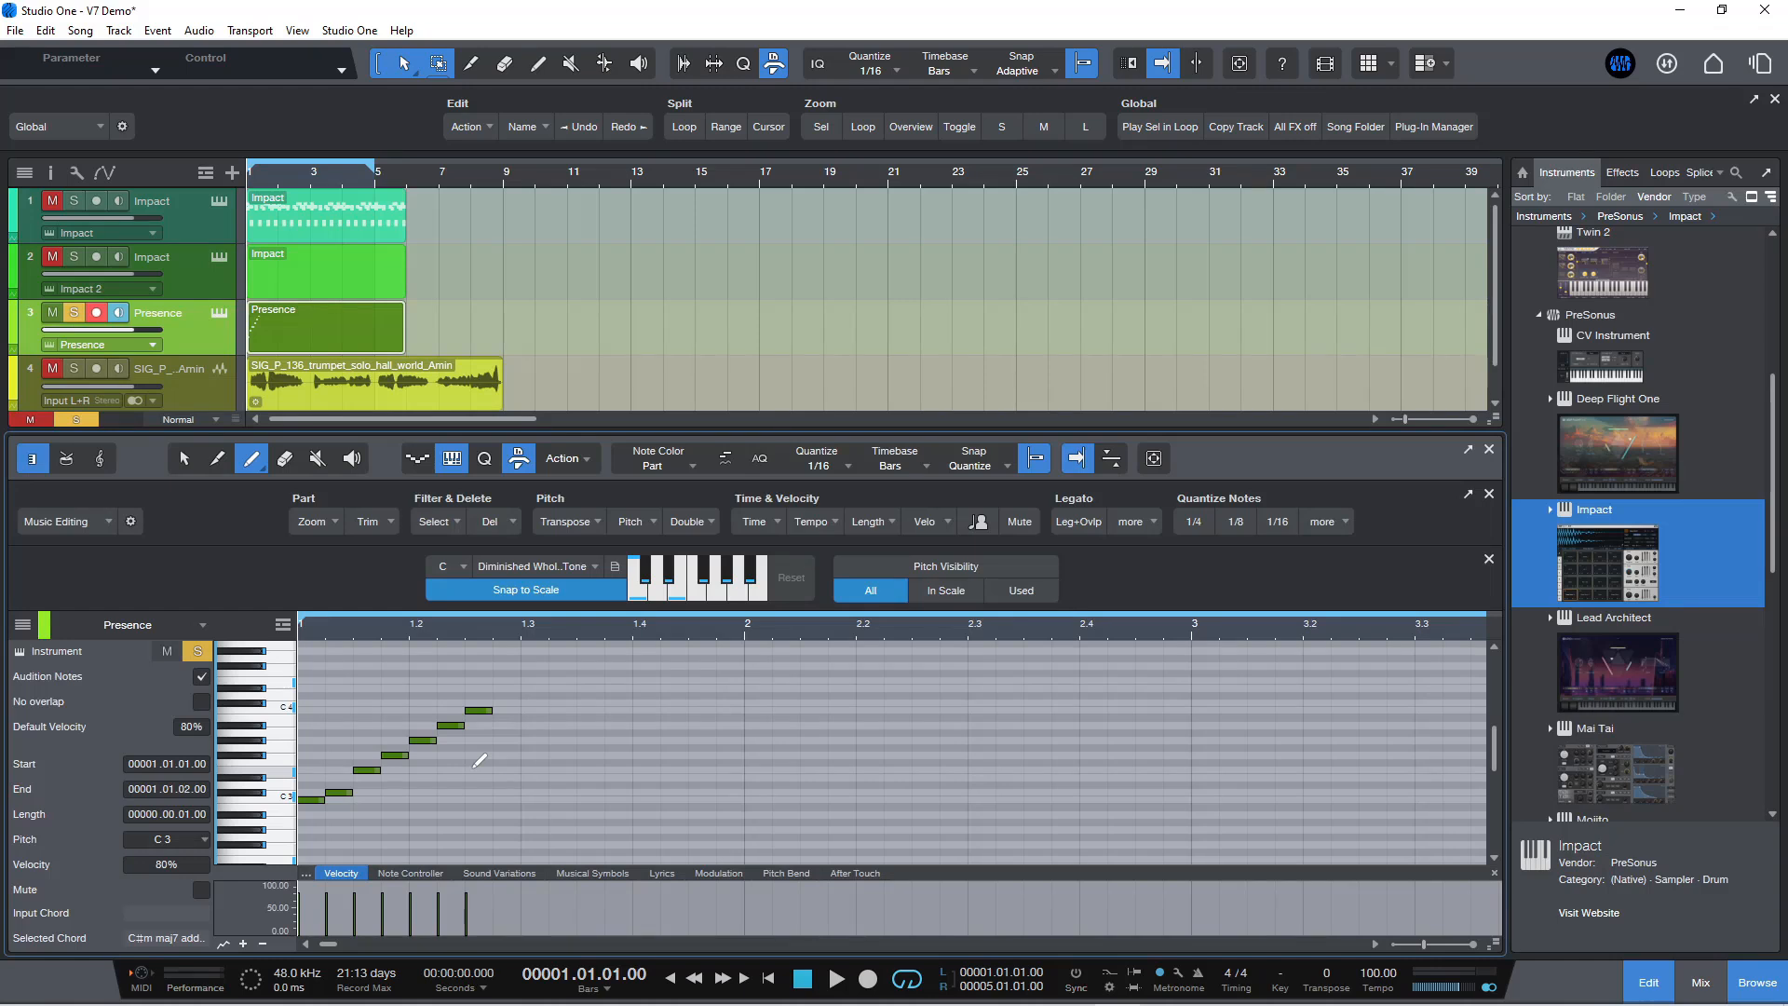
mouse_move(466, 760)
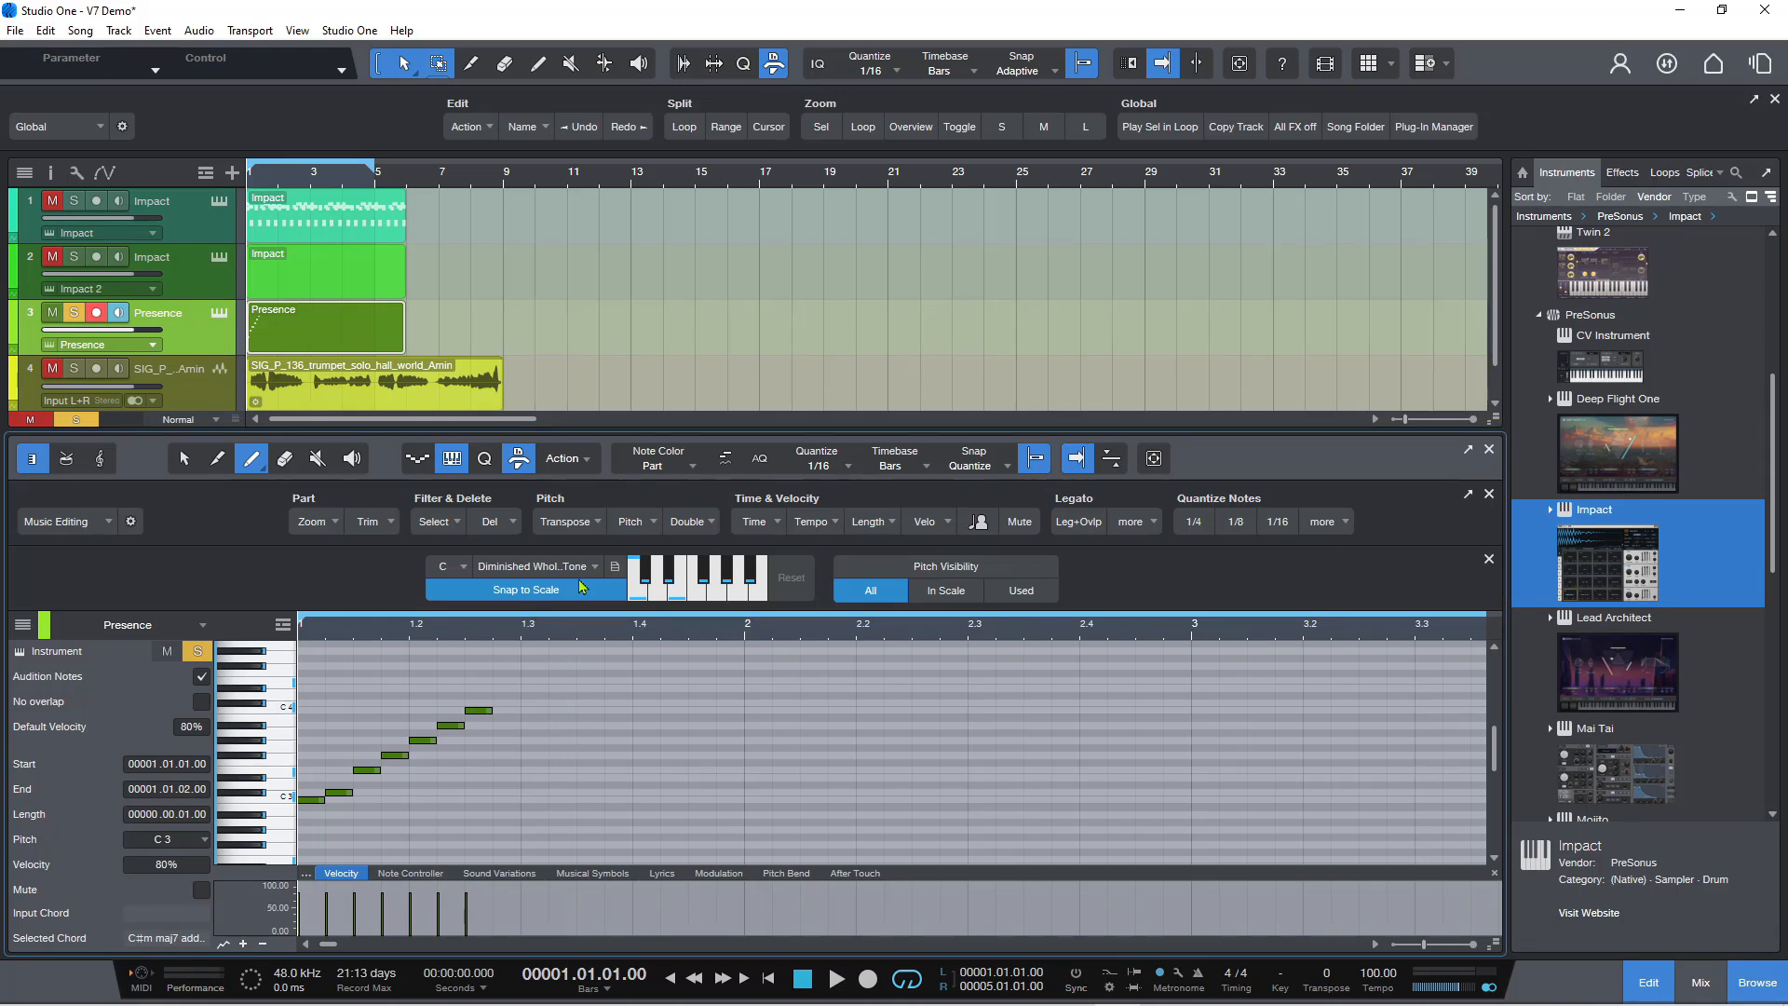
mouse_move(424, 766)
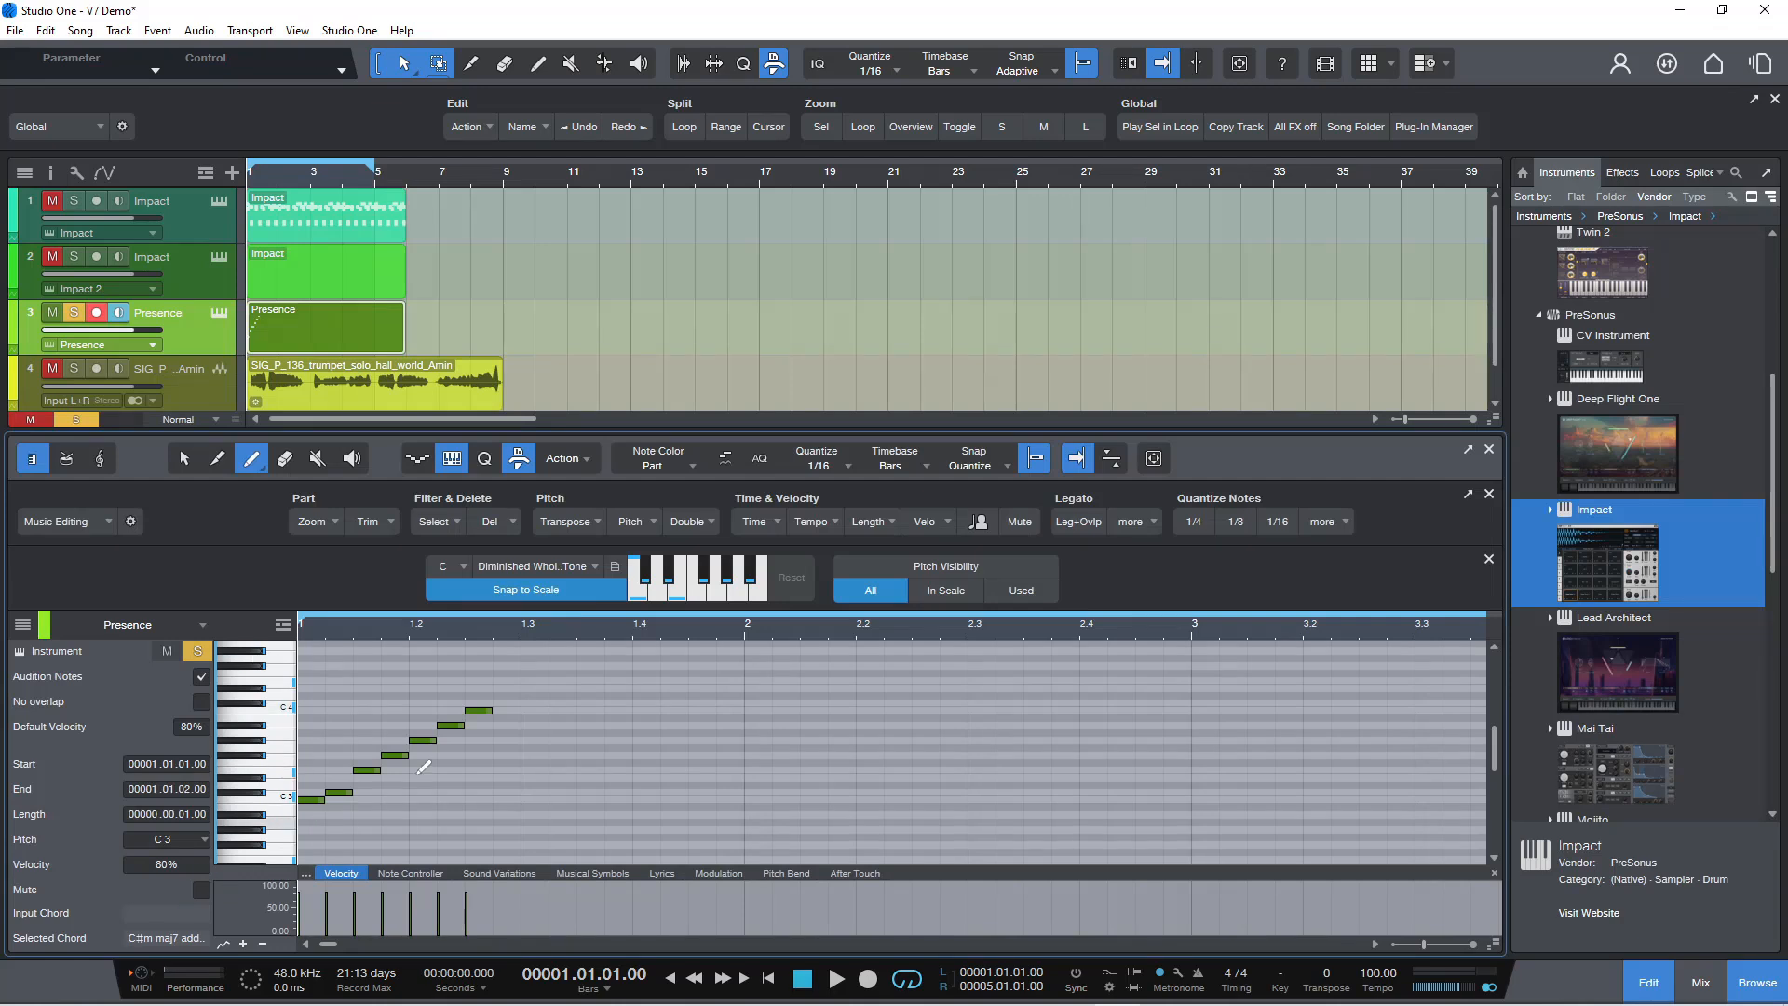
mouse_move(328, 788)
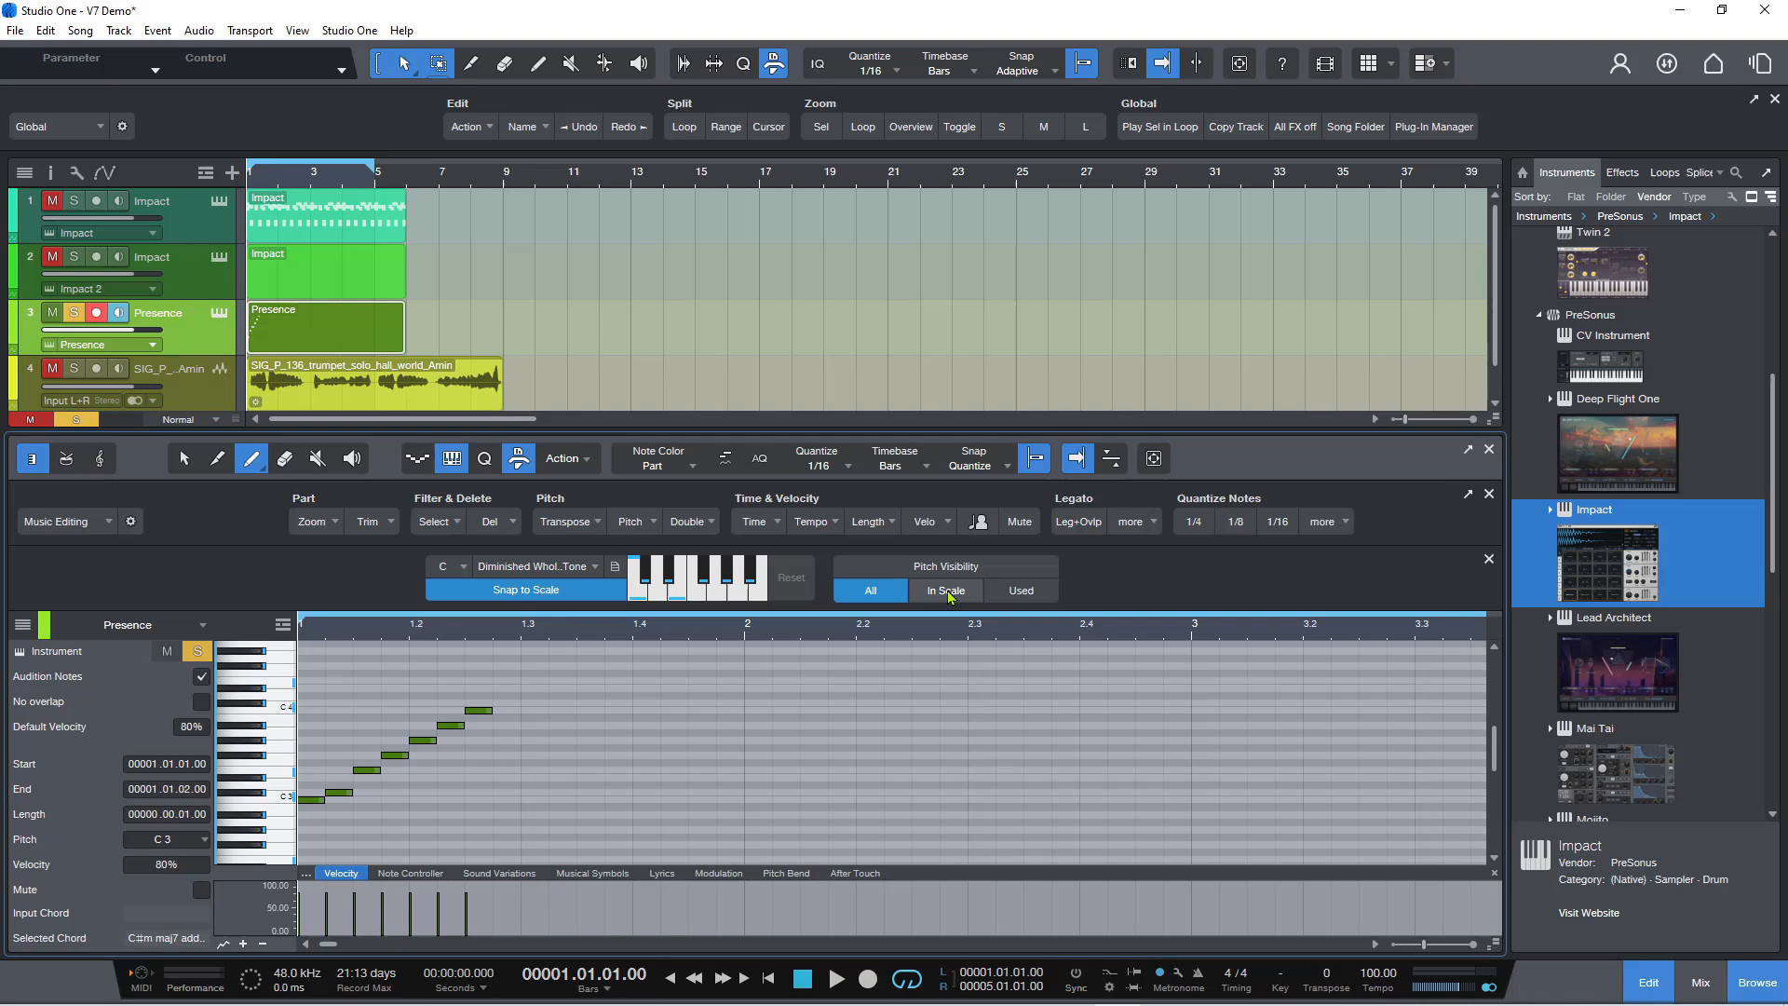
Step: Set Pitch Visibility to In Scale so only C Diminished Whole Tone pitches show
left_click(947, 591)
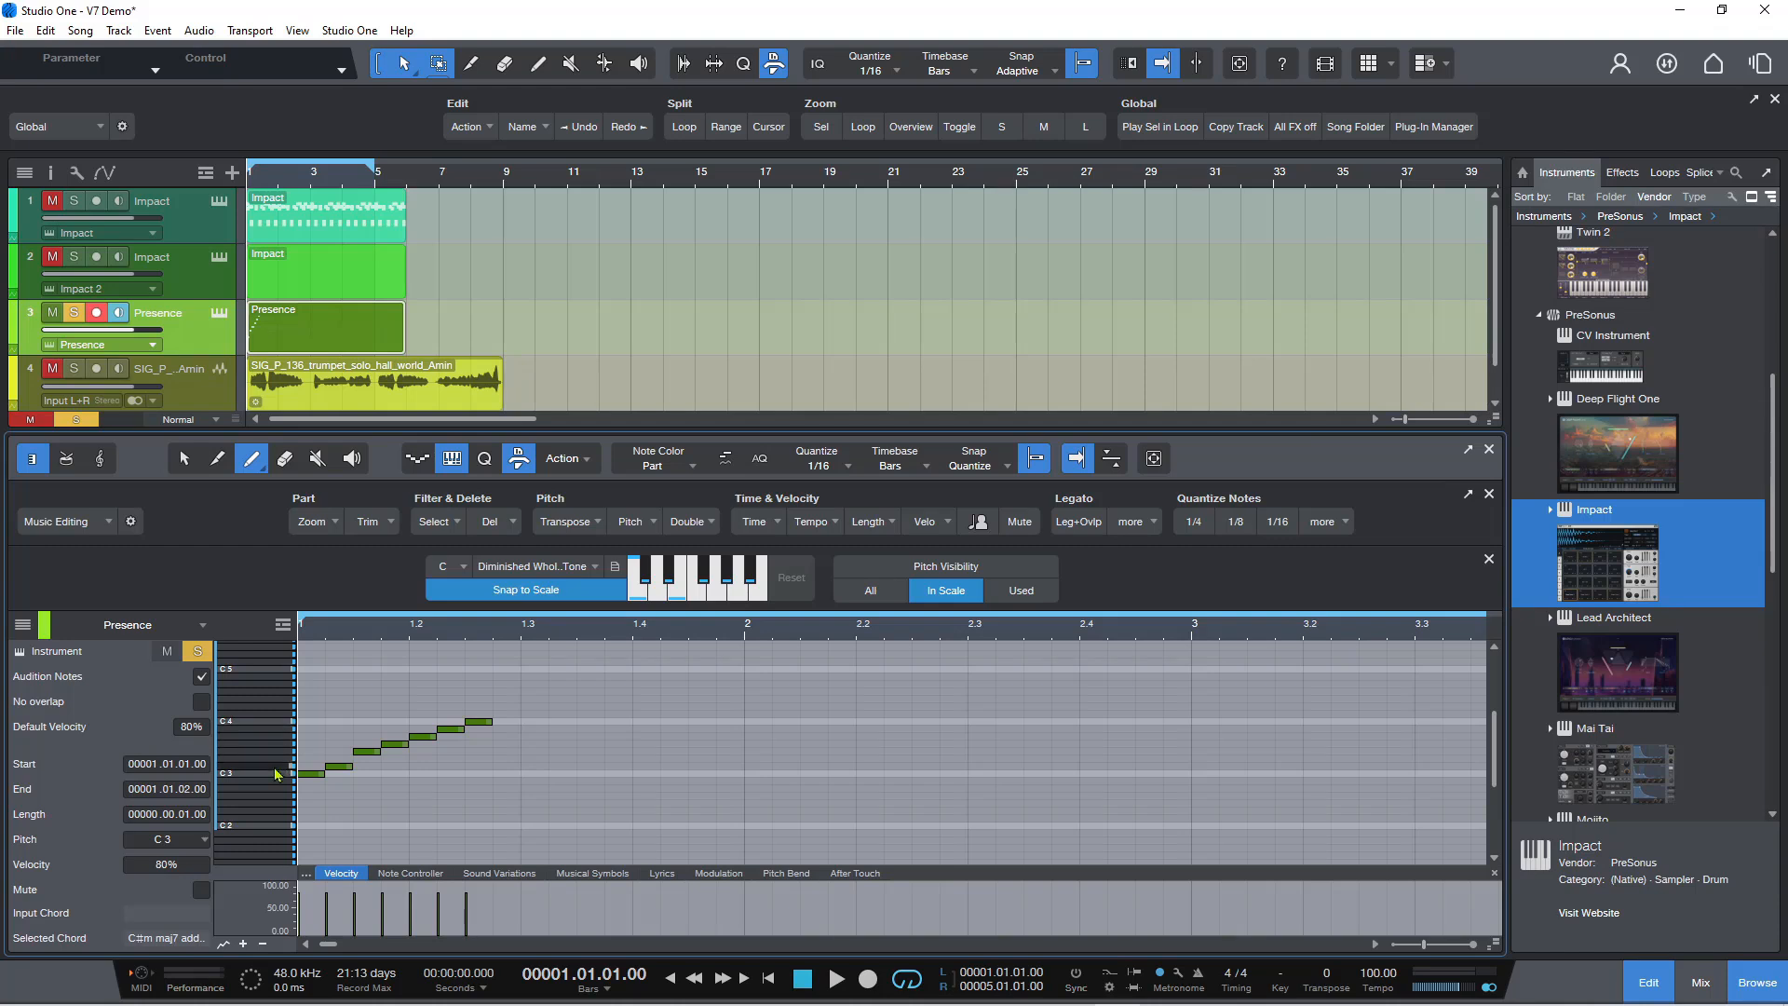
mouse_move(283, 740)
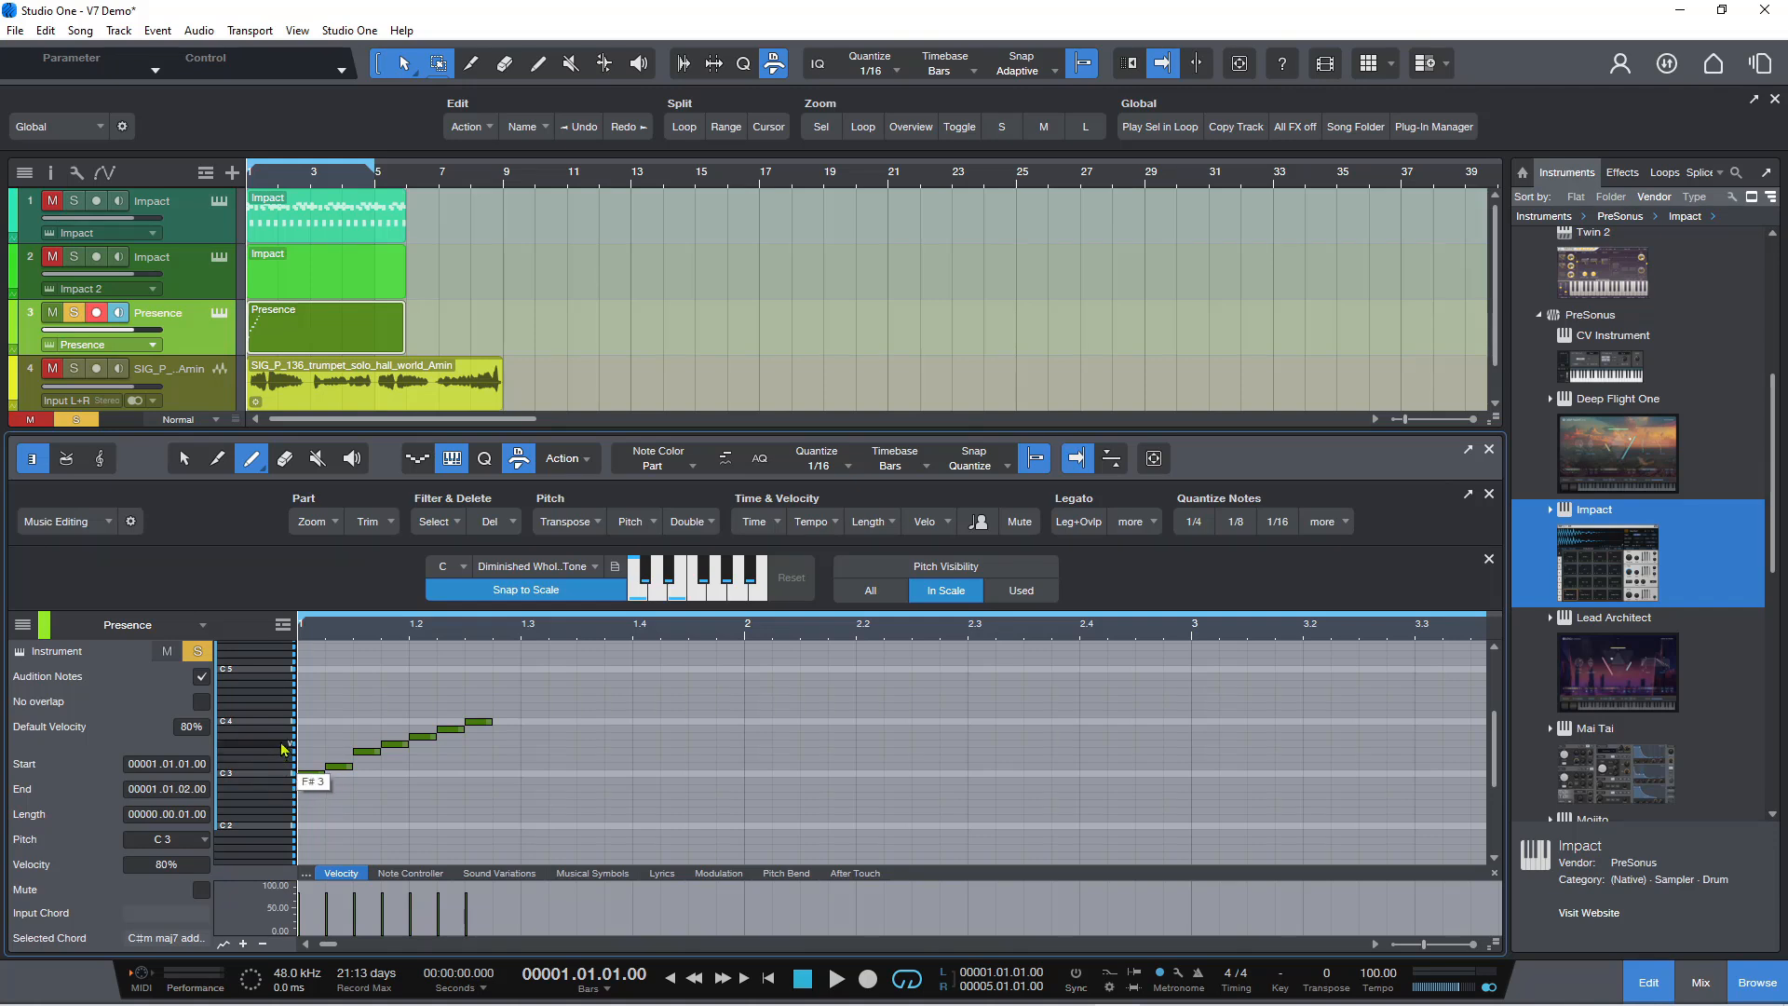
mouse_move(283, 752)
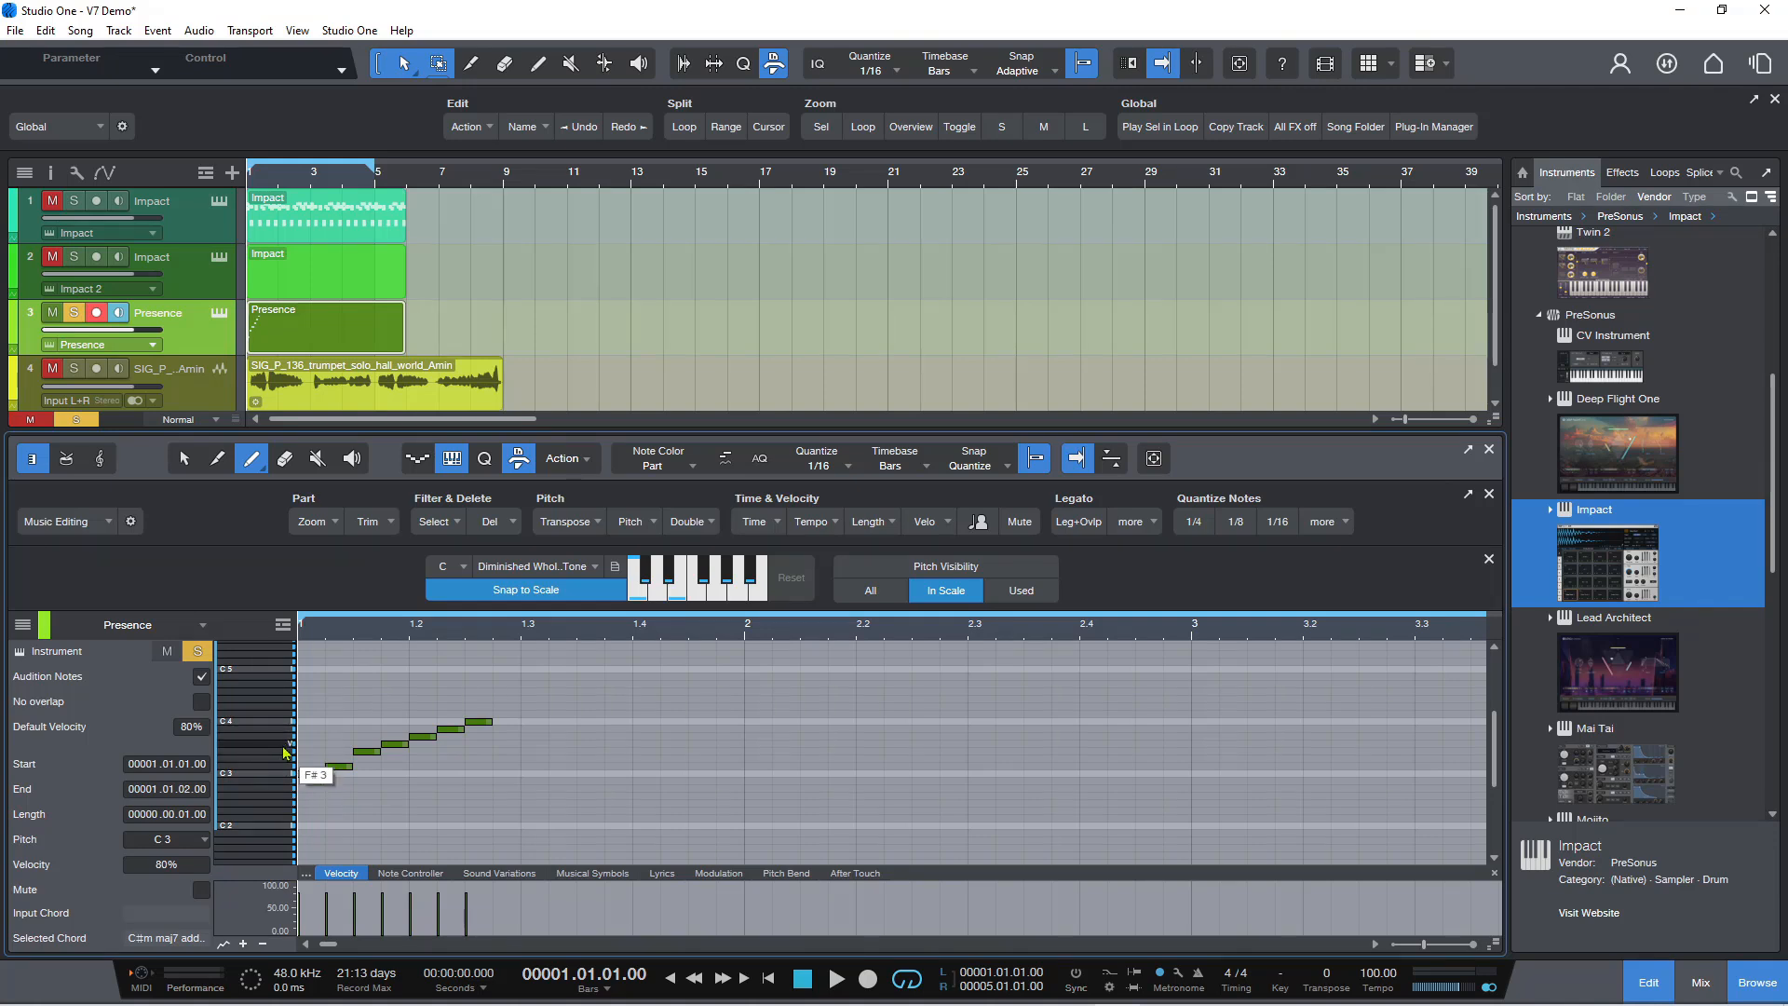
mouse_move(288, 758)
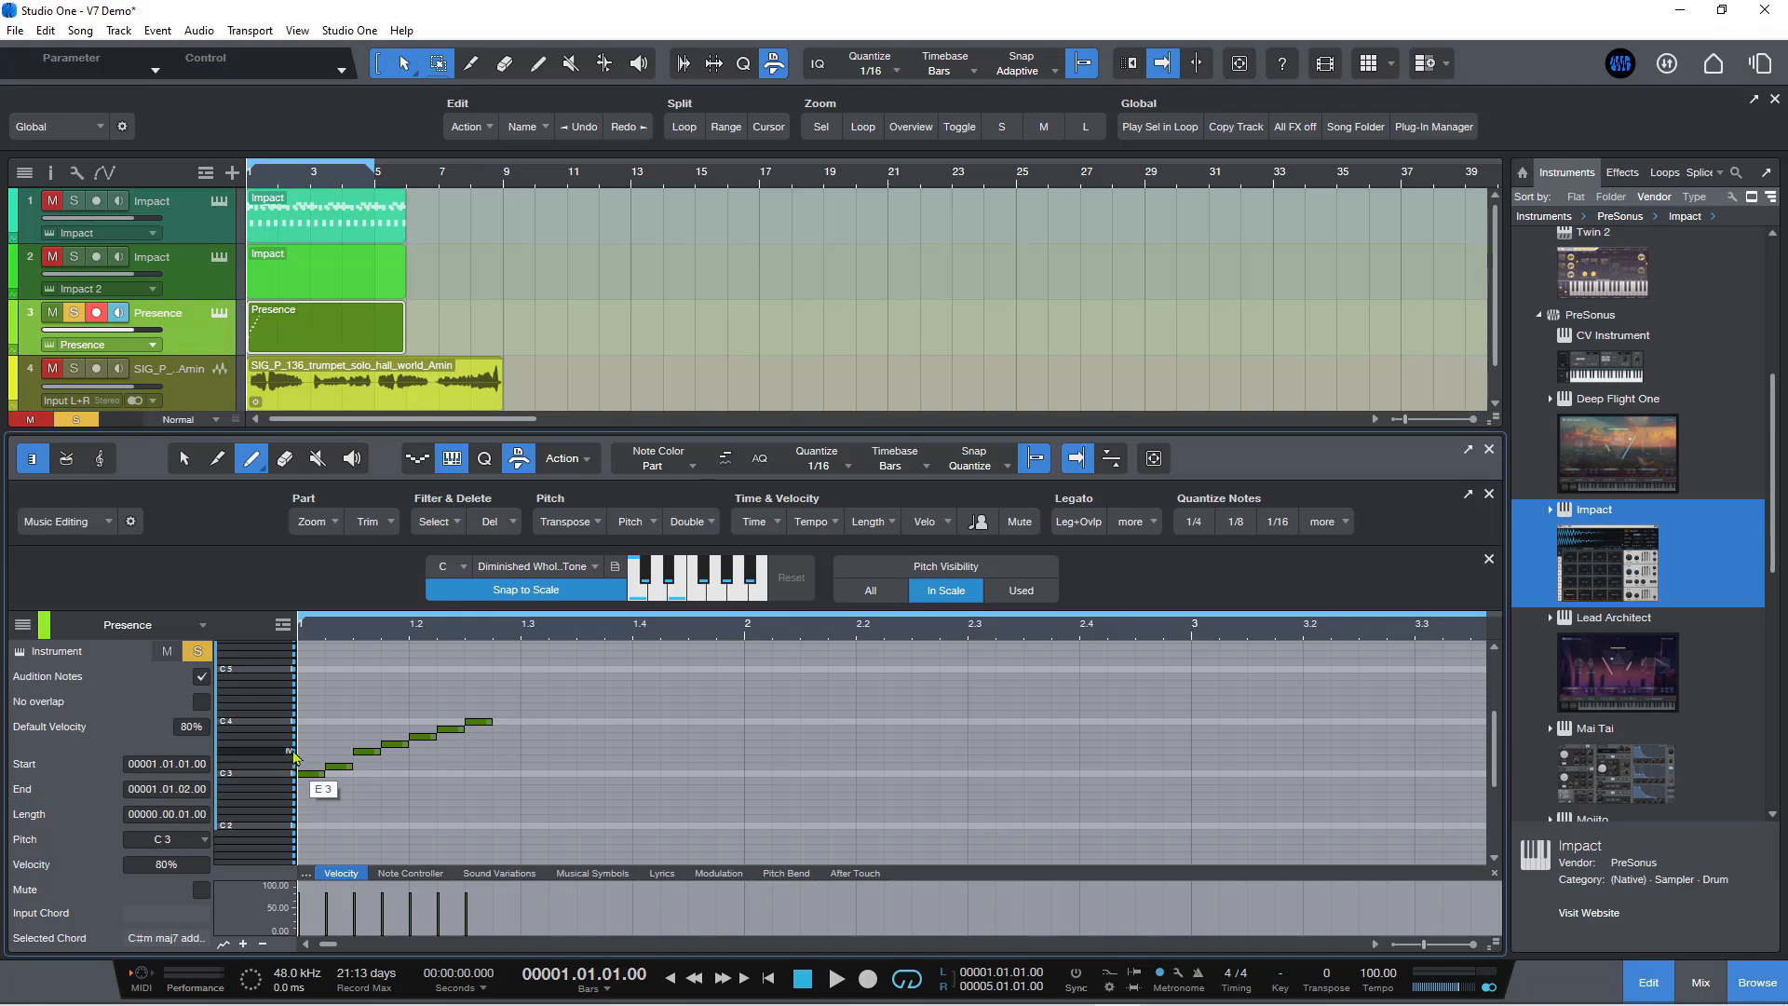
mouse_move(285, 753)
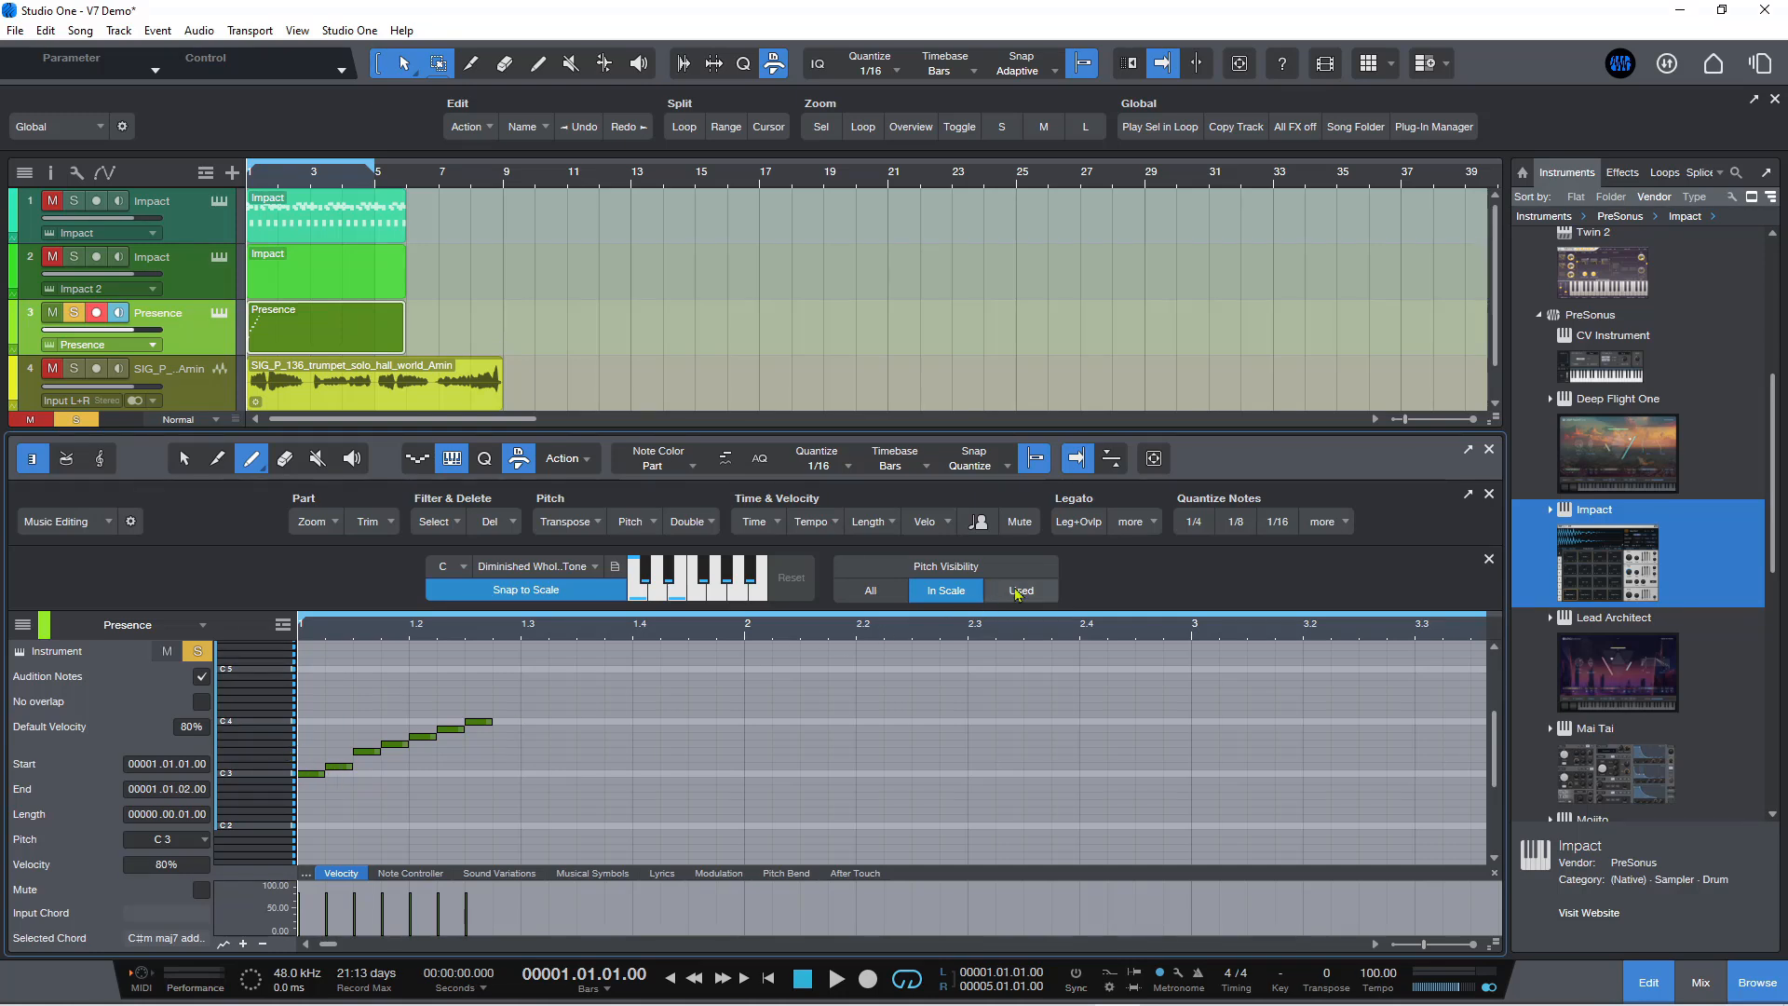
Step: Set Pitch Visibility to Used so only the rising run's pitches show
left_click(1019, 591)
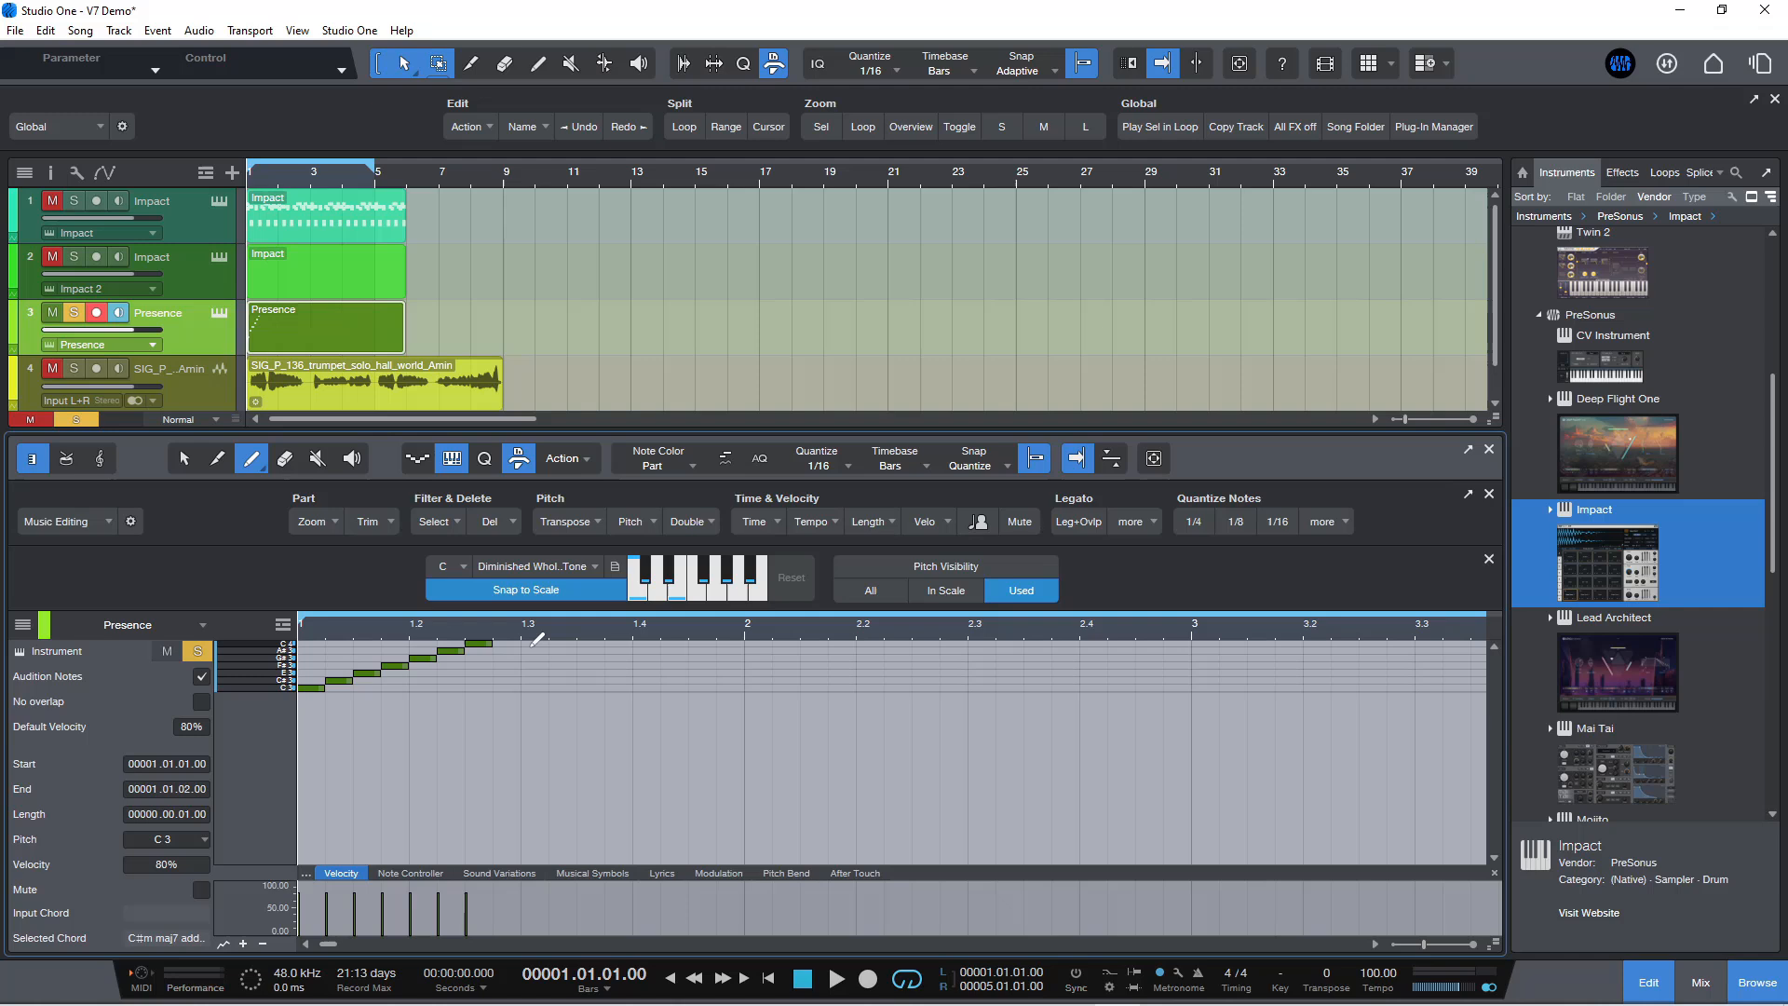
mouse_move(507, 663)
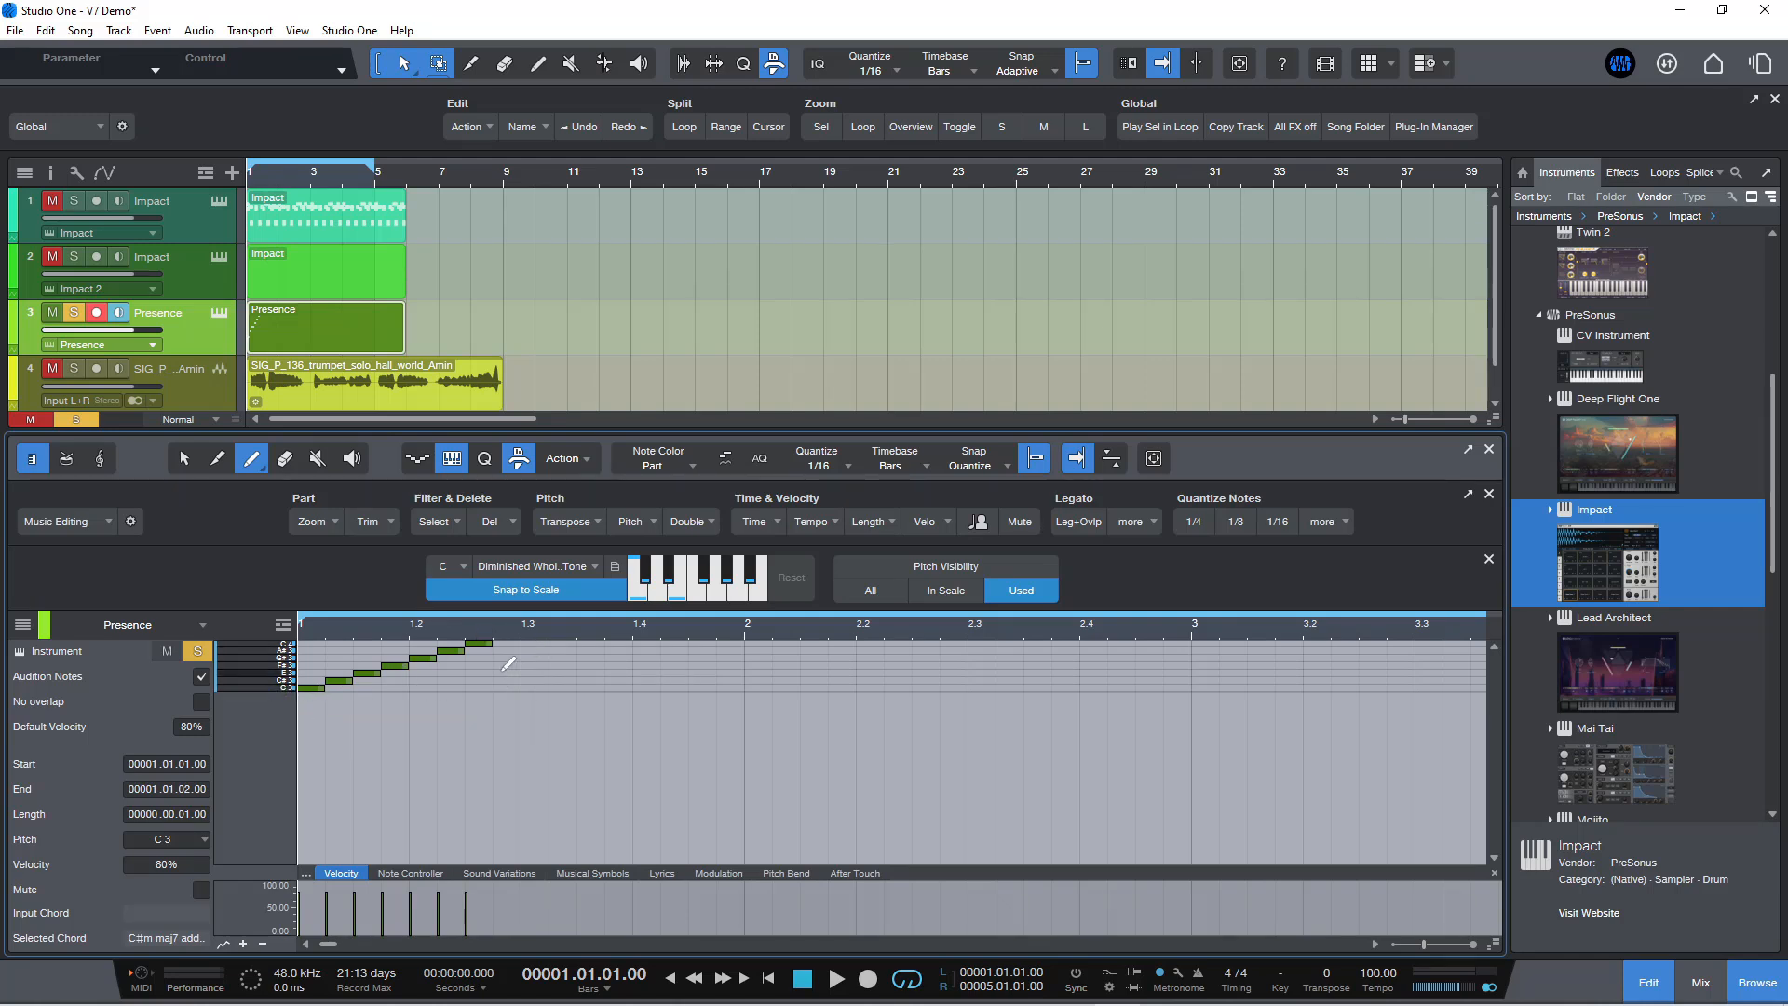
mouse_move(557, 669)
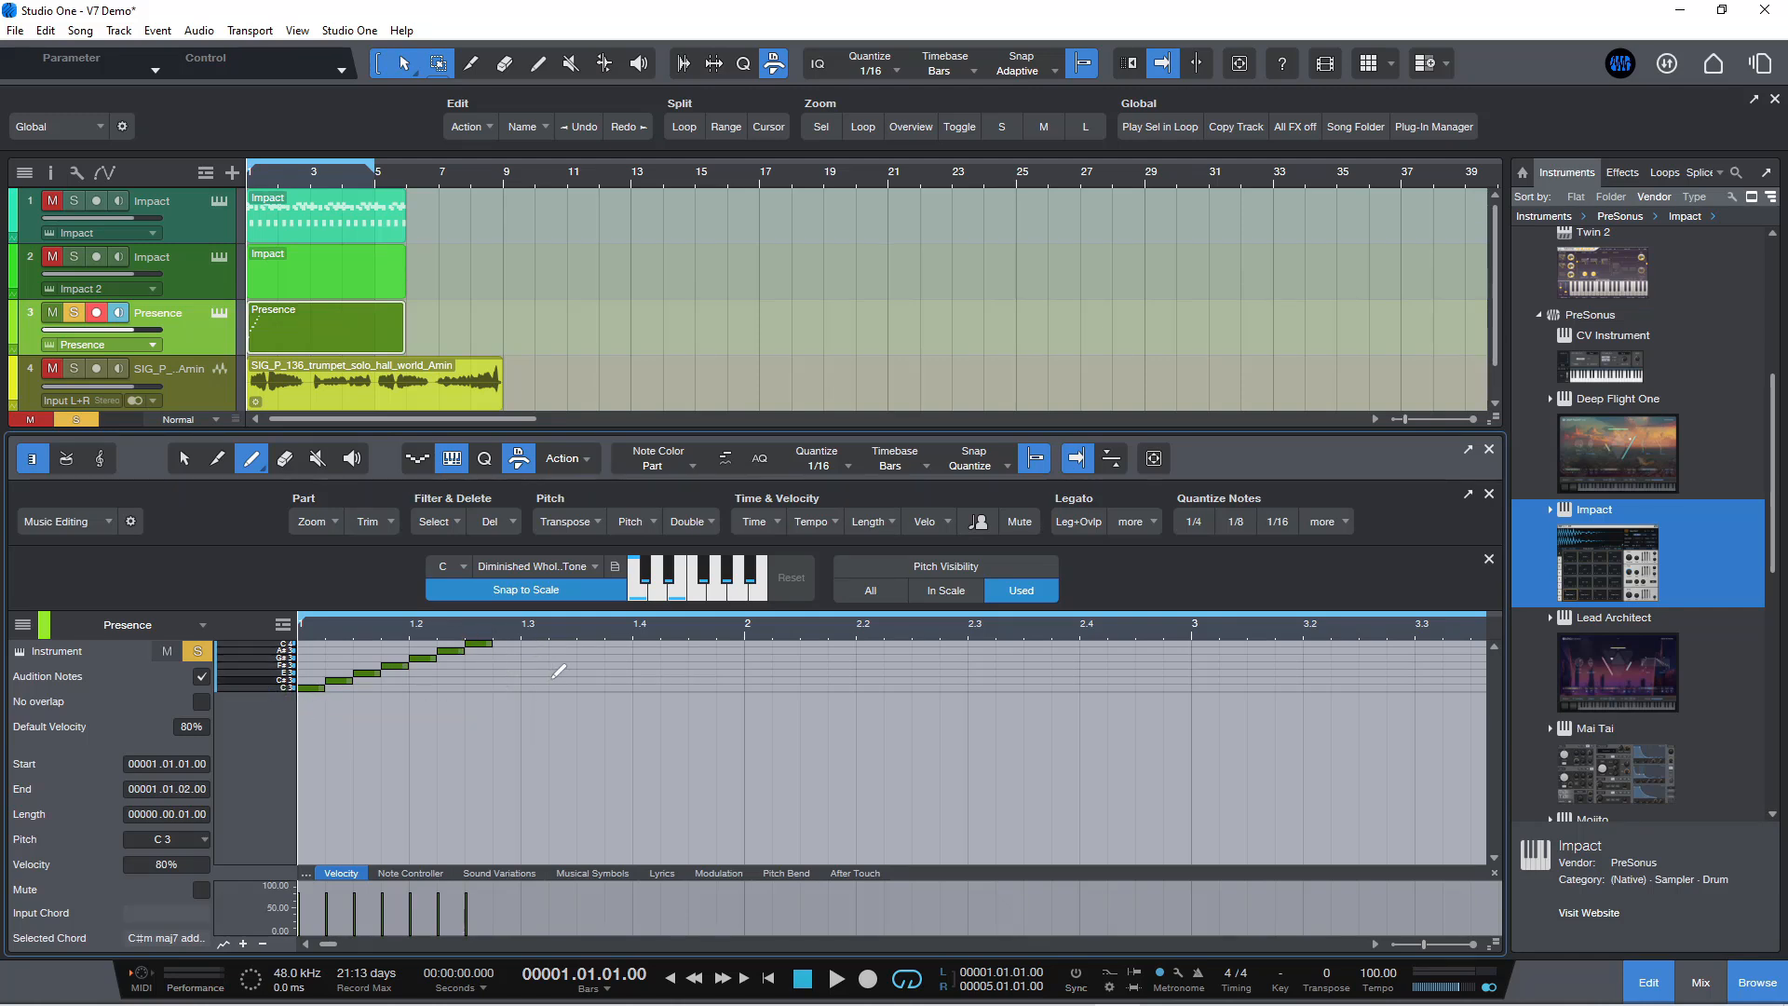
mouse_move(577, 649)
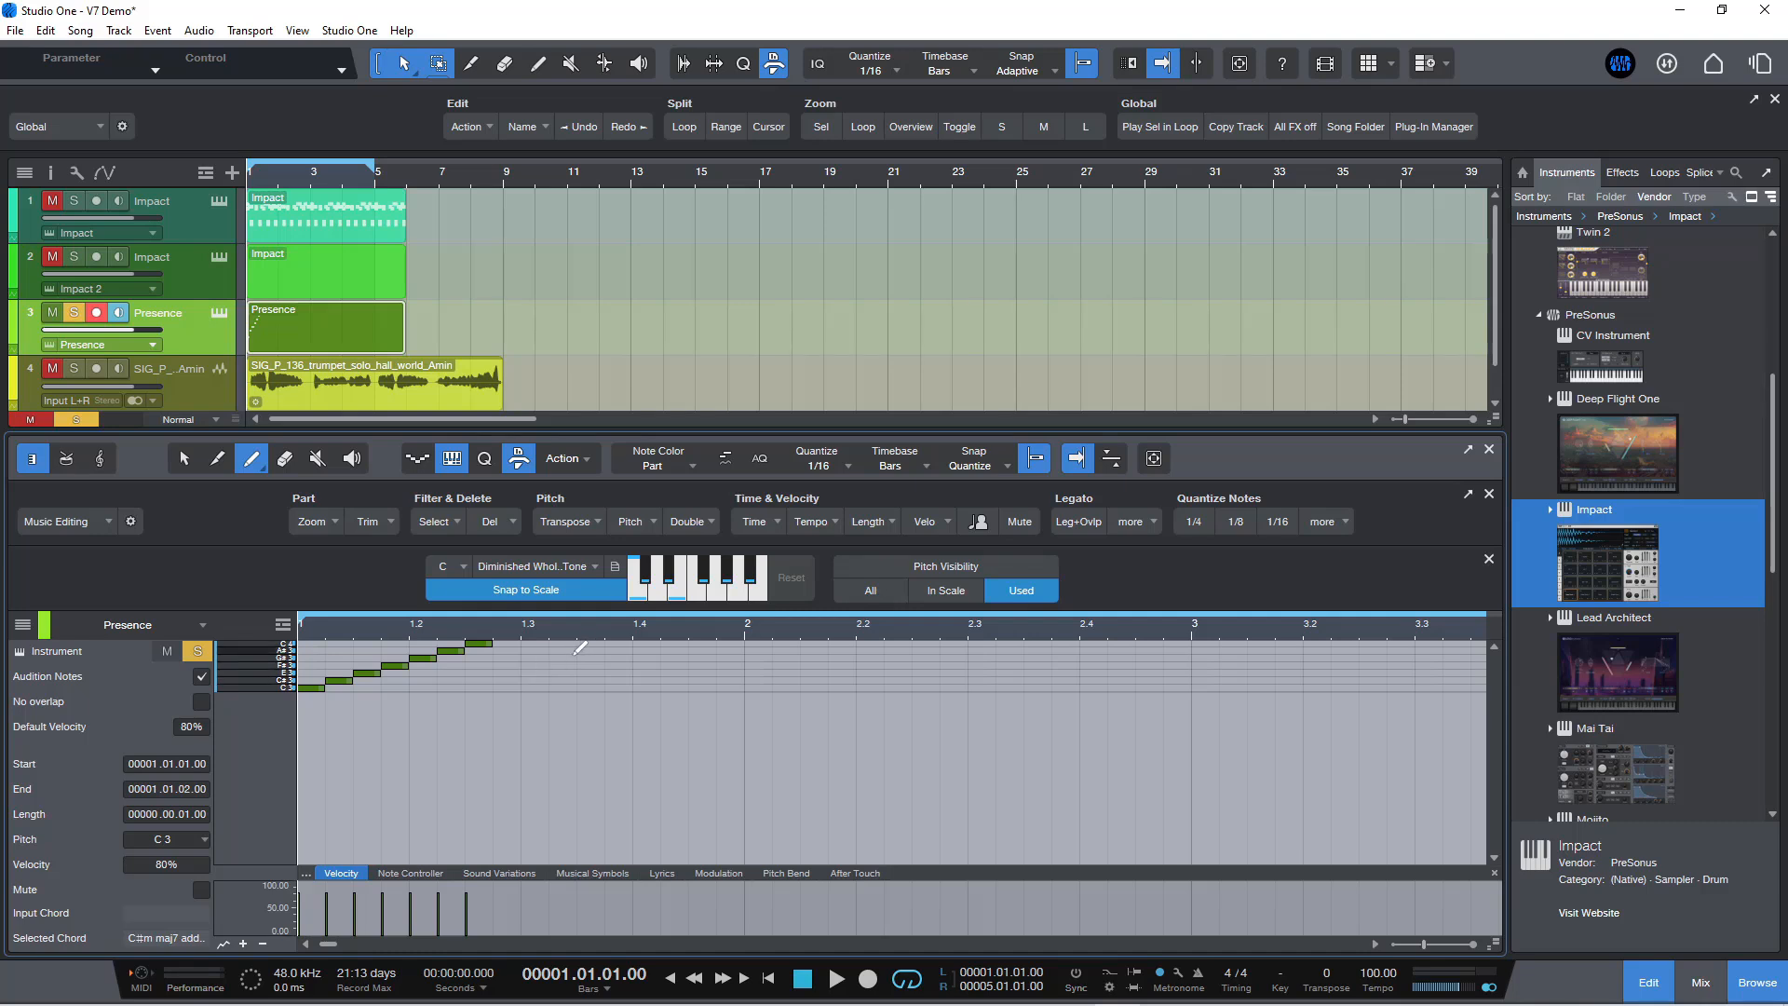
mouse_move(566, 702)
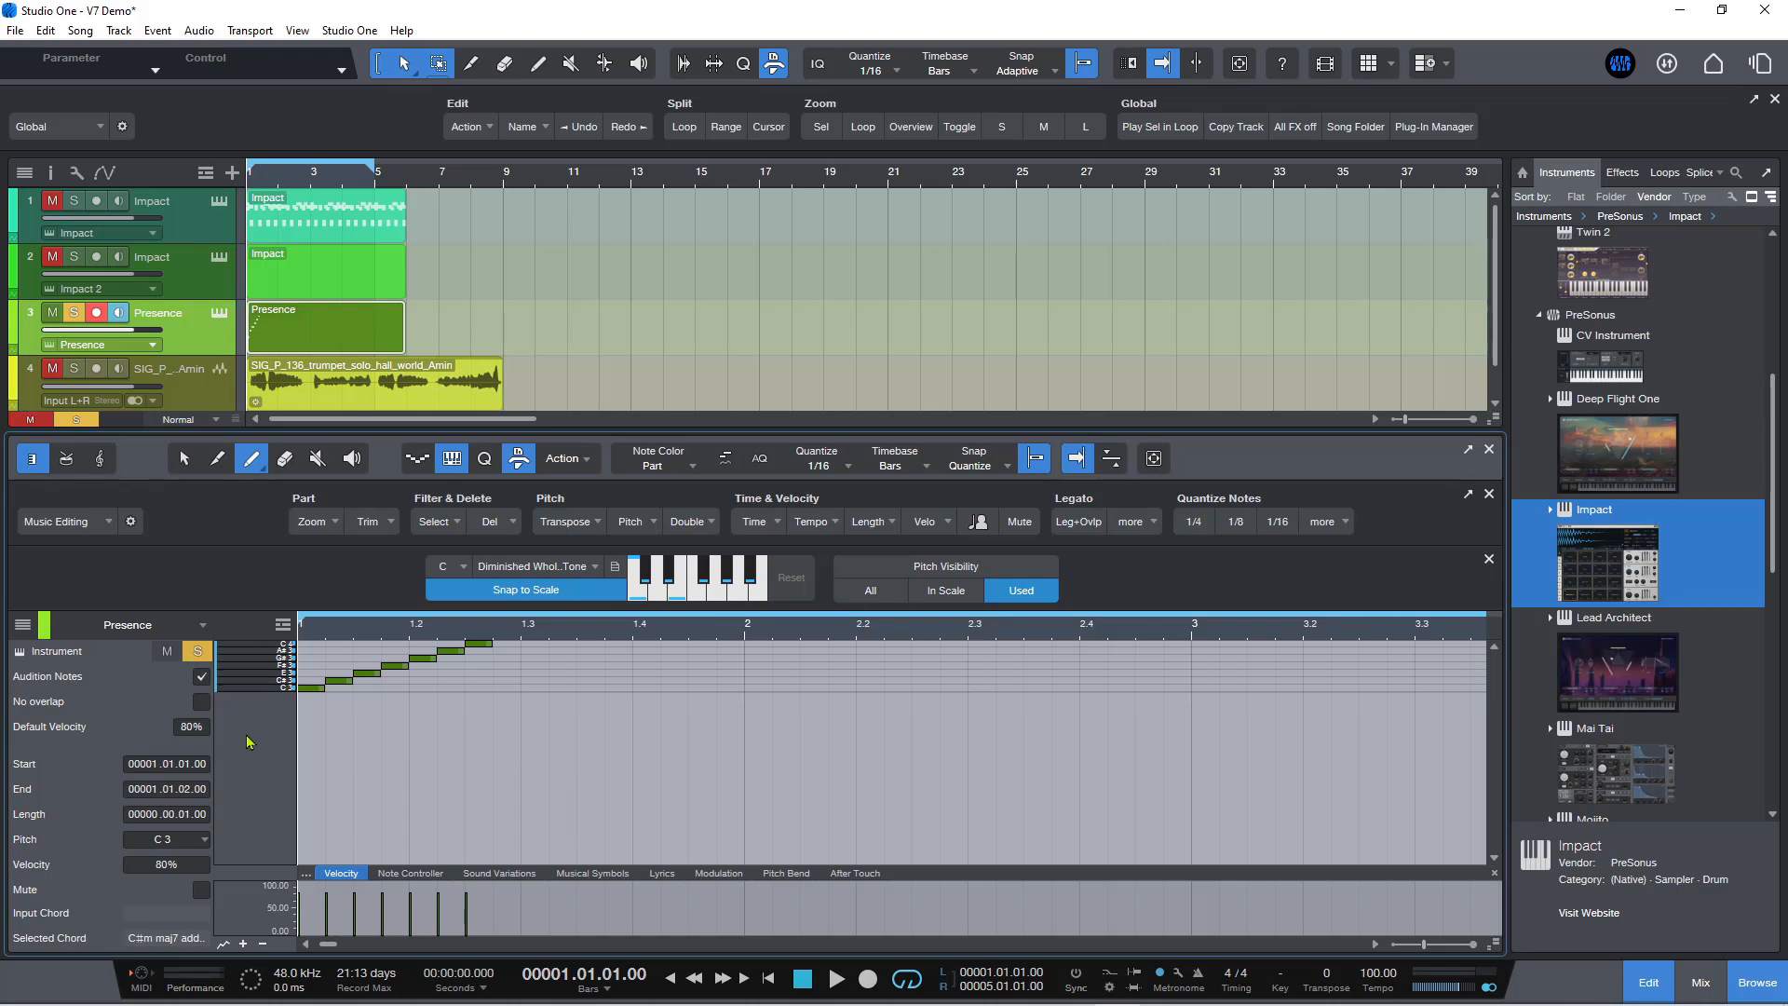
mouse_move(267, 654)
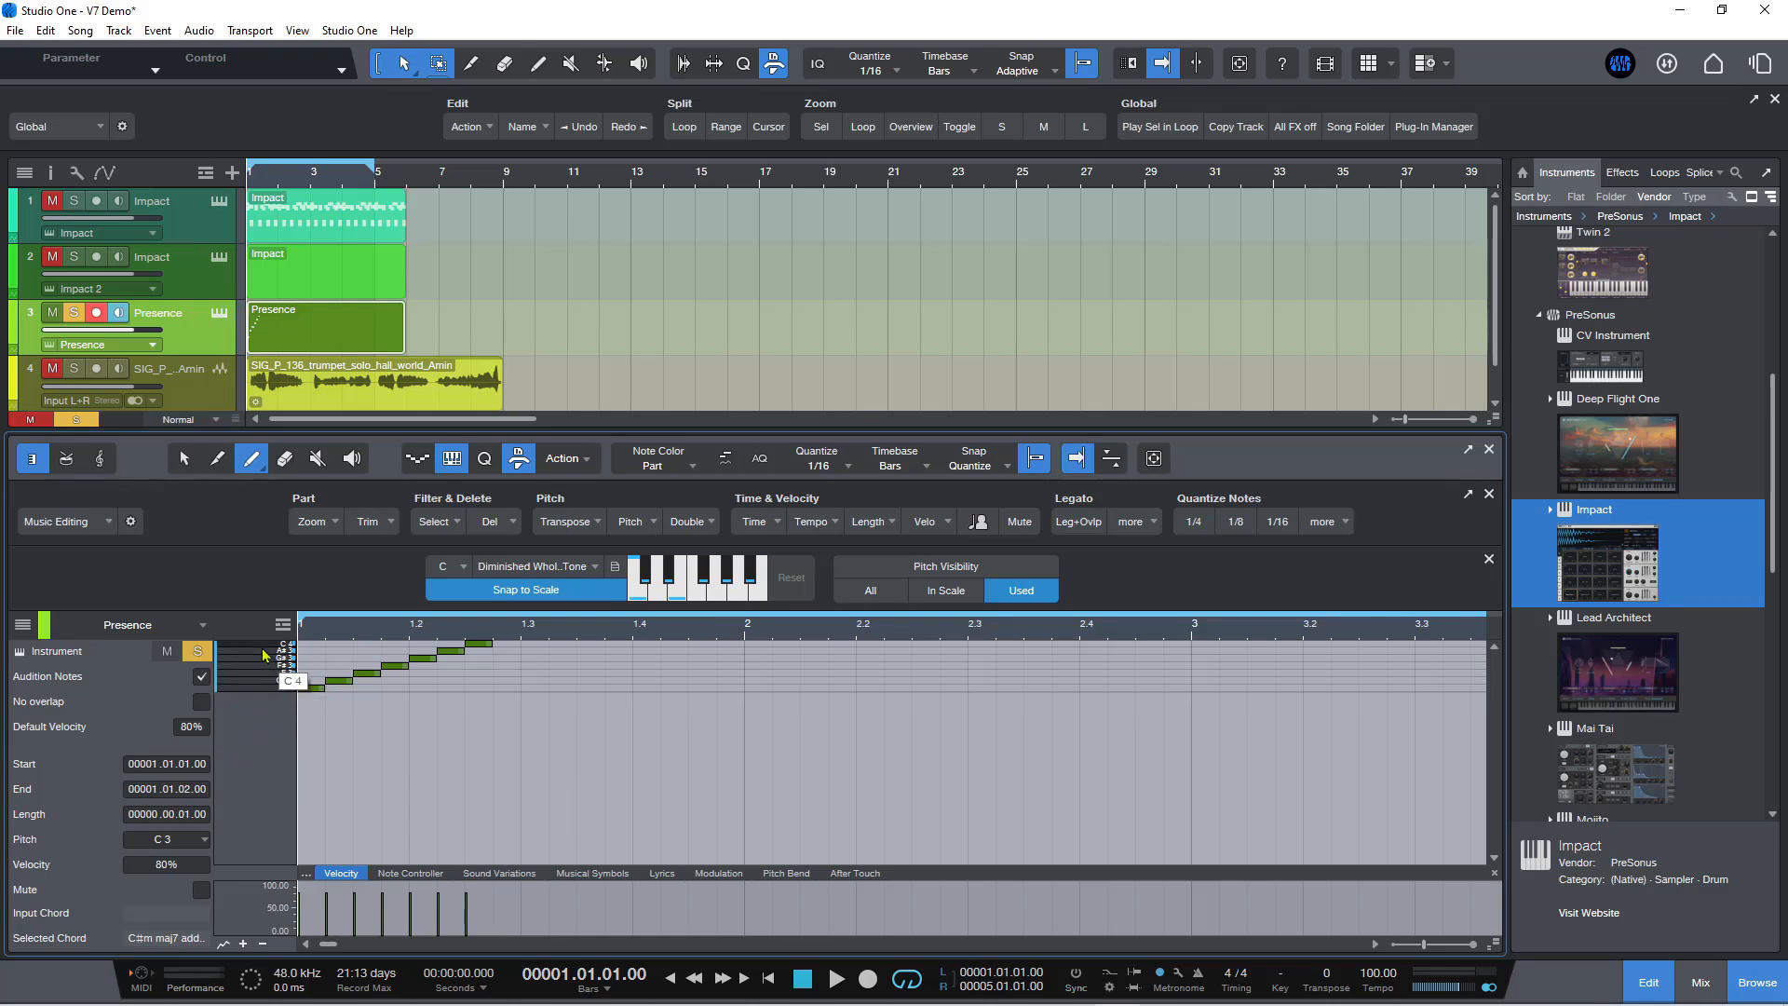
Step: Set Pitch Visibility back to All so every pitch row shows again
left_click(870, 591)
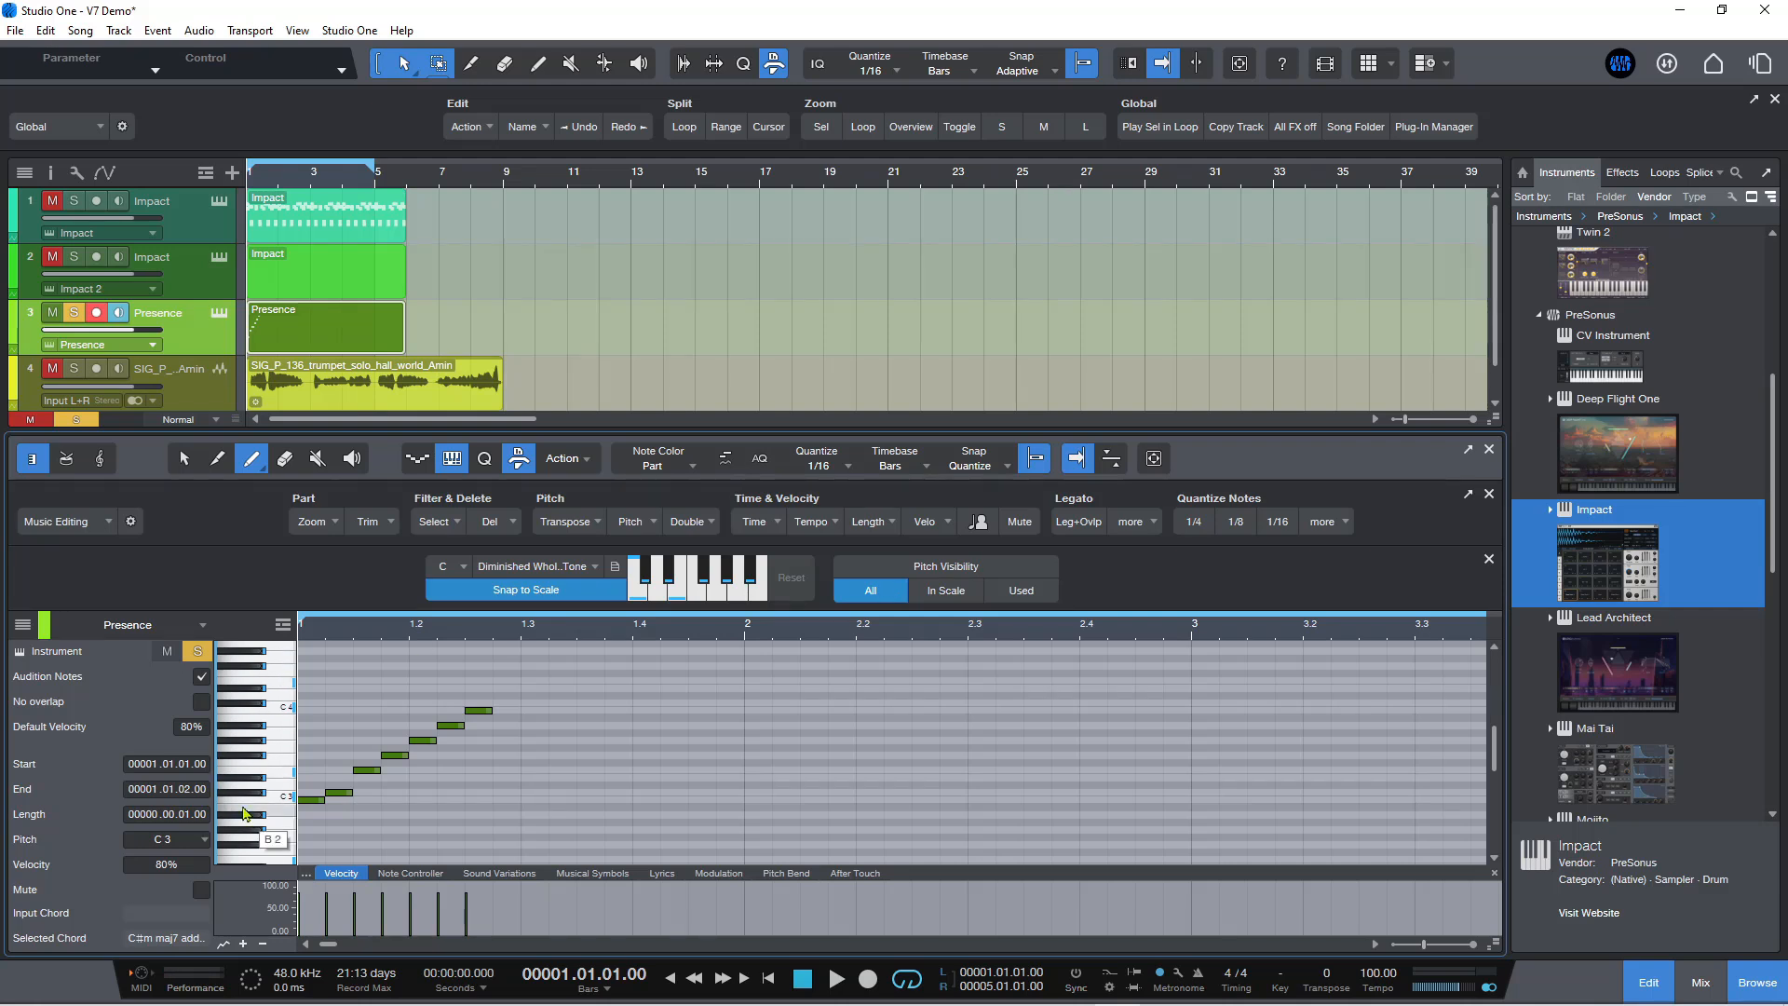
mouse_move(240, 823)
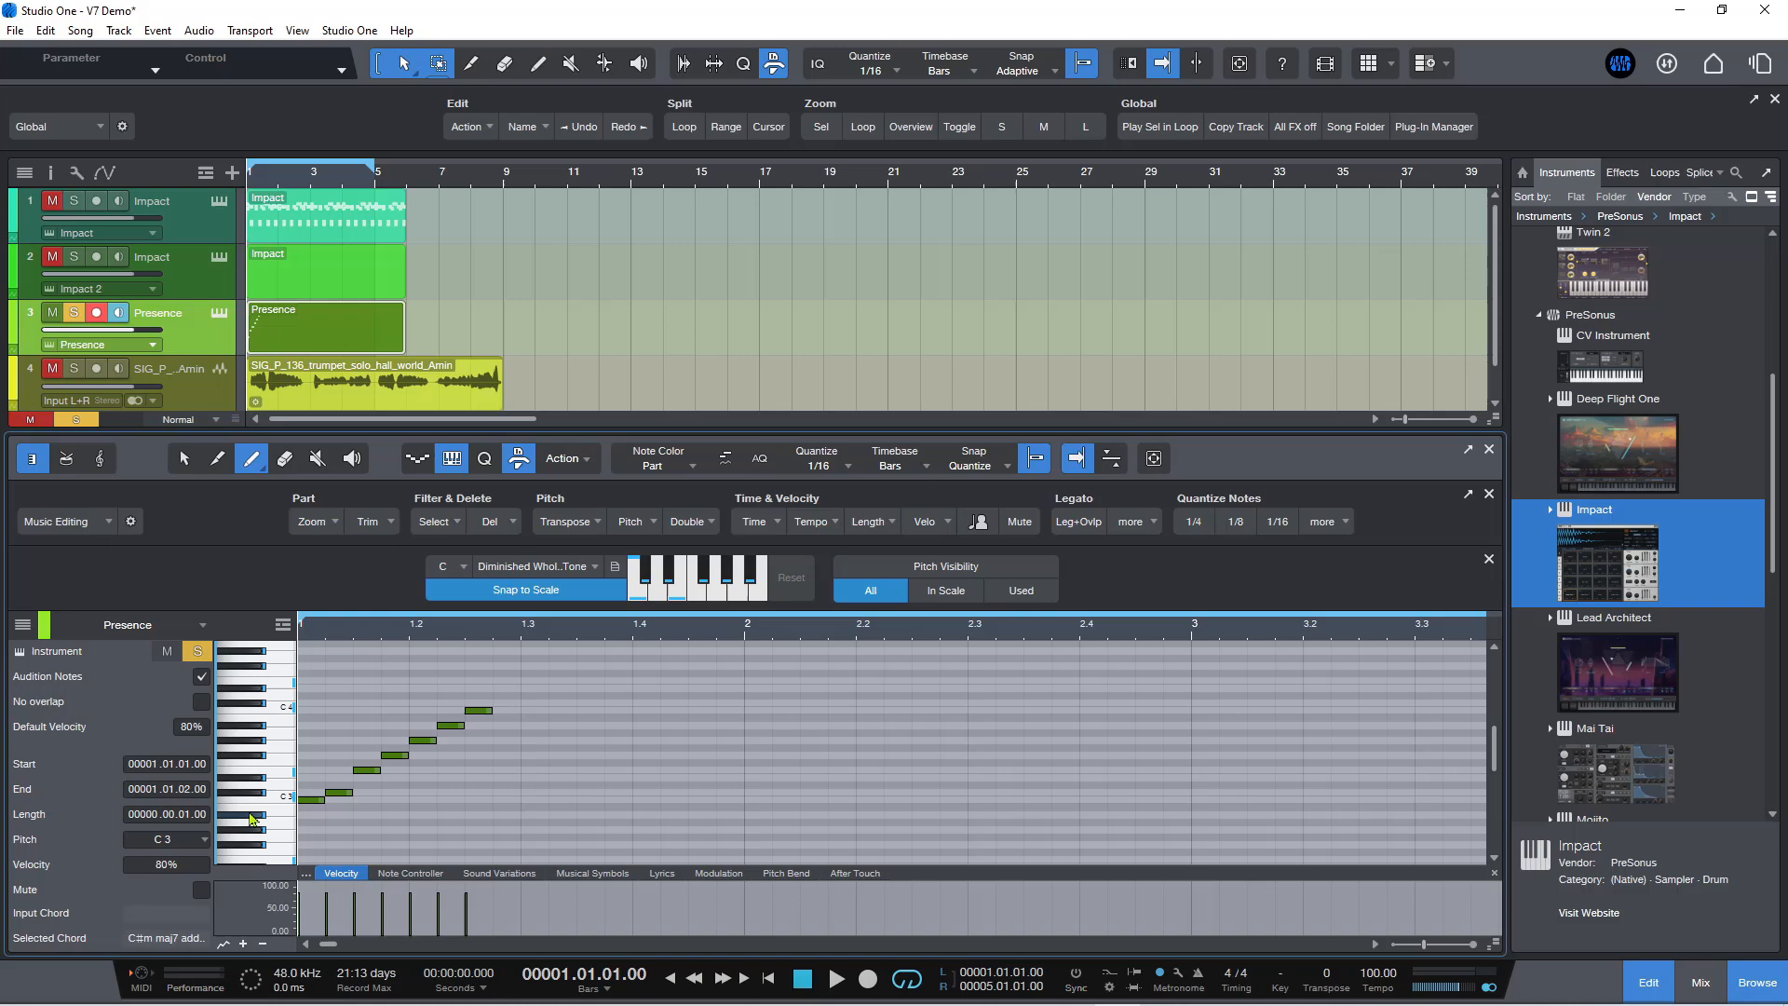
mouse_move(343, 682)
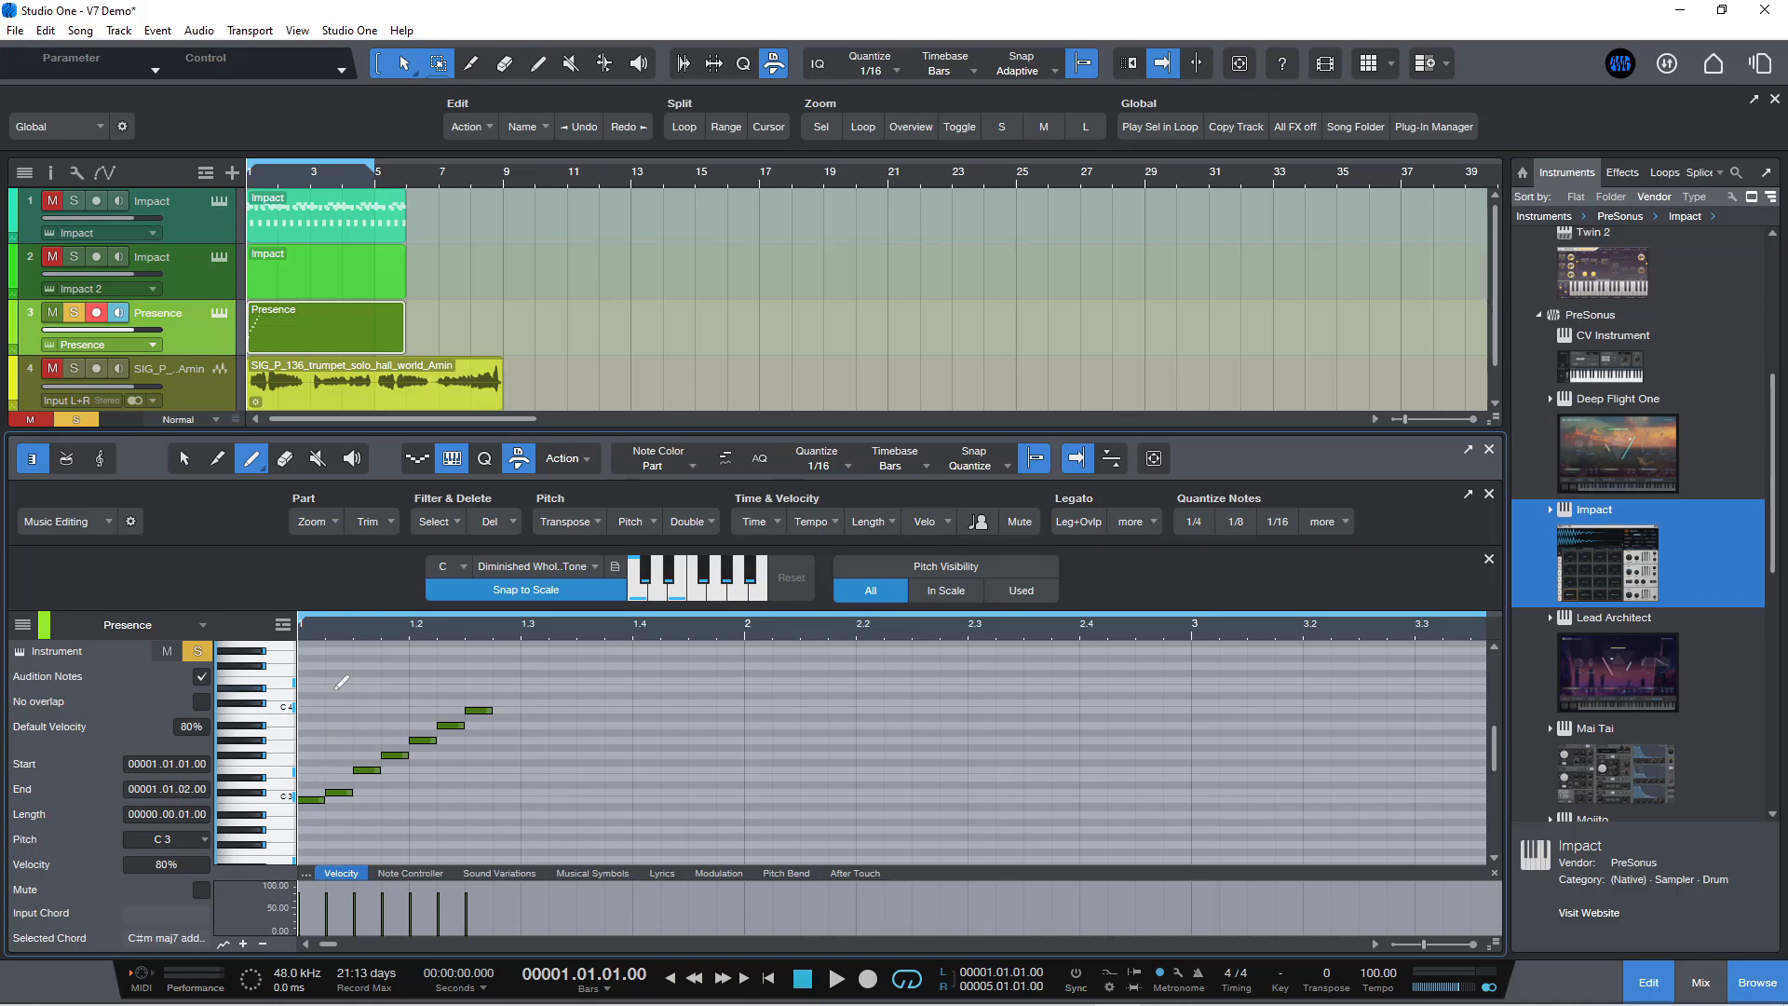